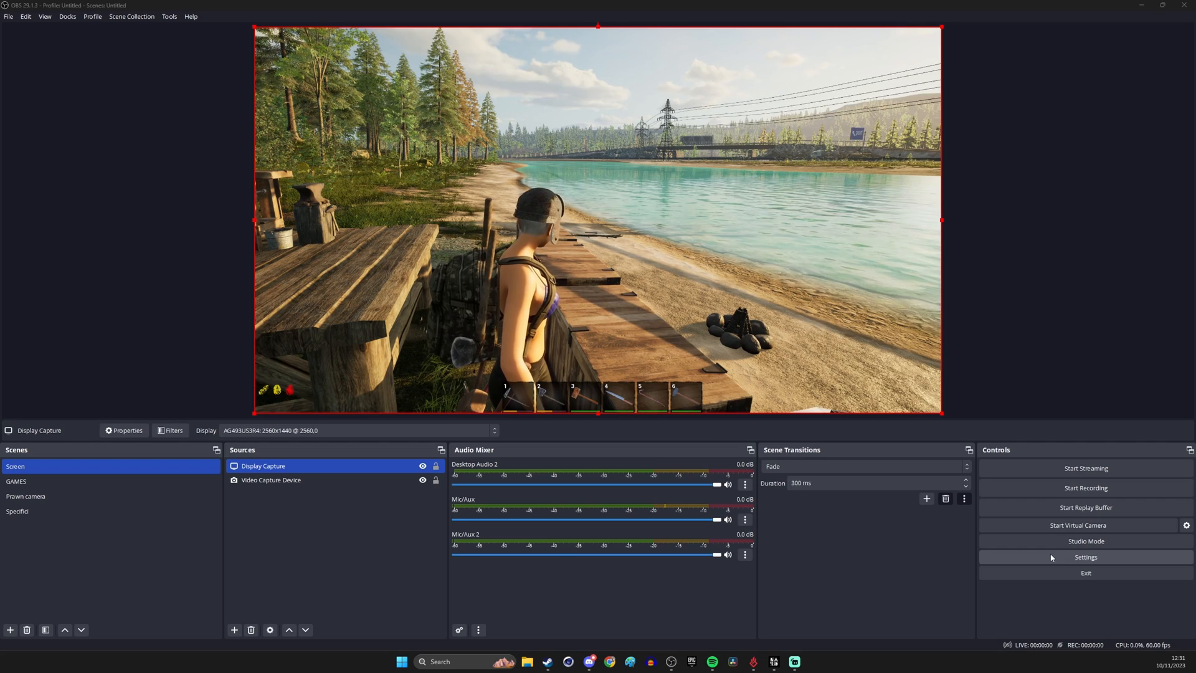
# Step: Open Advanced Audio Properties and put Mic/Aux 2 on recording track 3
pyautogui.click(1085, 557)
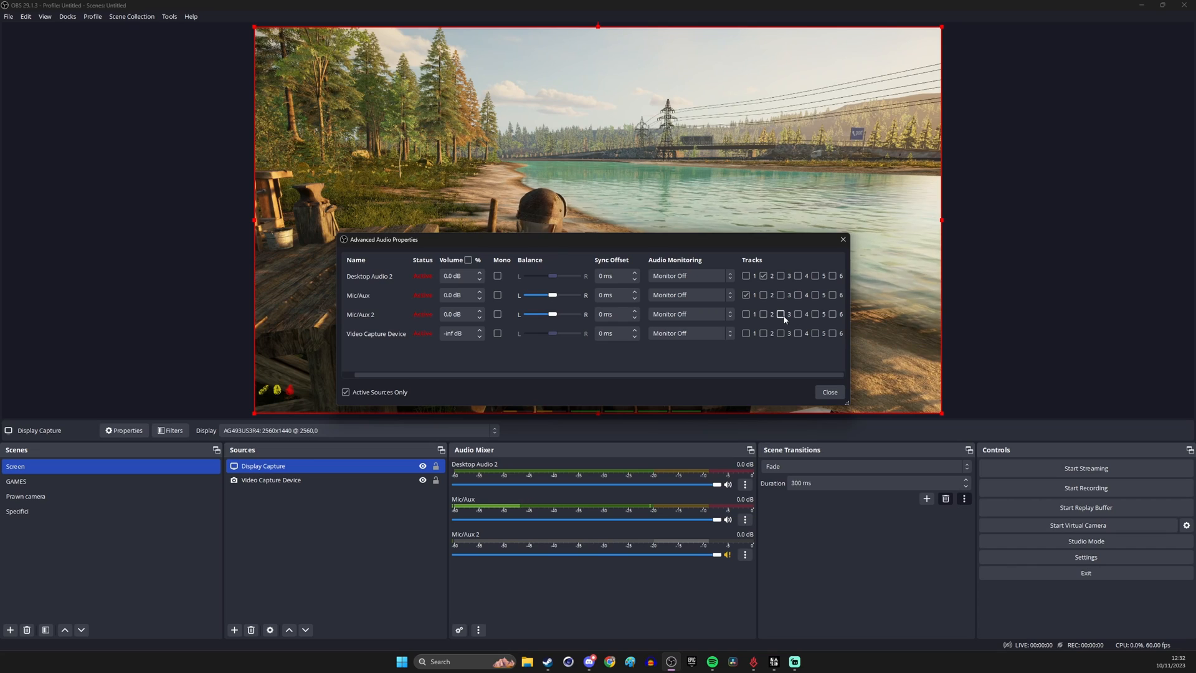
pyautogui.click(829, 392)
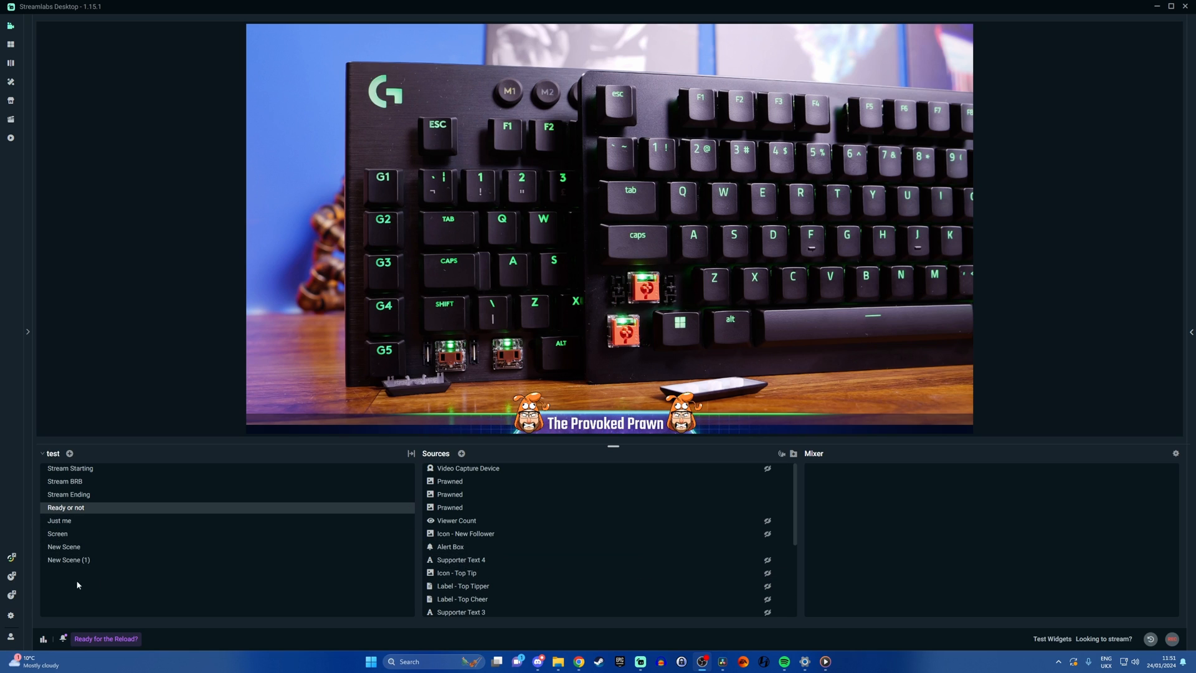
# Step: In Audio settings, set Mic/Auxiliary Device 1 to Microphone (RODECaster Duo Main Stereo)
pyautogui.click(10, 616)
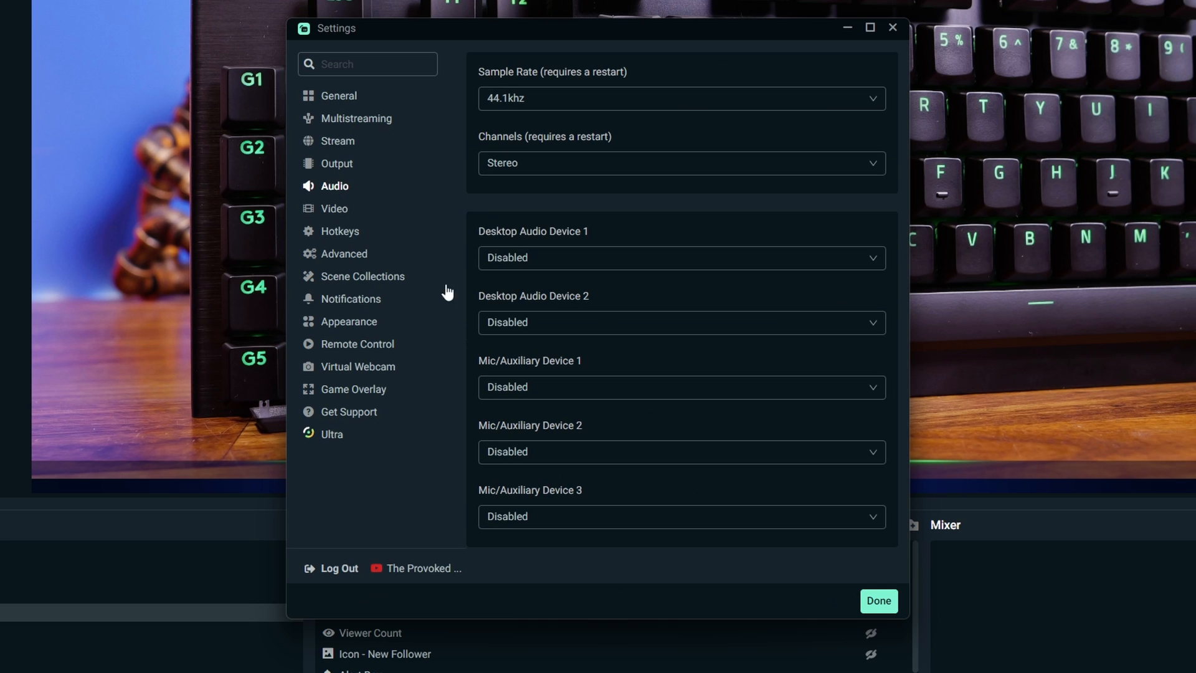
pyautogui.click(682, 387)
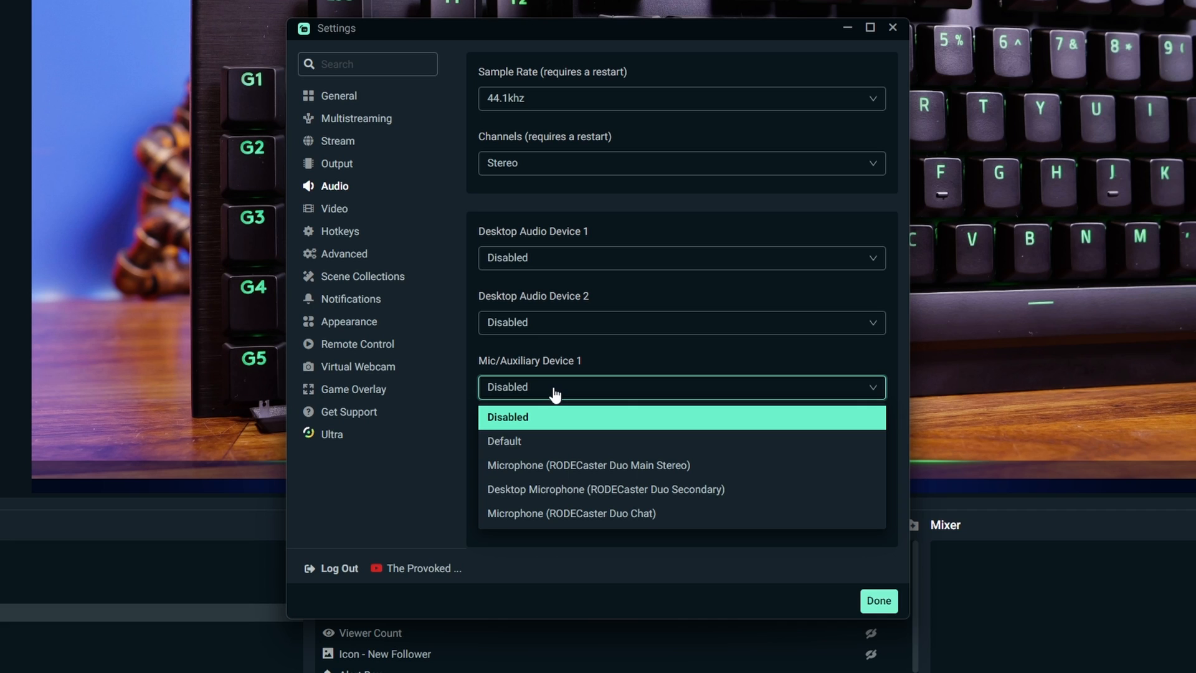
pyautogui.moveTo(605, 475)
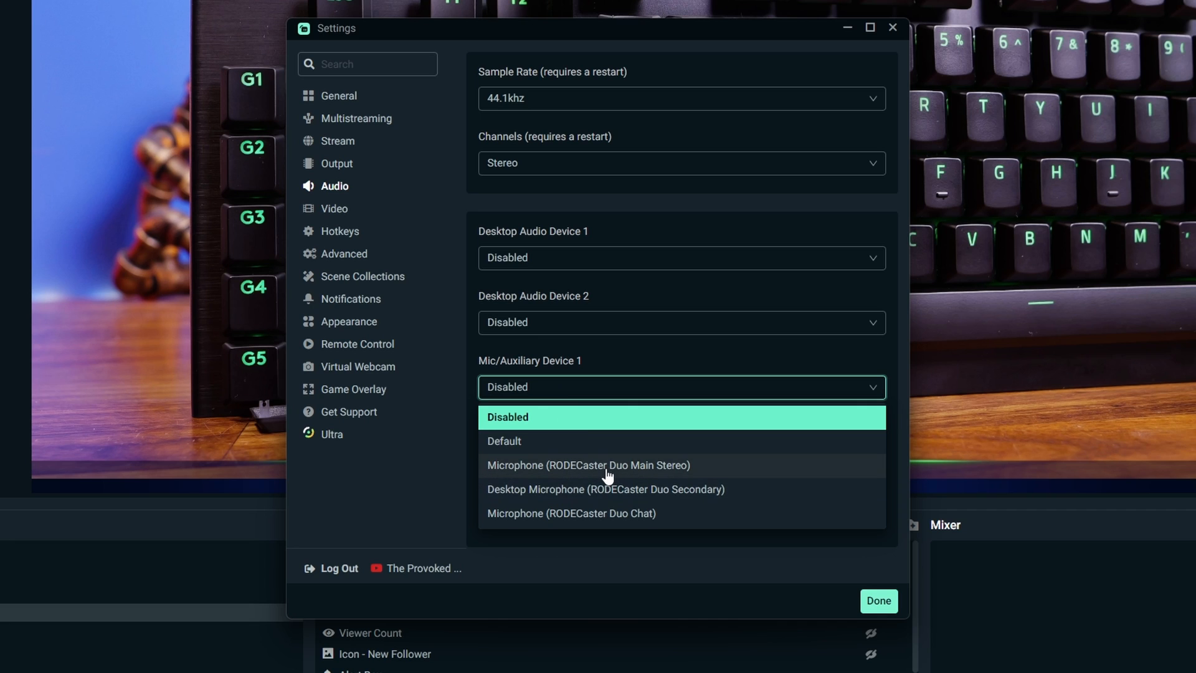
pyautogui.moveTo(725, 467)
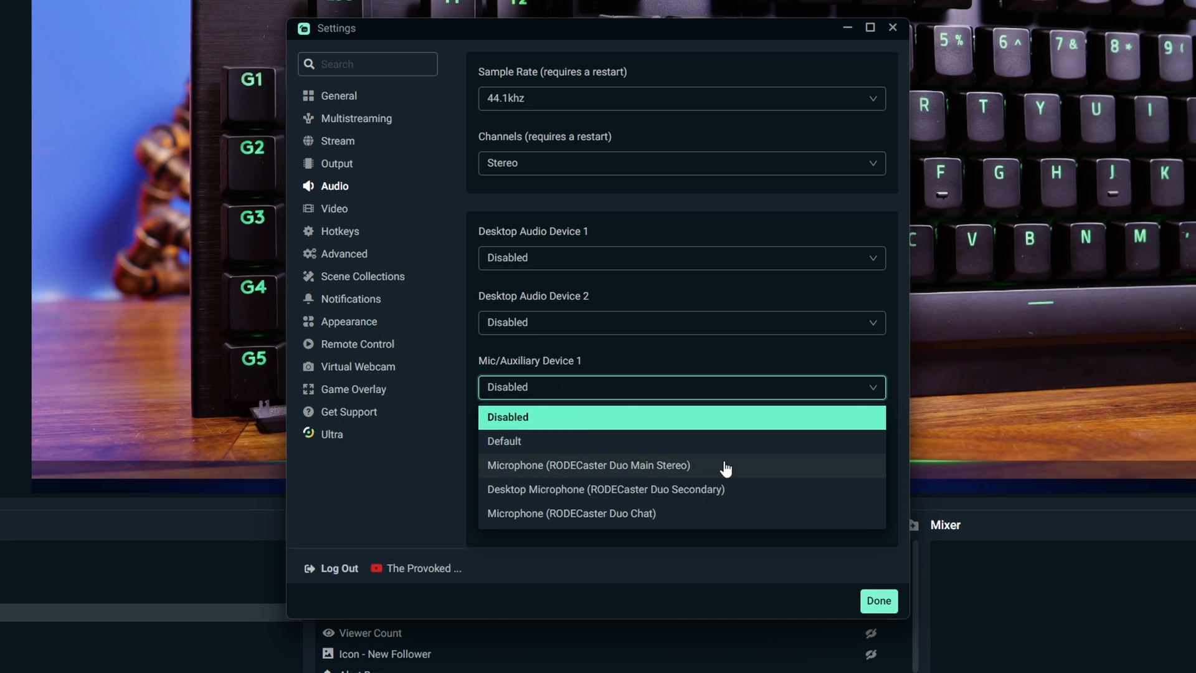
pyautogui.click(588, 466)
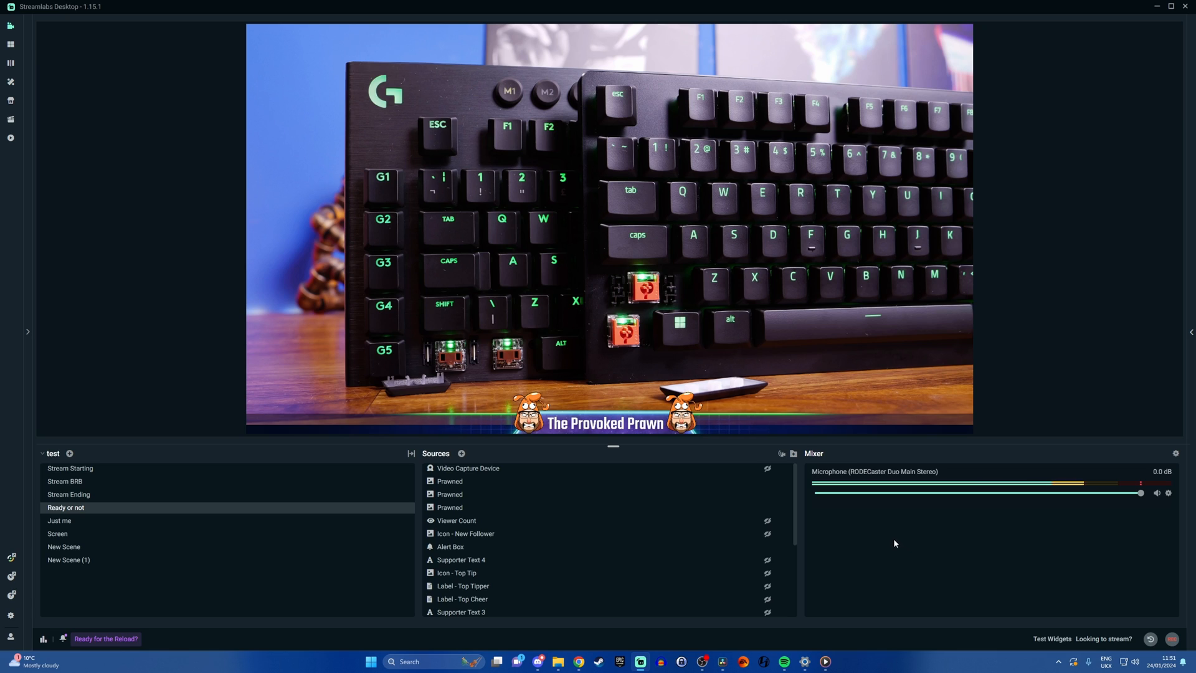
pyautogui.moveTo(856, 521)
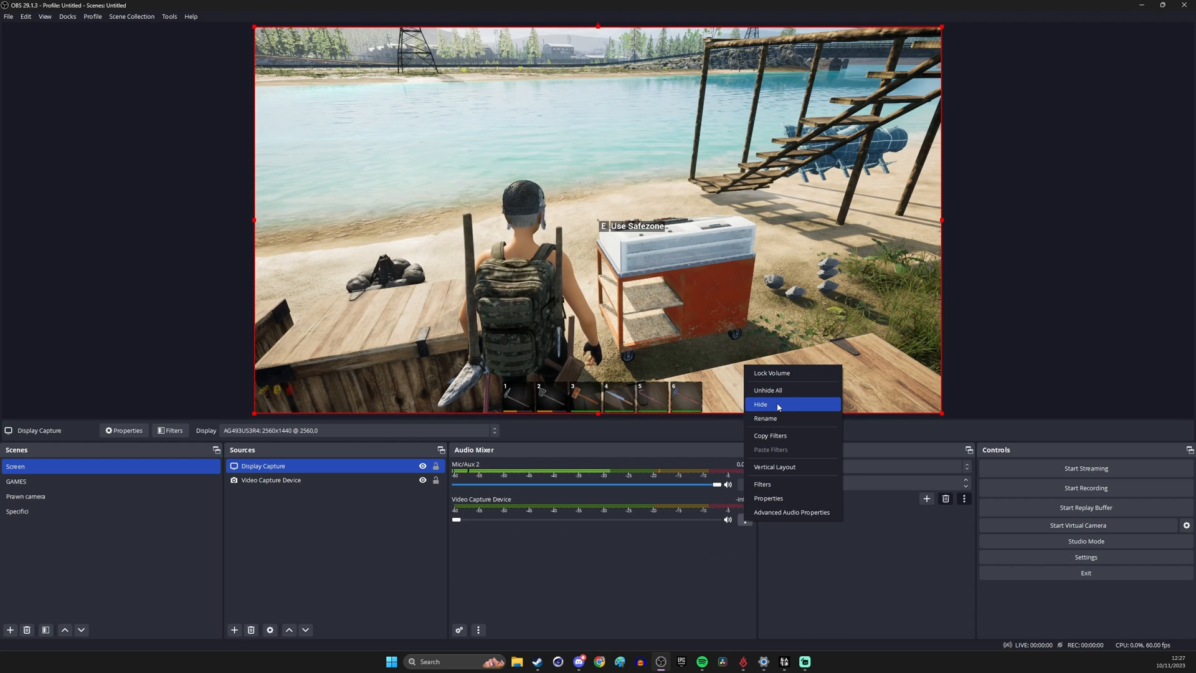
# Step: Hide Video Capture Device from the audio mixer, then open Settings
pyautogui.click(760, 404)
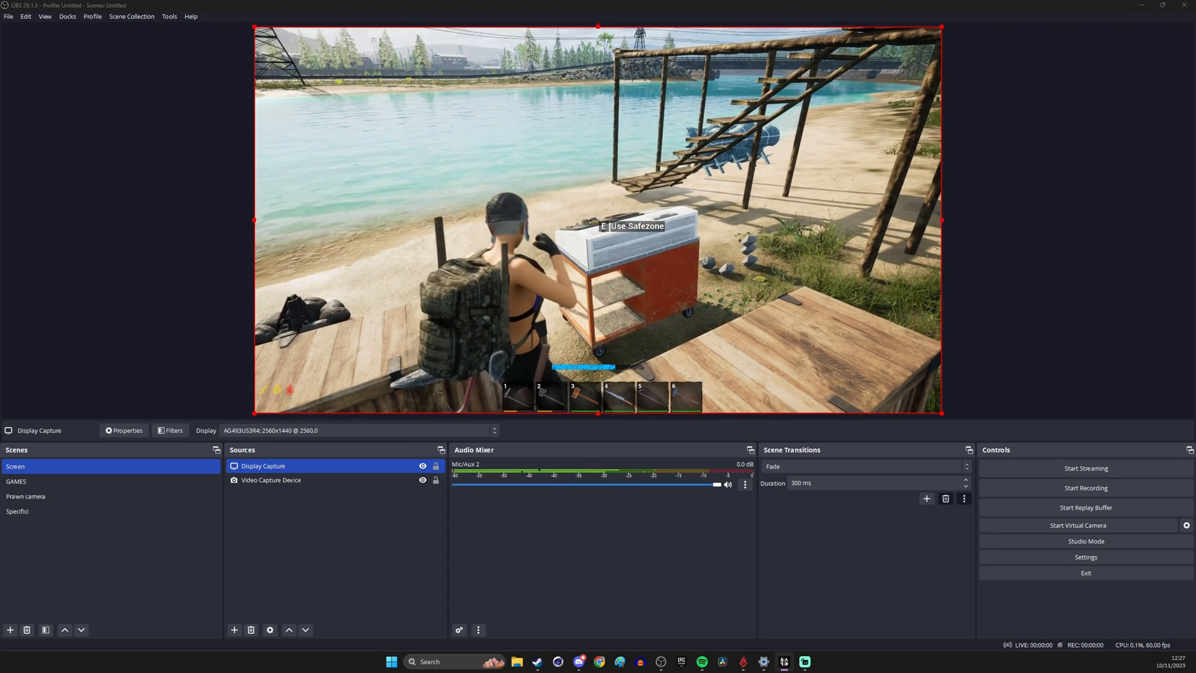
pyautogui.click(1086, 557)
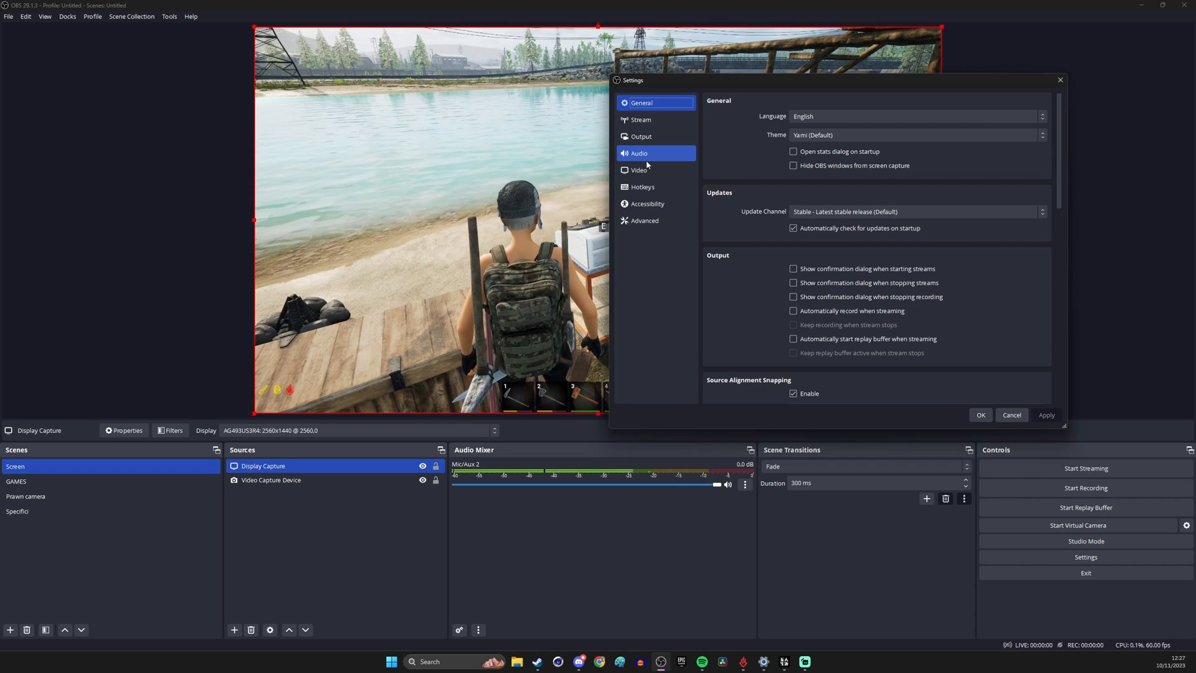
# Step: Set Mic/Auxiliary Audio to Microphone (RODECaster Duo Main Stereo) in Audio settings
pyautogui.click(655, 153)
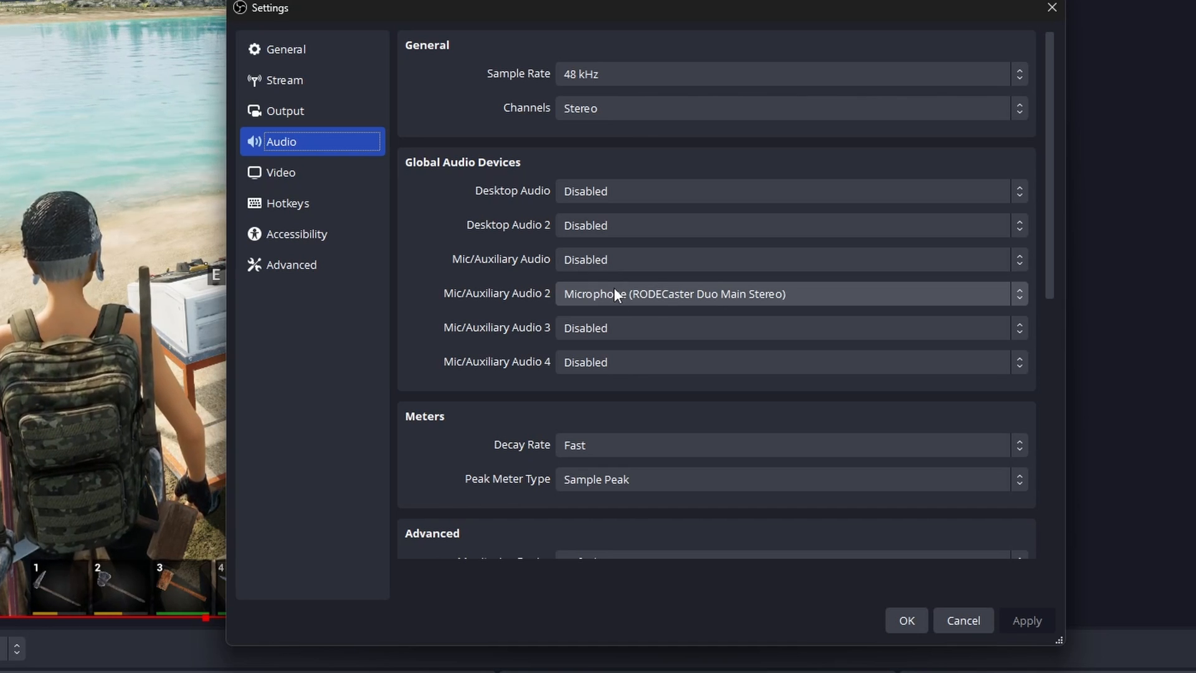
pyautogui.click(783, 260)
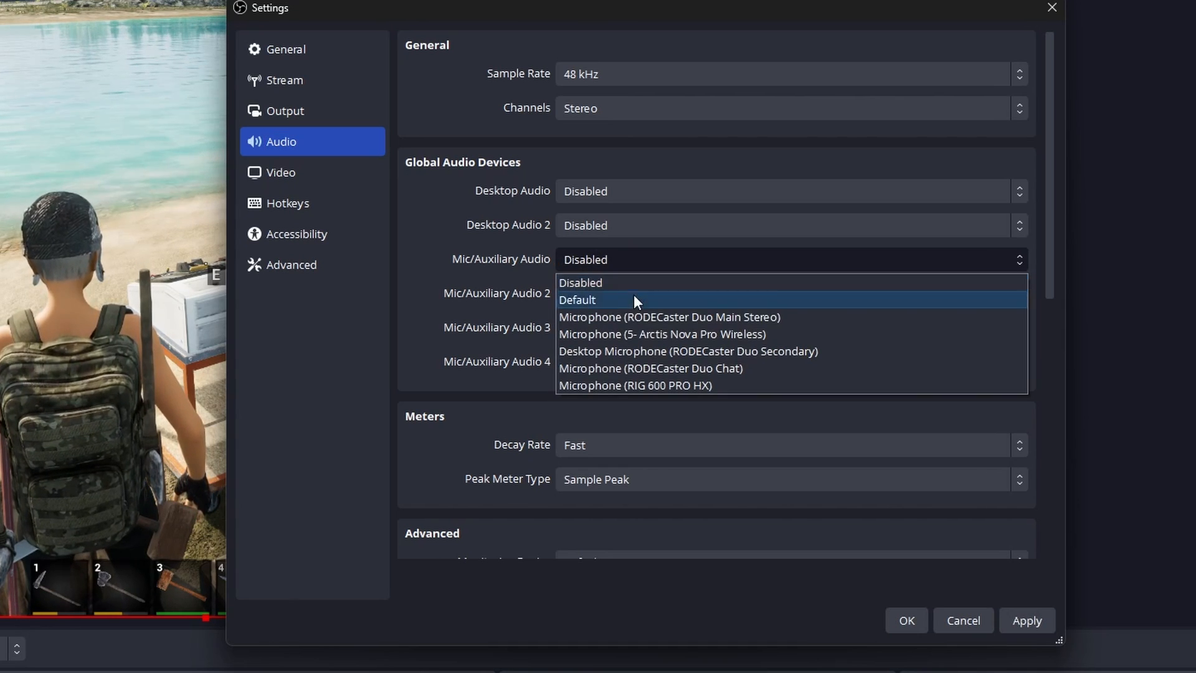
pyautogui.click(669, 317)
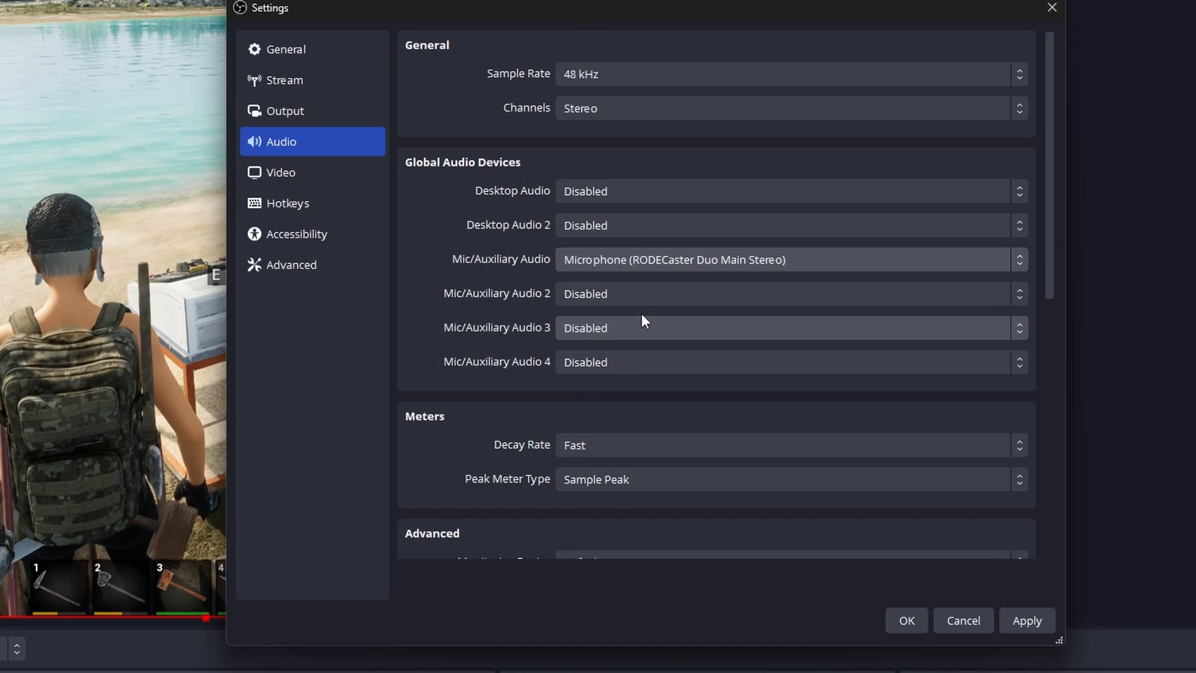
pyautogui.moveTo(564, 275)
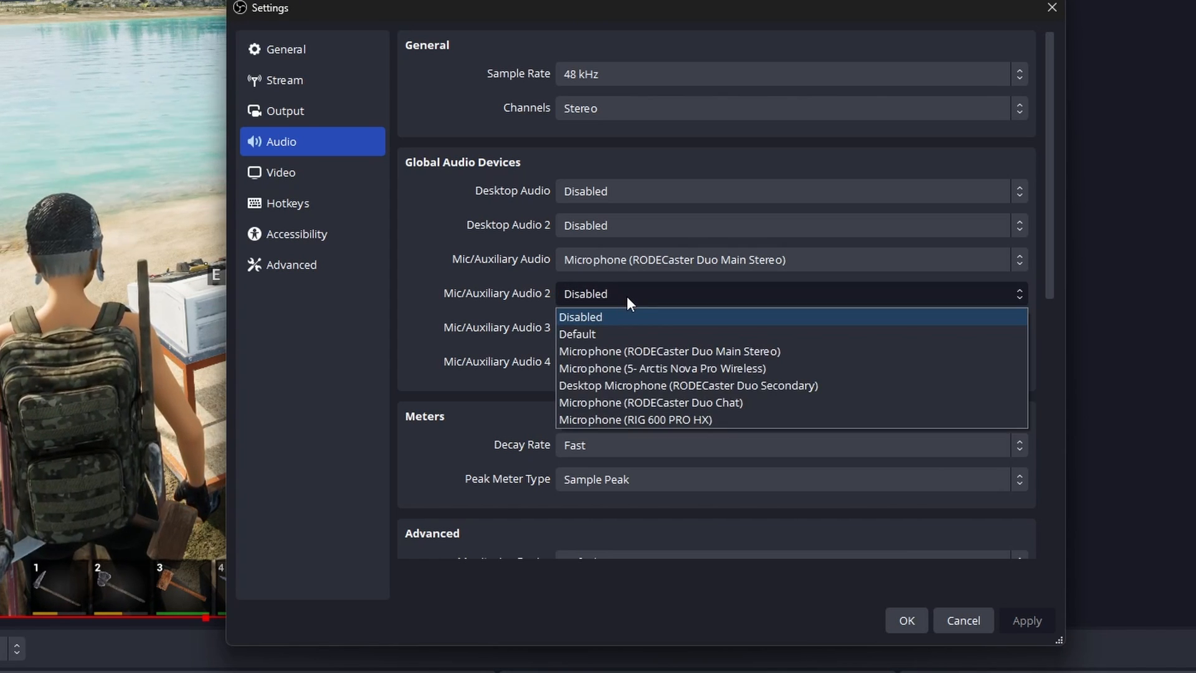
pyautogui.moveTo(719, 340)
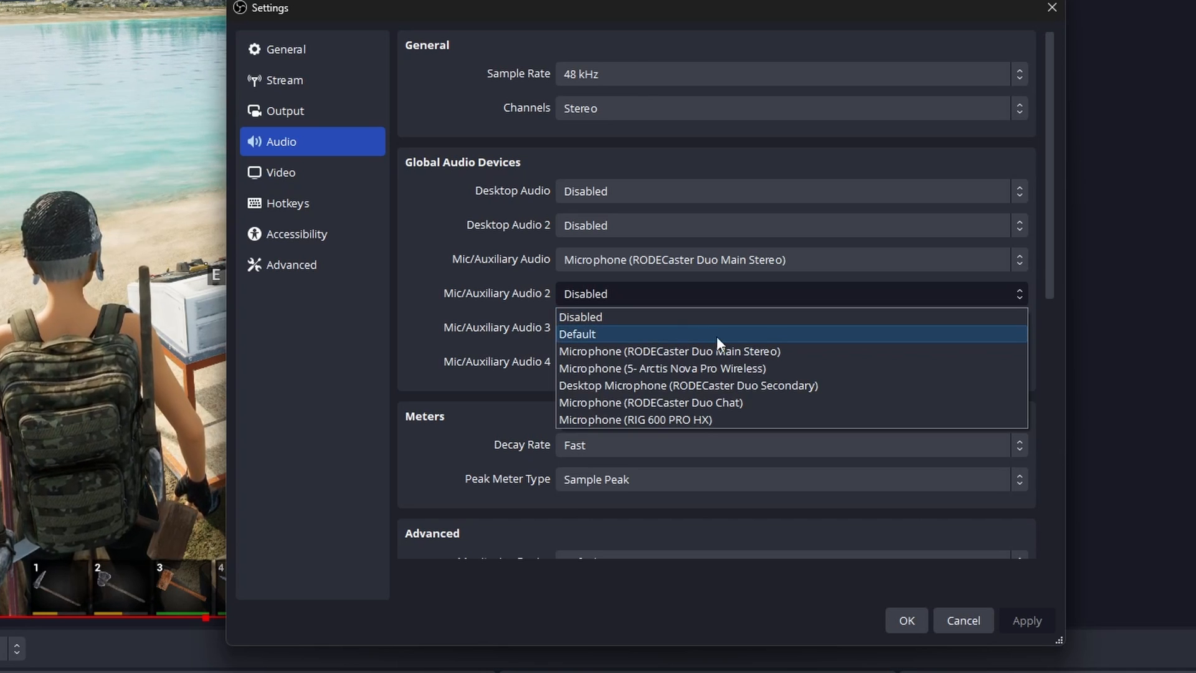
pyautogui.moveTo(808, 390)
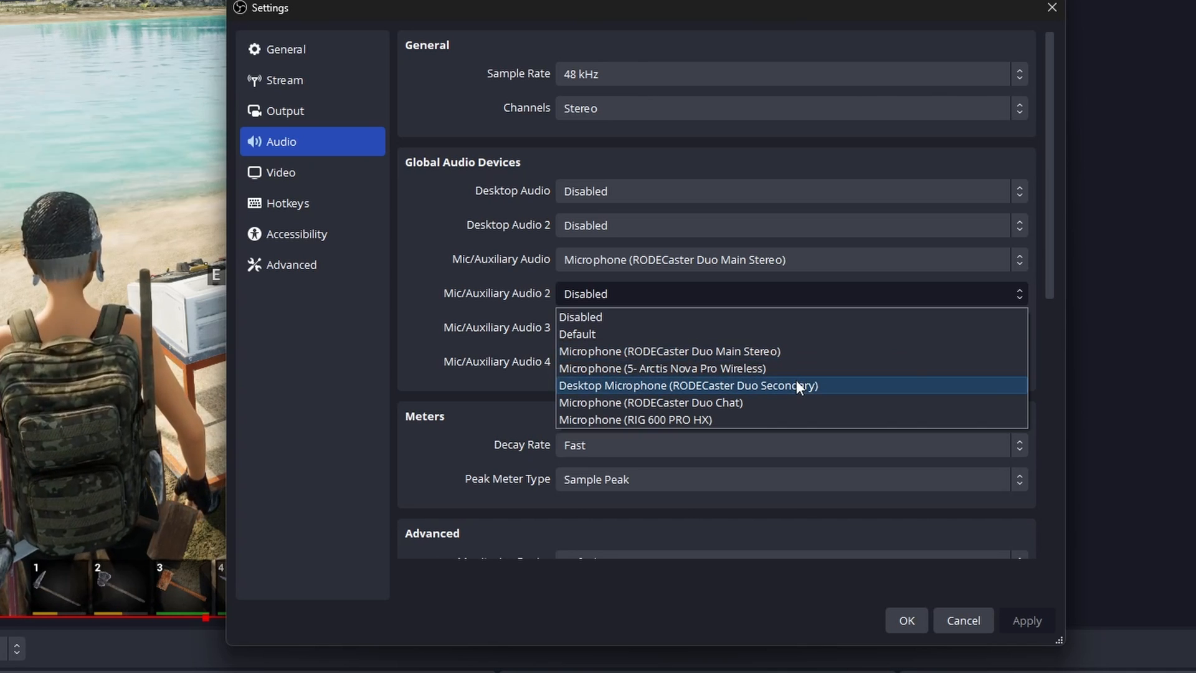
# Step: Set Mic/Auxiliary Audio 2 to Desktop Microphone (RODECaster Duo Secondary) and save with OK
pyautogui.click(689, 385)
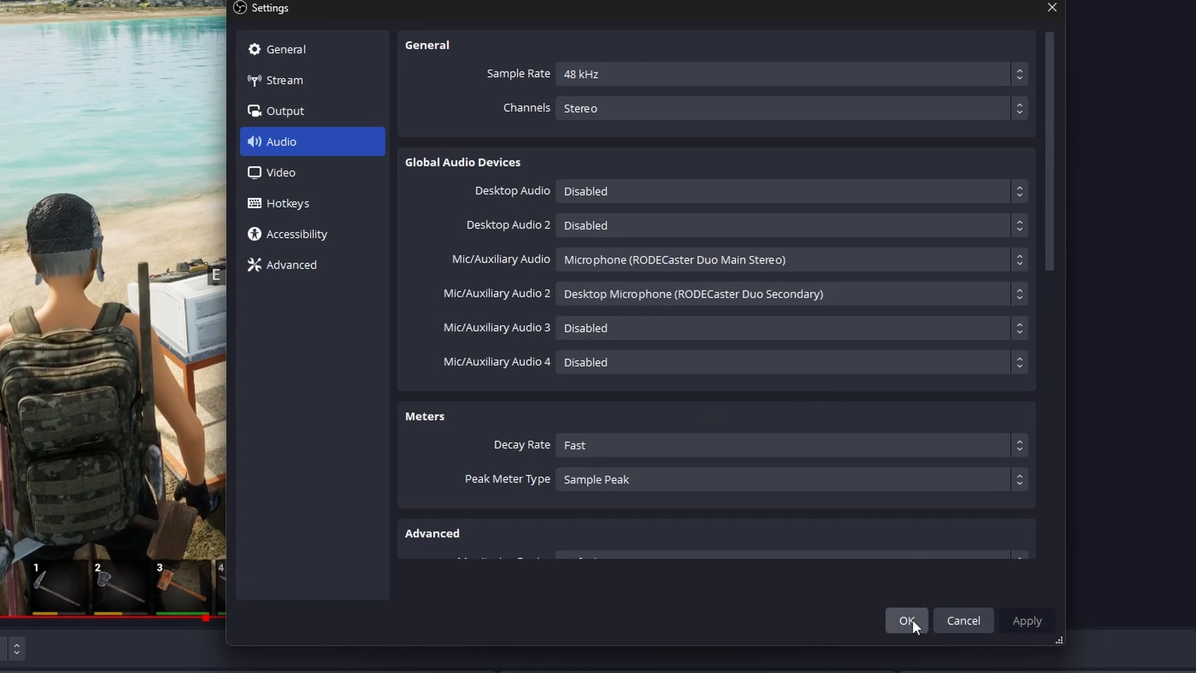
pyautogui.click(907, 620)
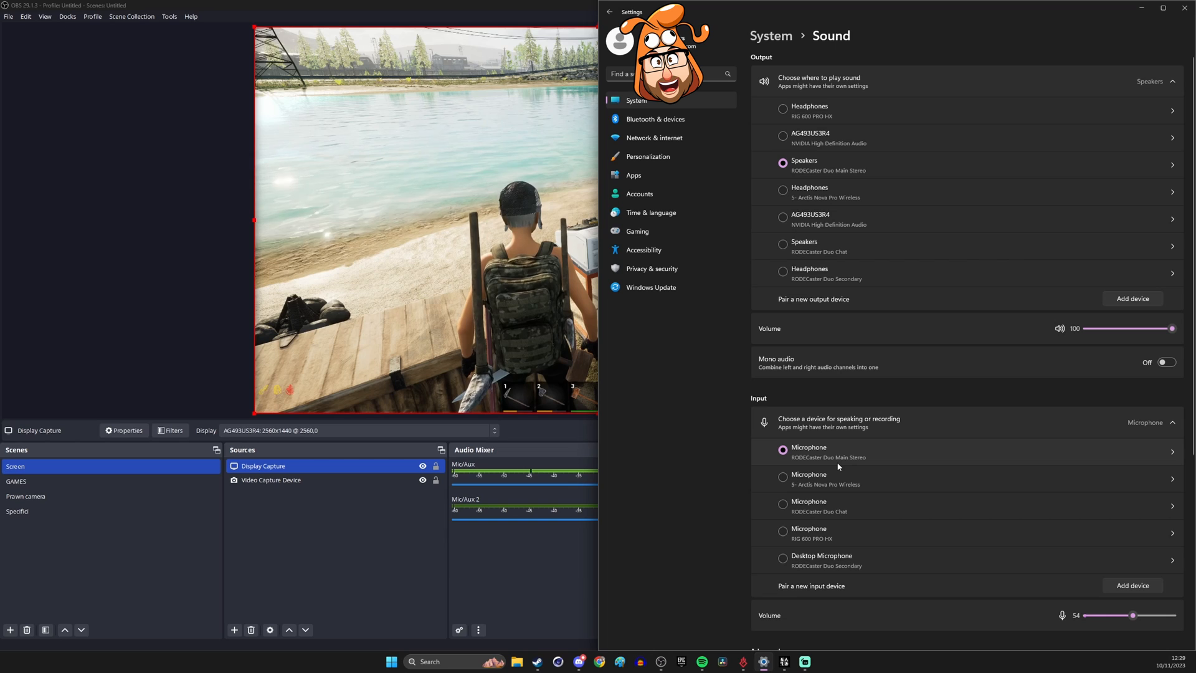
# Step: In the volume mixer, route WRSH output to Headphones (RODECaster Duo Secondary)
pyautogui.scroll(-3)
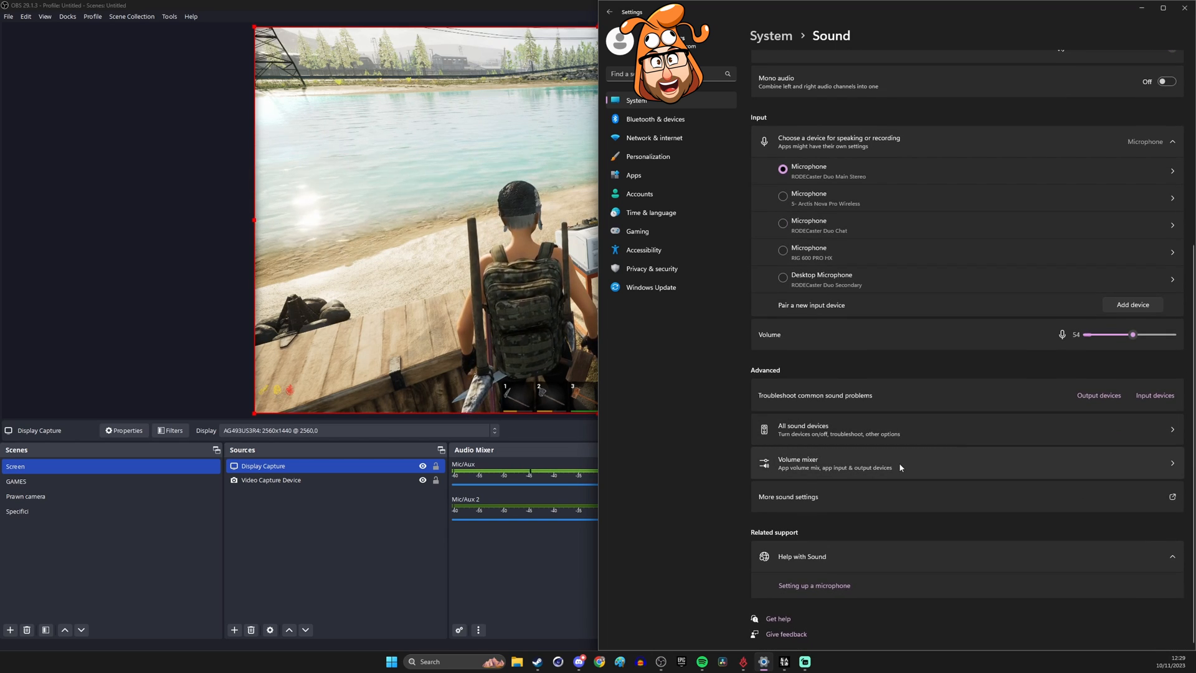
pyautogui.click(798, 463)
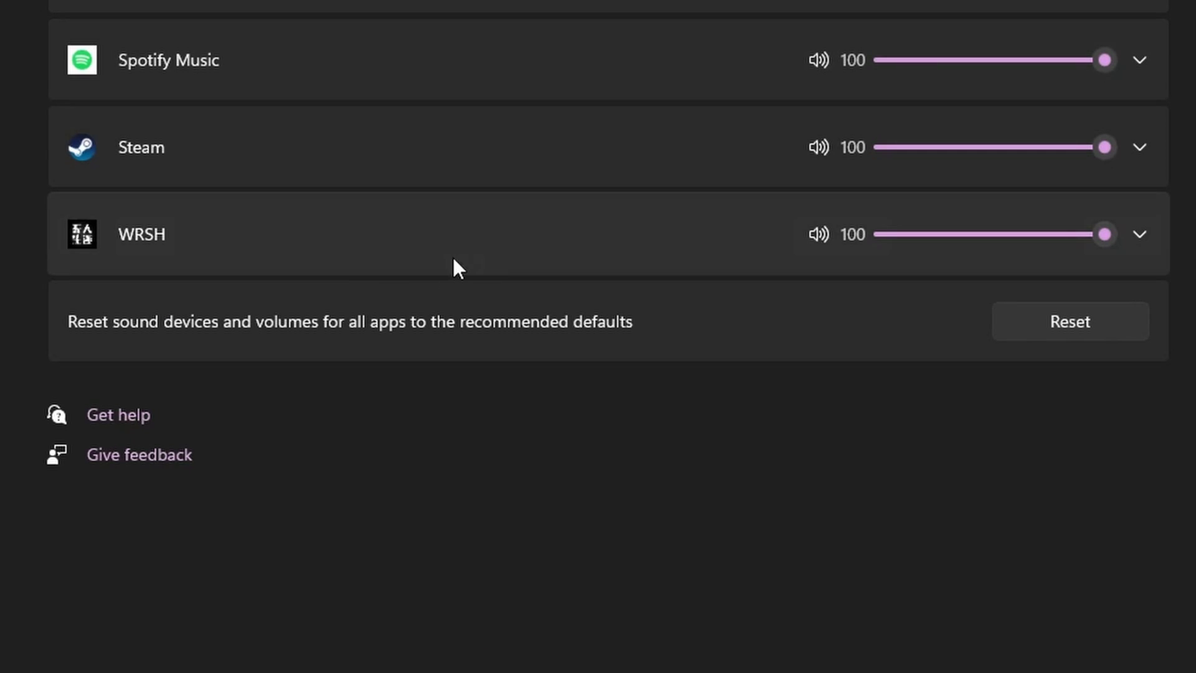
pyautogui.click(1141, 234)
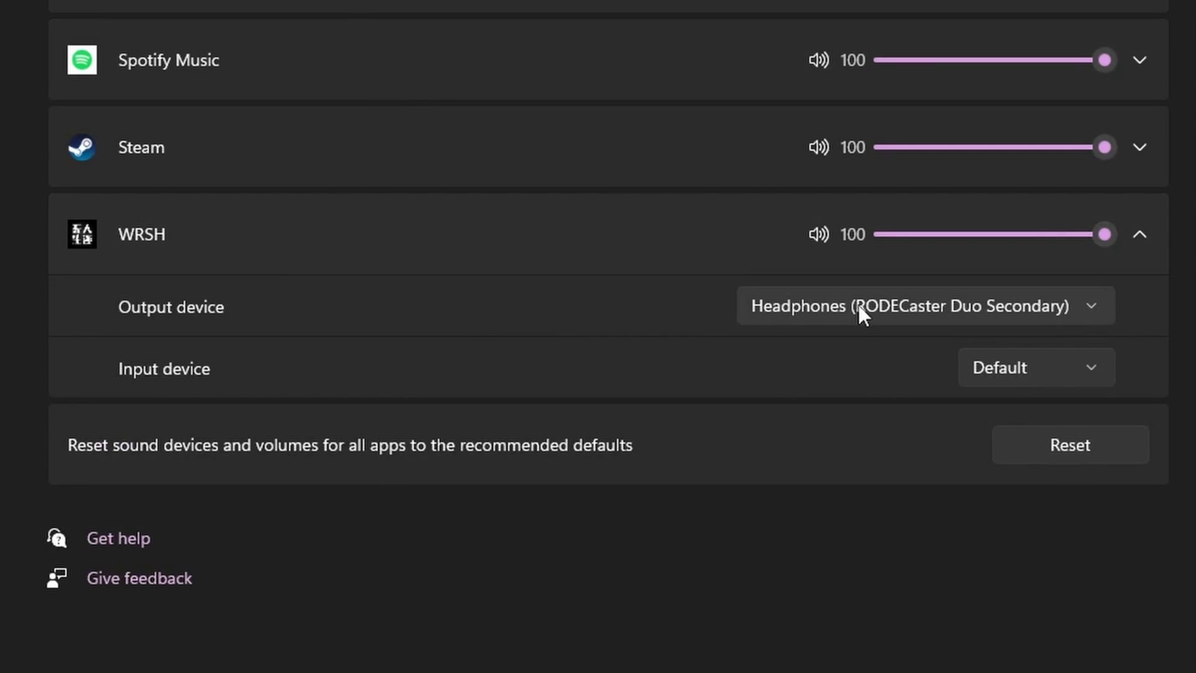
pyautogui.click(923, 306)
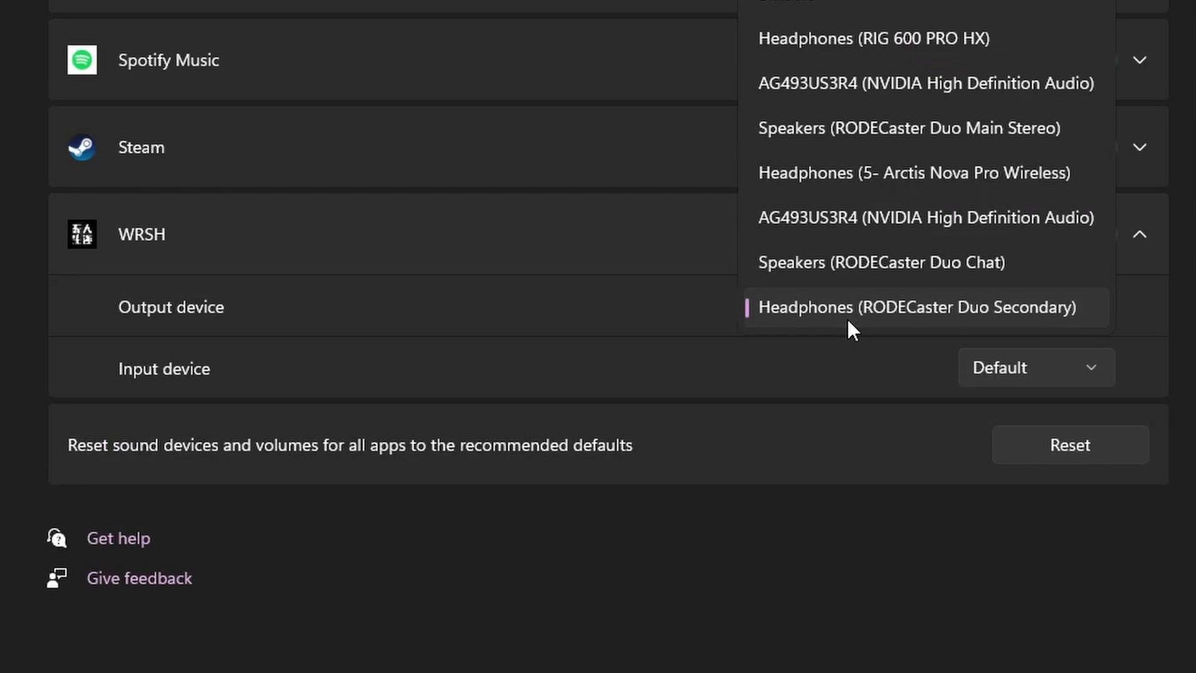
pyautogui.click(915, 307)
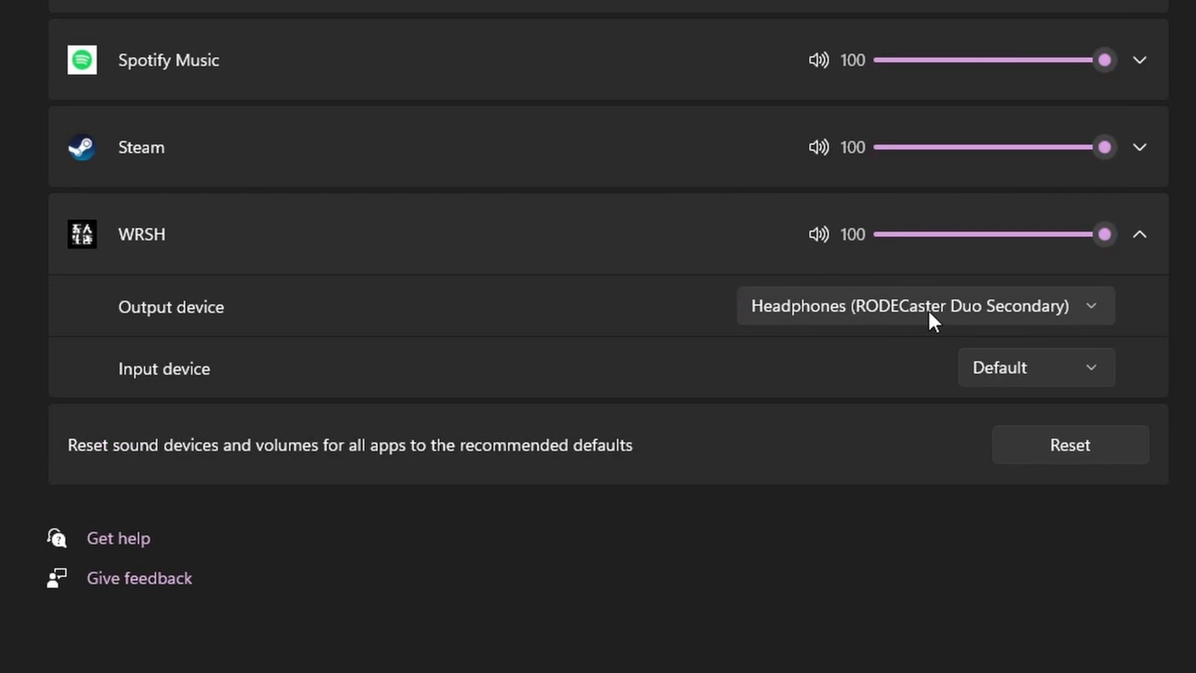
pyautogui.moveTo(1016, 341)
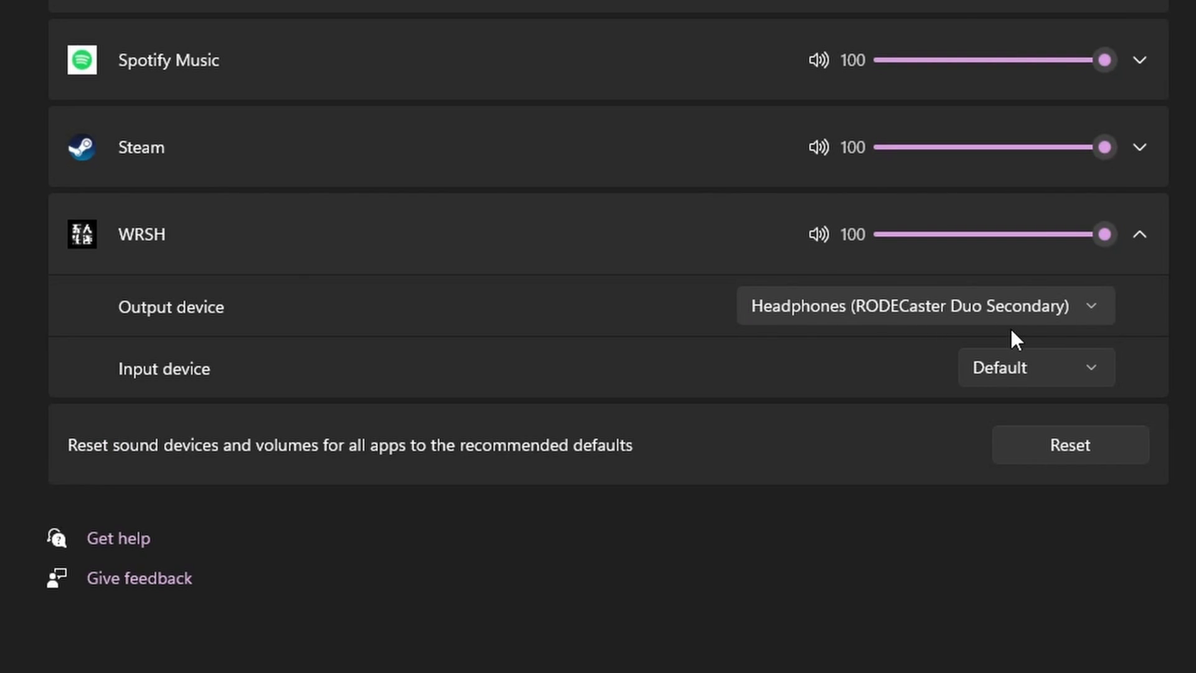
pyautogui.moveTo(1013, 341)
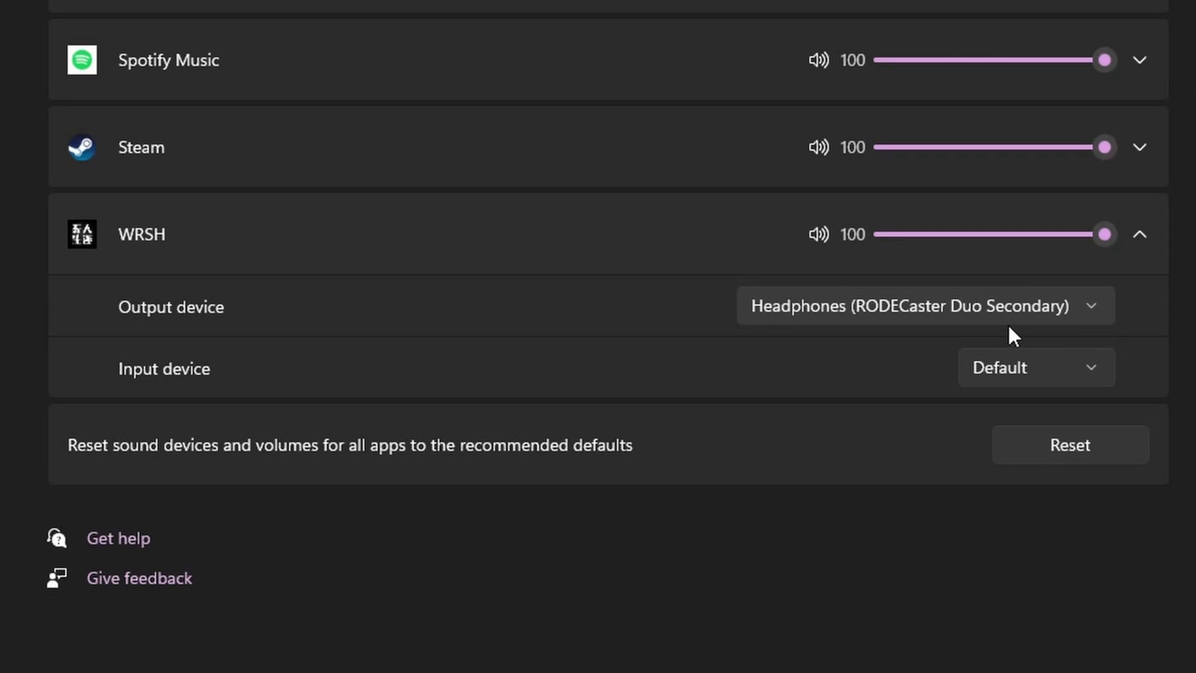
pyautogui.moveTo(954, 396)
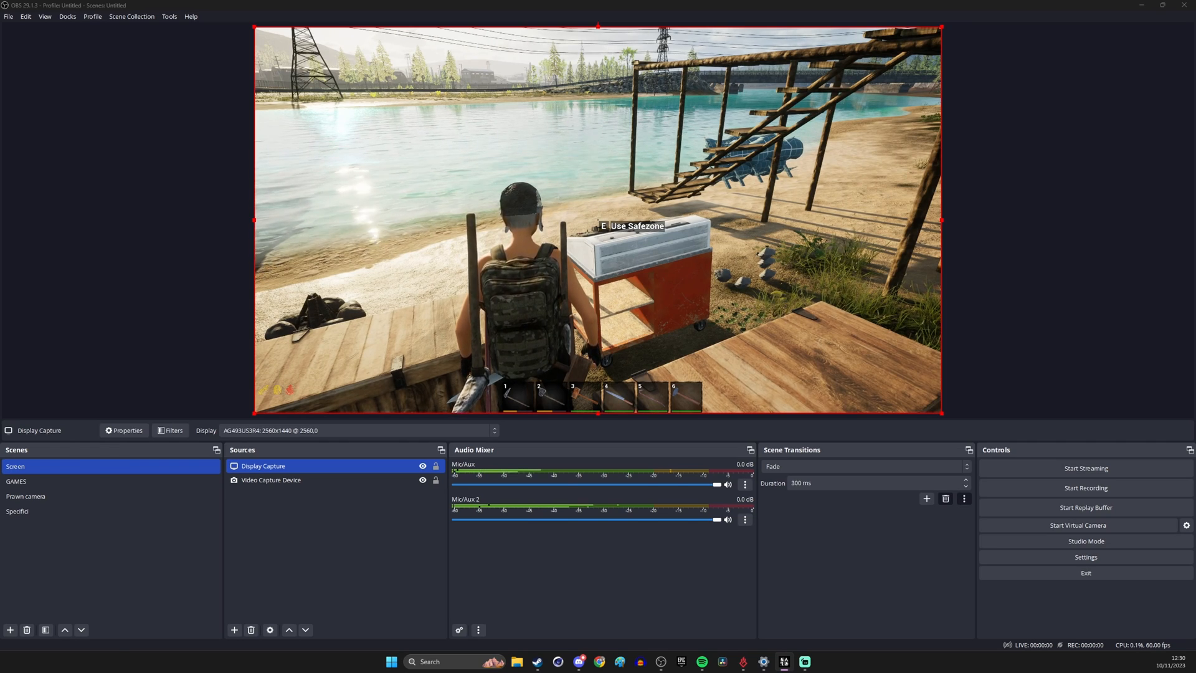
# Step: Set Desktop Audio 2 to Speakers (RODECaster Duo Chat) in Audio settings
pyautogui.click(1086, 557)
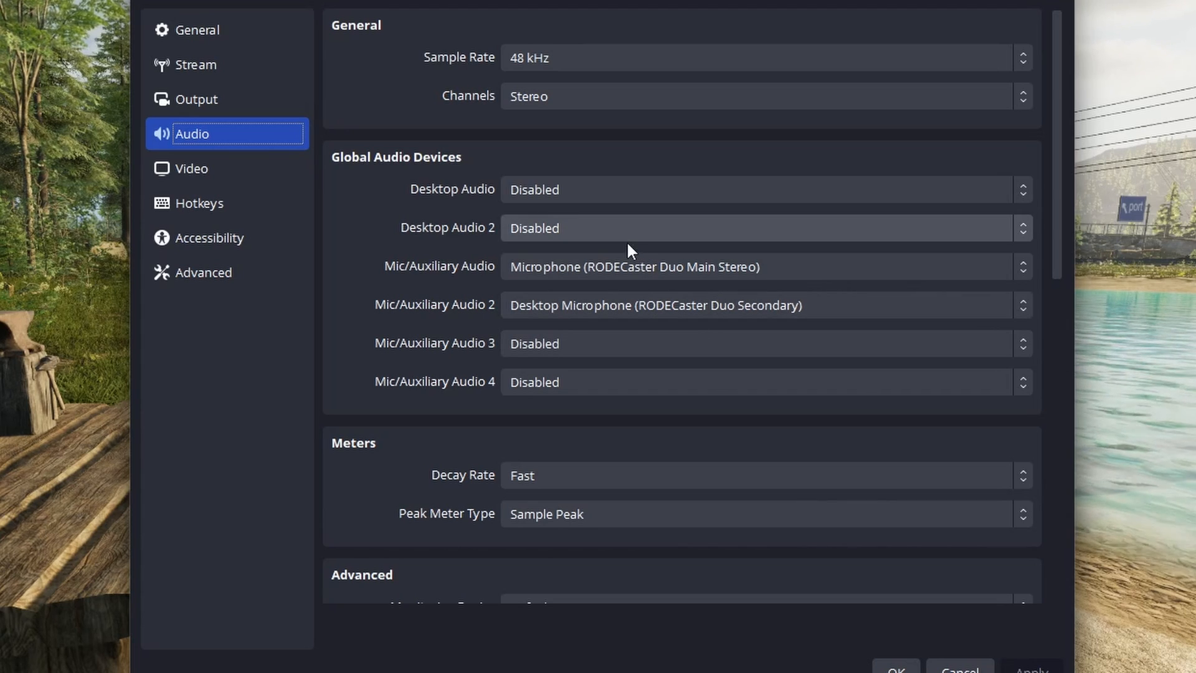
pyautogui.click(763, 228)
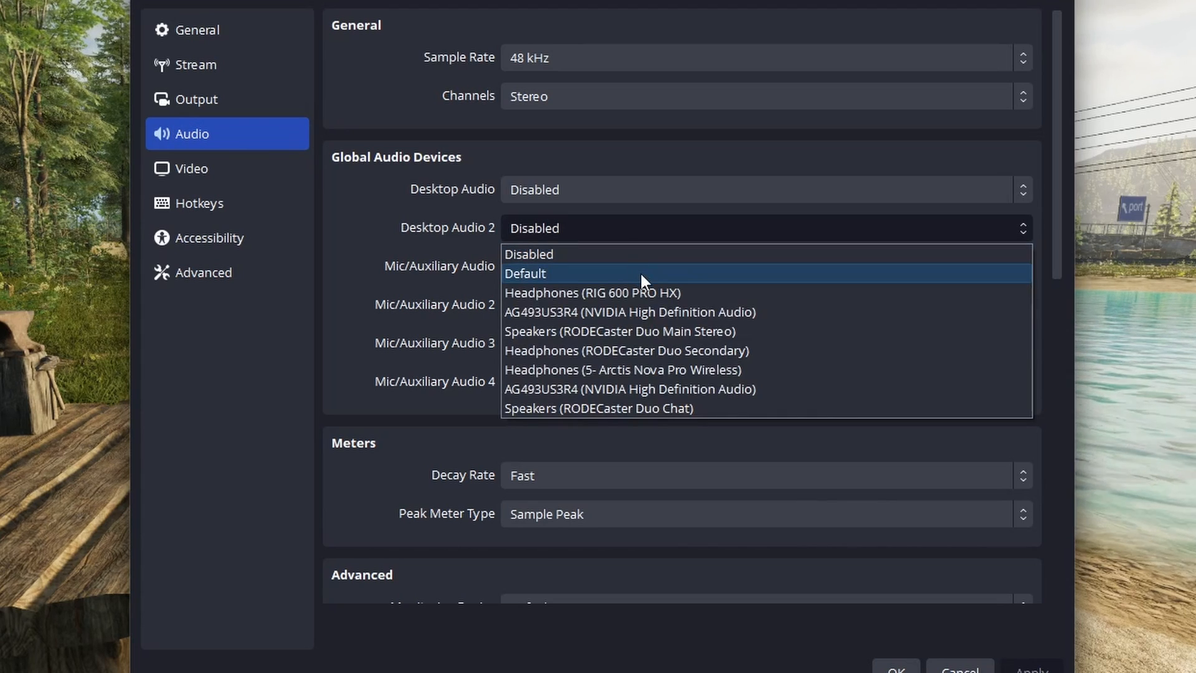
pyautogui.moveTo(736, 413)
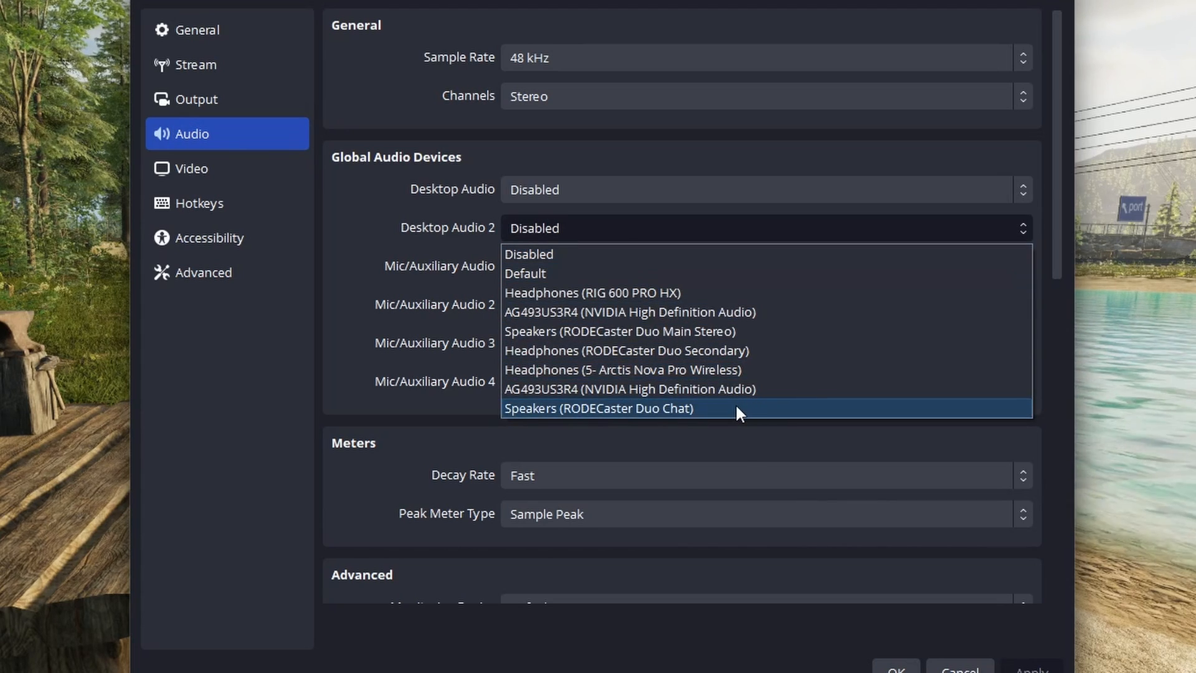
pyautogui.click(599, 408)
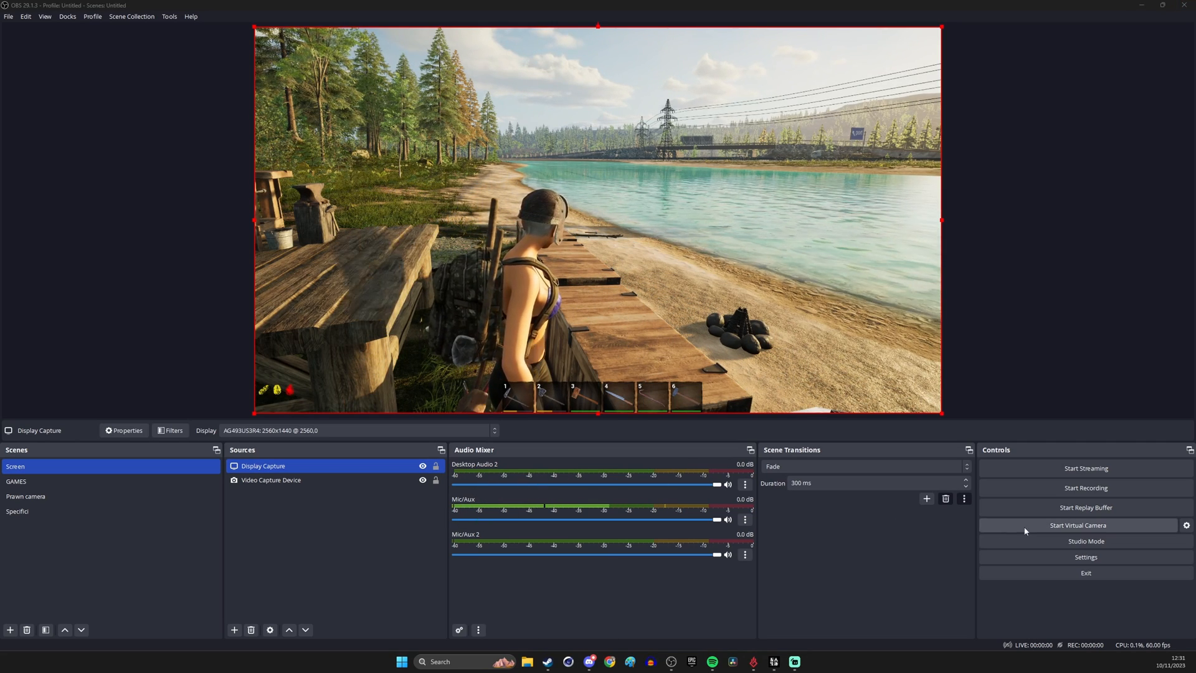
# Step: Add audio tracks 2, 3 and 4 to the recording output and save
pyautogui.click(1086, 557)
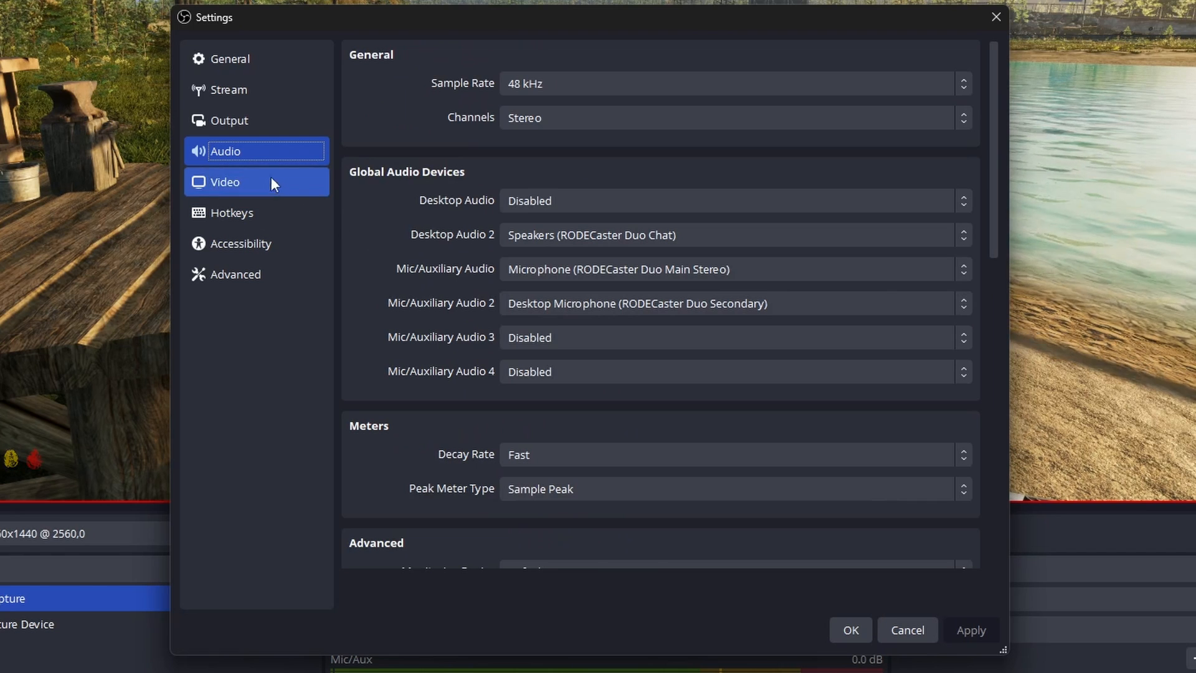
pyautogui.click(229, 120)
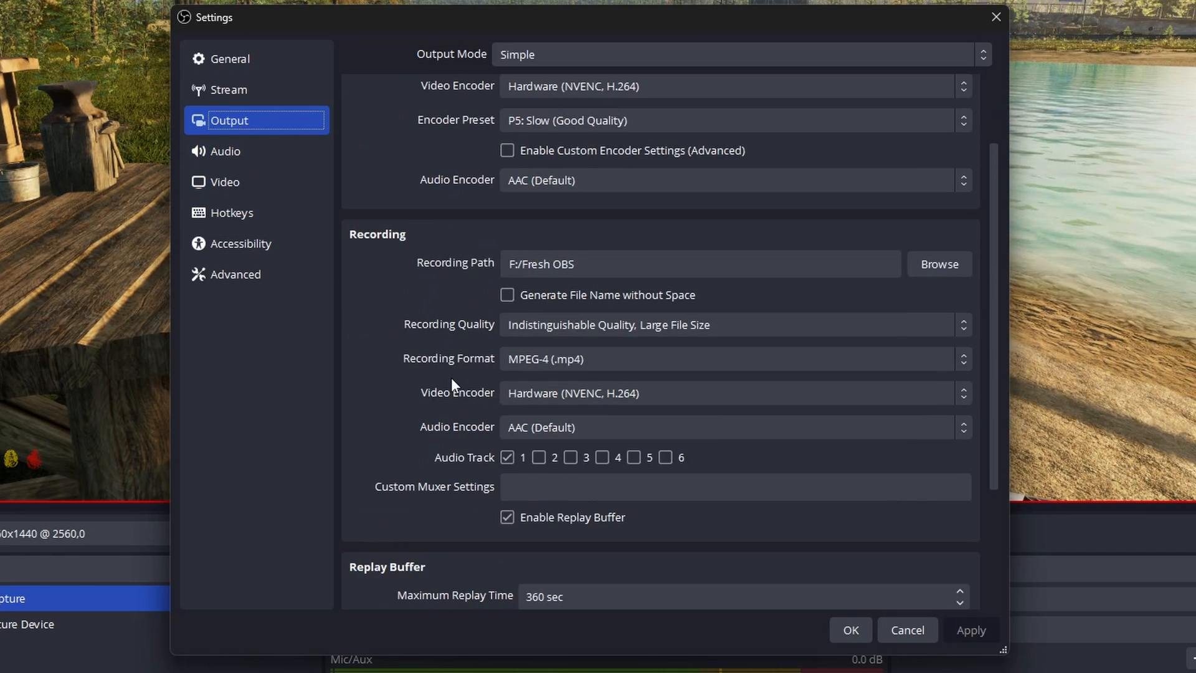
pyautogui.click(570, 457)
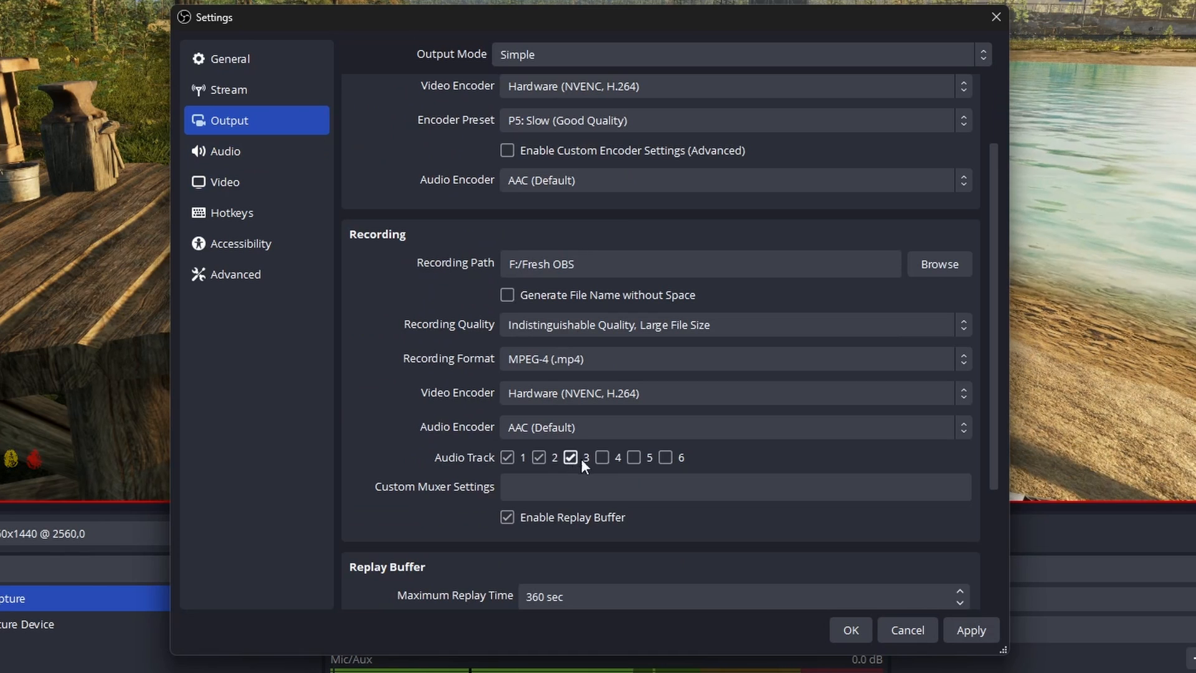
pyautogui.click(570, 457)
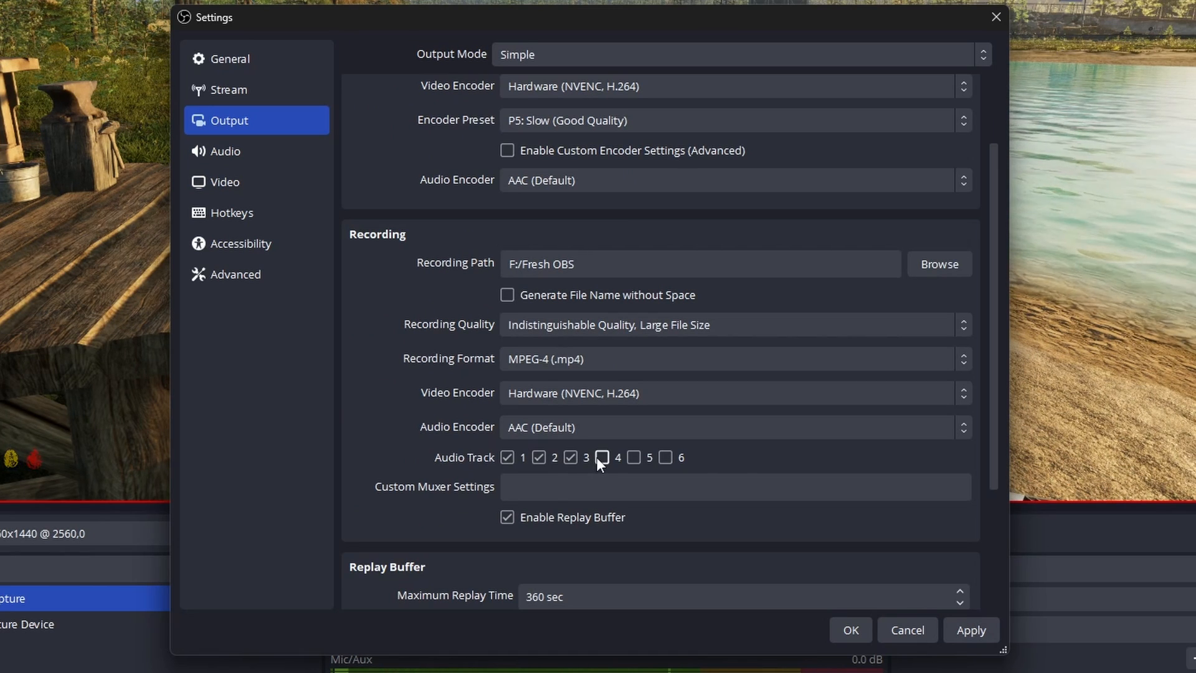
pyautogui.click(602, 458)
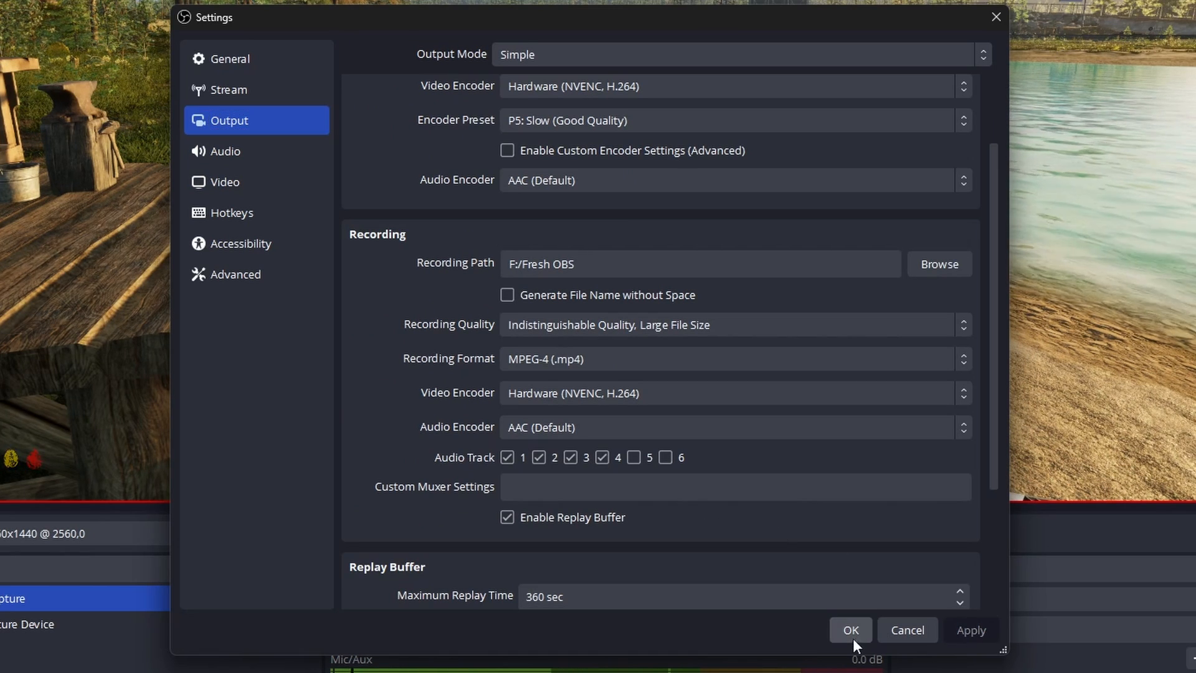
pyautogui.click(851, 630)
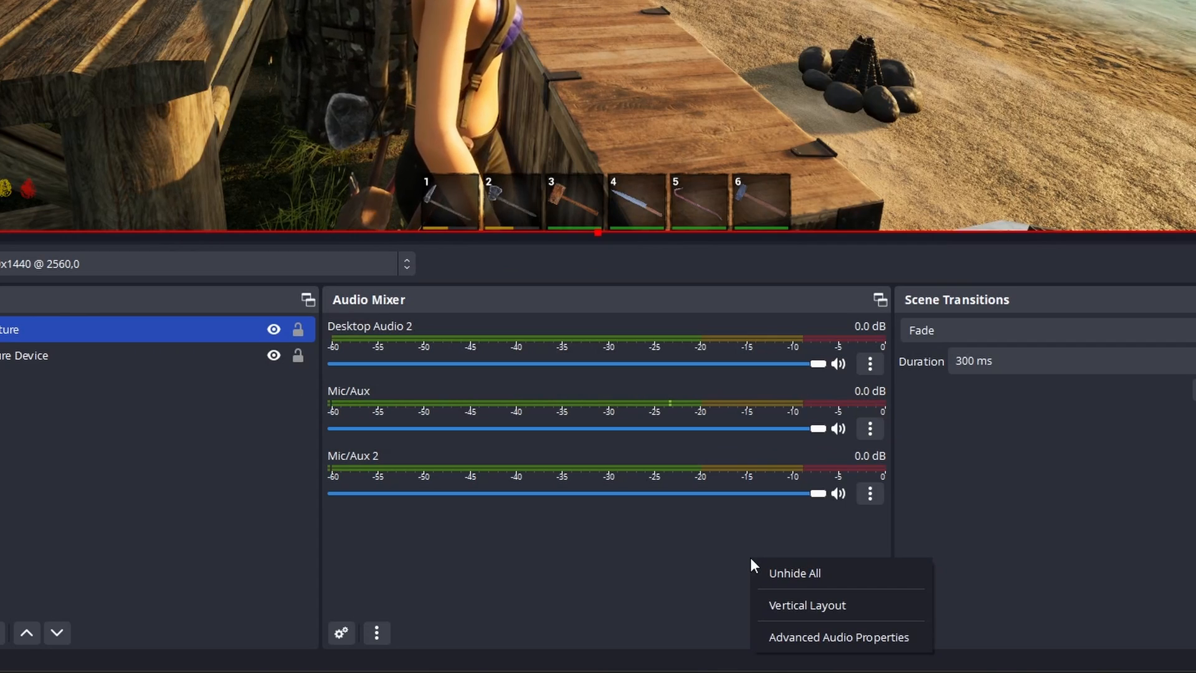
# Step: Reassign tracks: Mic/Aux to 1, Desktop Audio 2 to 2, Mic/Aux 2 to 3
pyautogui.click(839, 654)
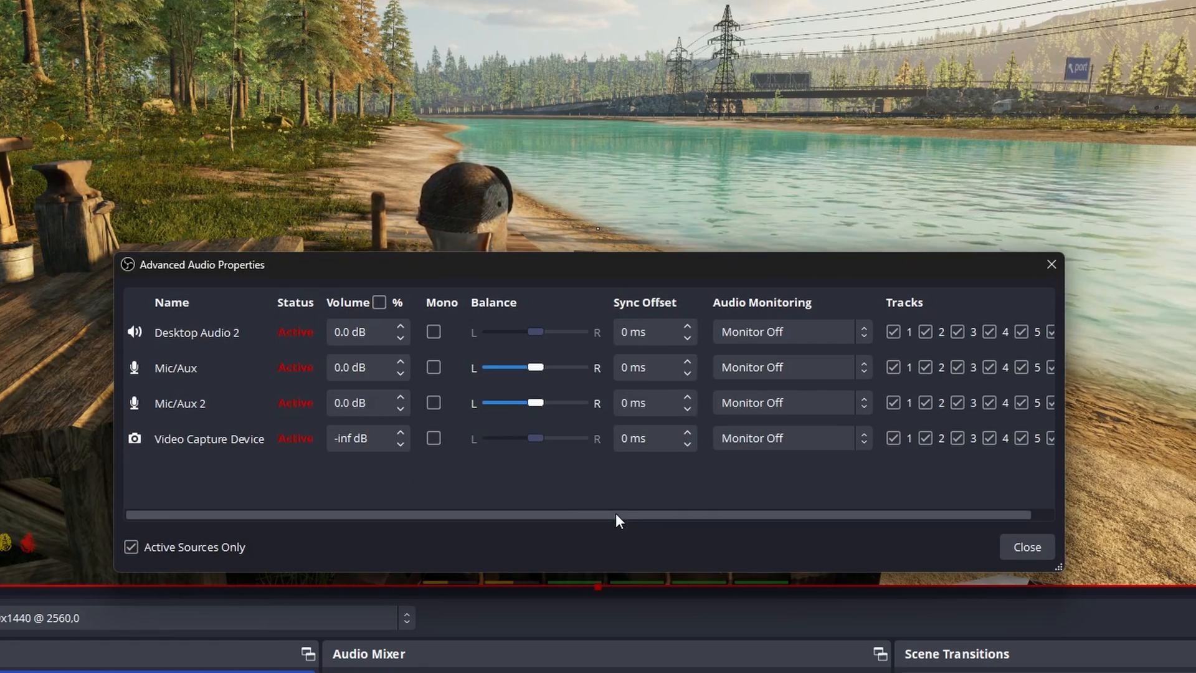
pyautogui.click(924, 333)
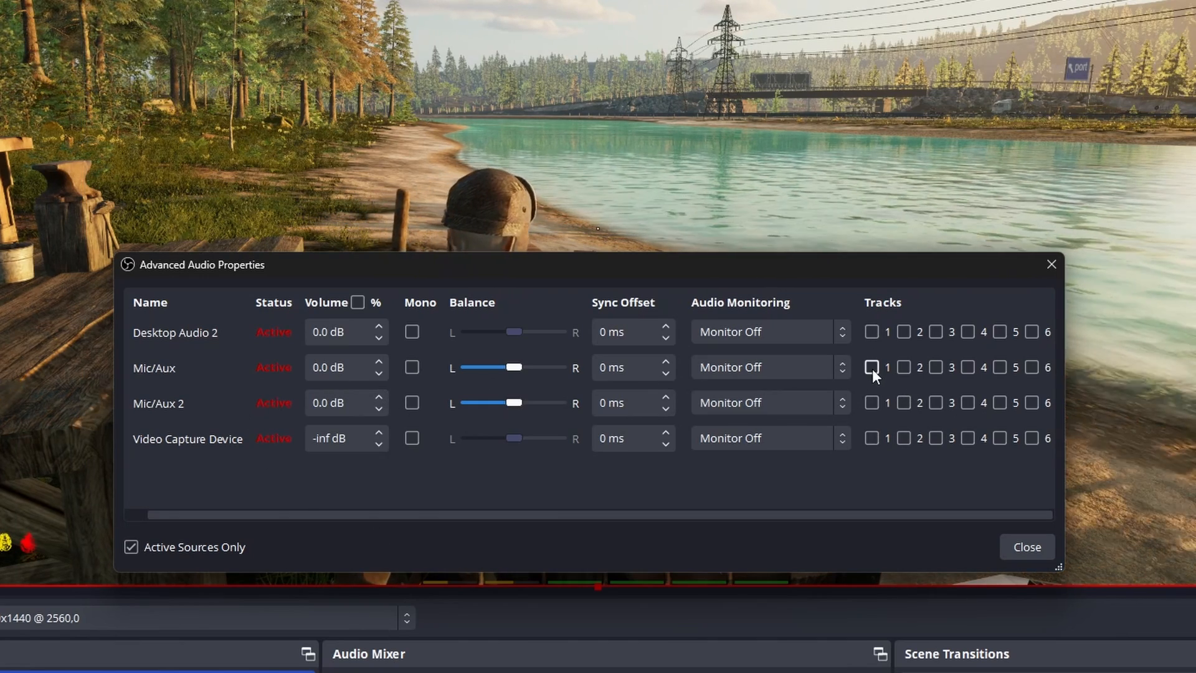
pyautogui.click(871, 367)
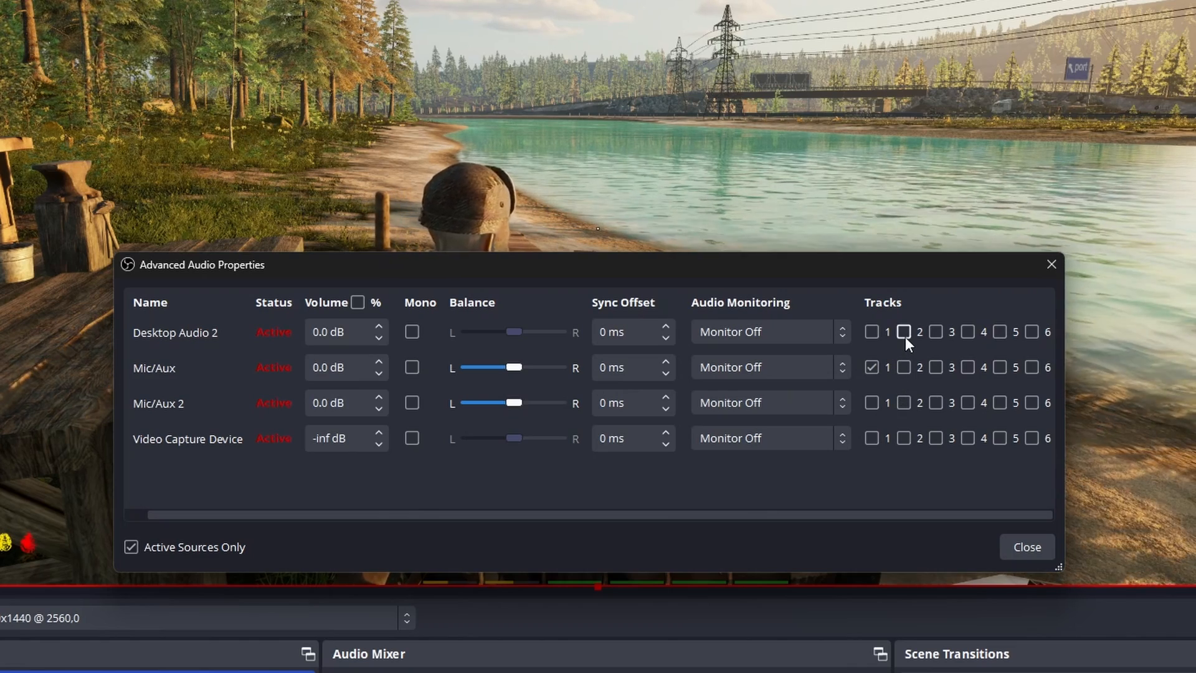
pyautogui.click(903, 331)
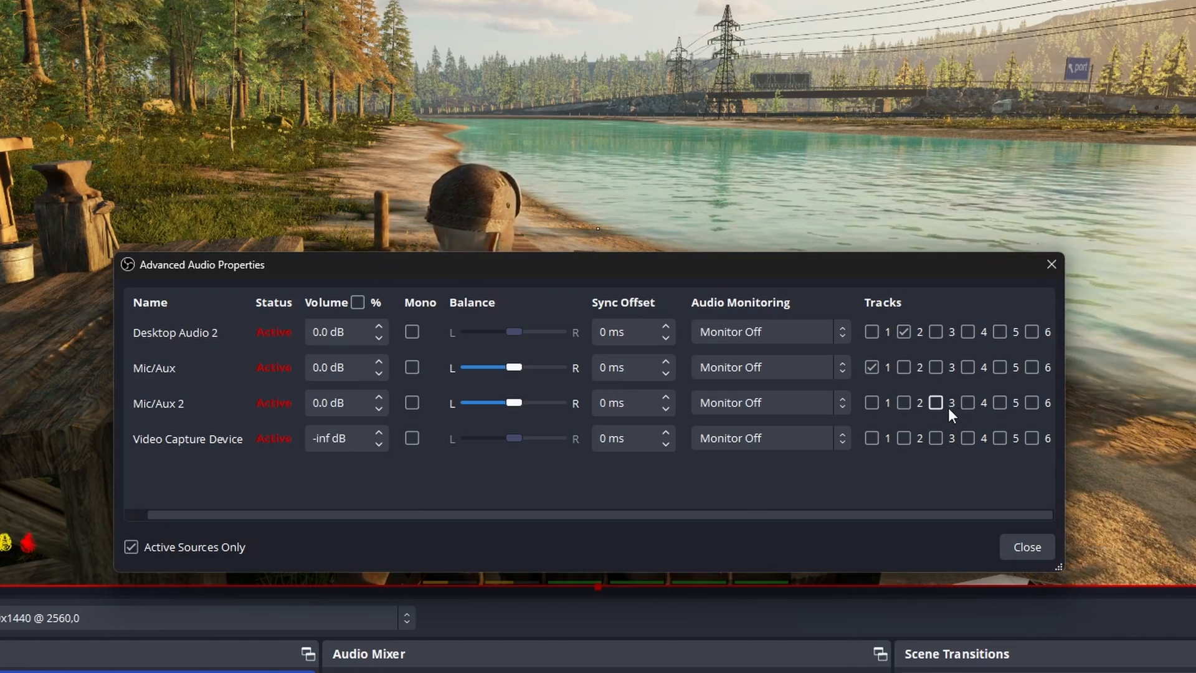
pyautogui.click(935, 402)
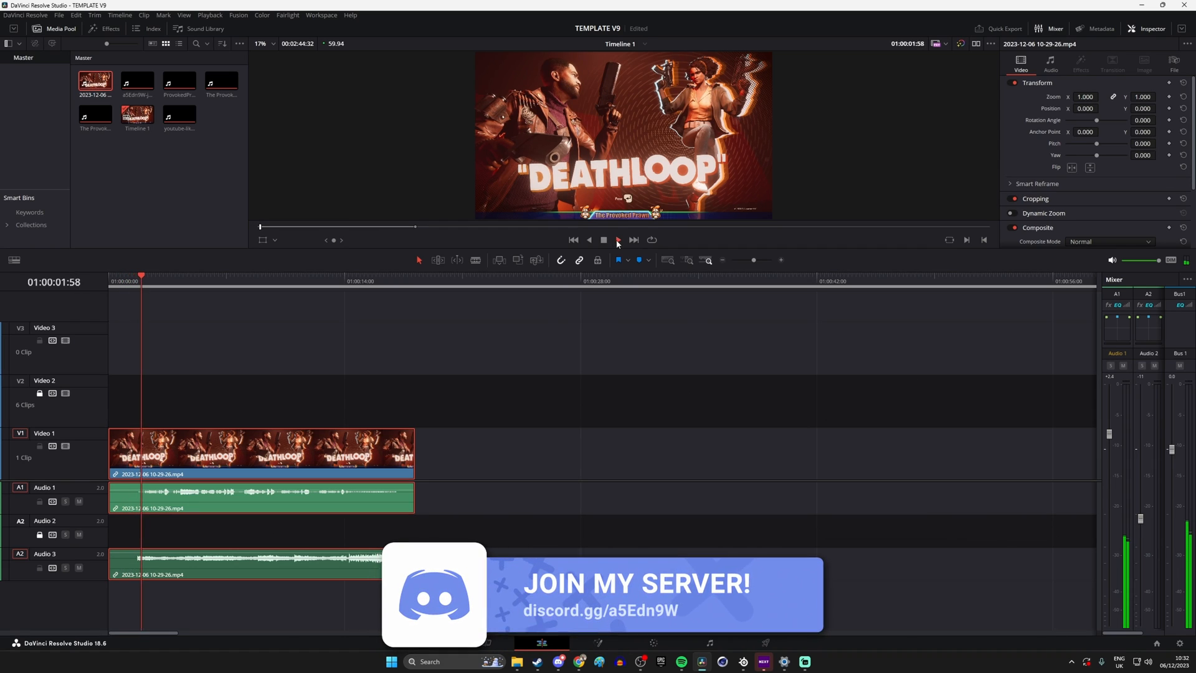
# Step: Play the recorded multitrack clip on the DaVinci Resolve timeline
pyautogui.click(618, 240)
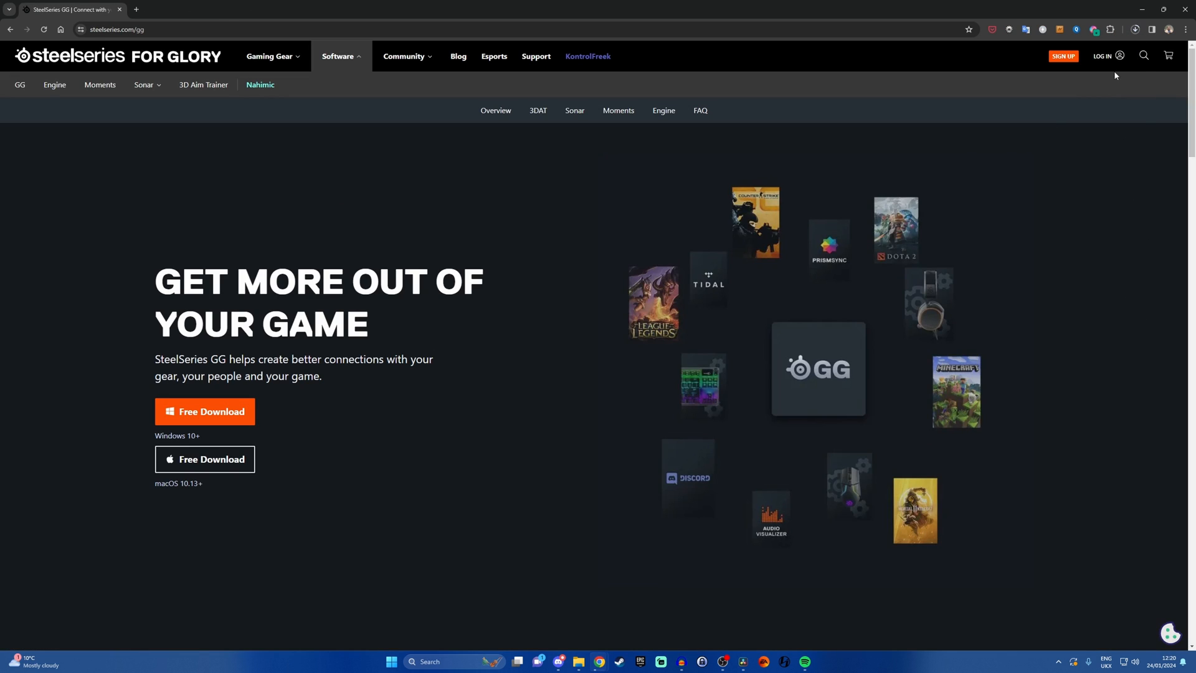
# Step: Use the Free Download button on steelseries.com/gg to get SteelSeries GG
pyautogui.click(204, 411)
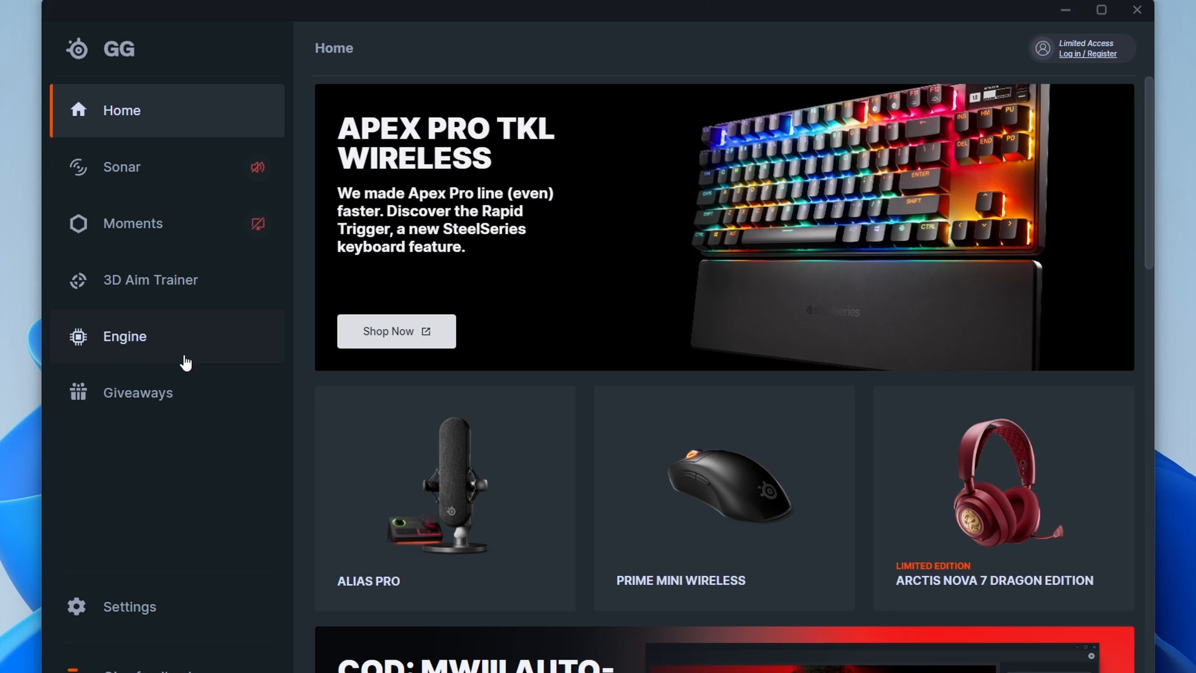
# Step: Open Sonar from the GG sidebar and start its first-time setup
pyautogui.click(122, 167)
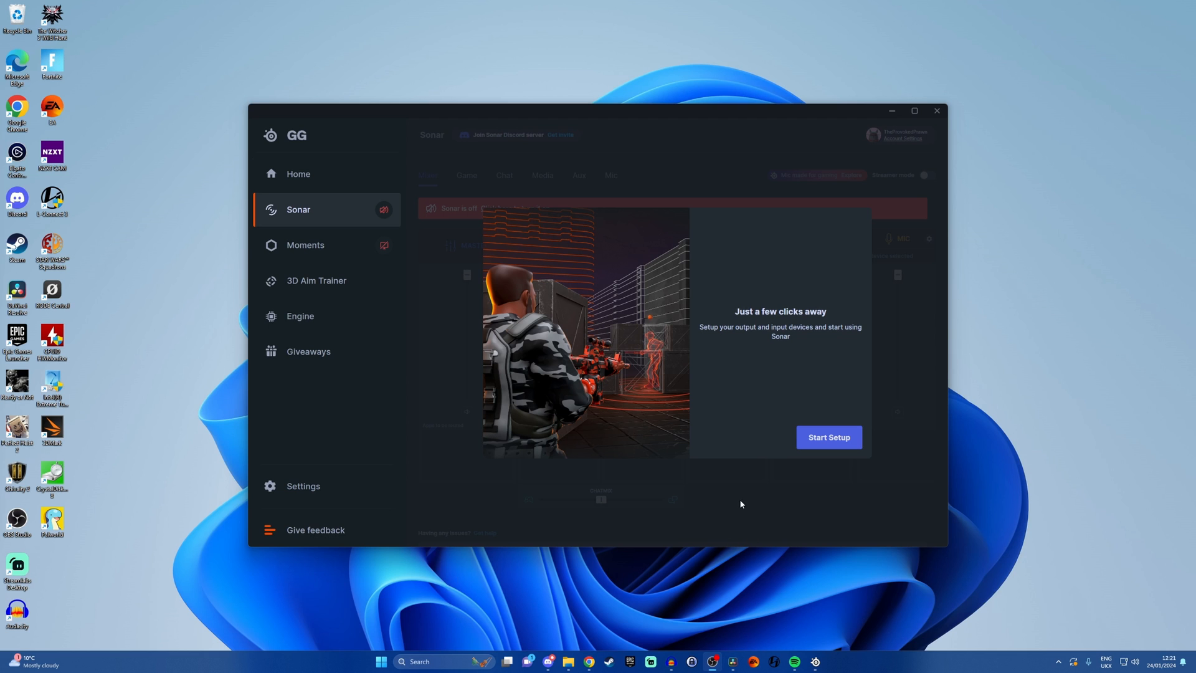
pyautogui.click(829, 437)
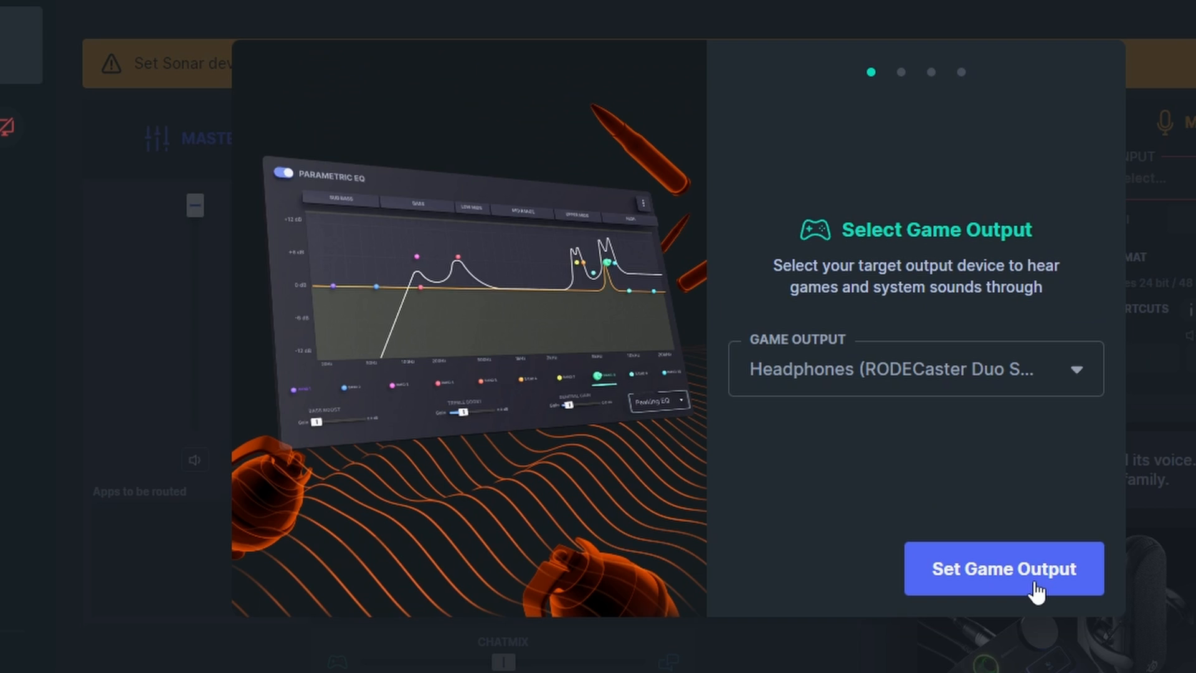
# Step: Assign Main Stereo speakers to game audio and Chat speakers to chat audio
pyautogui.click(916, 368)
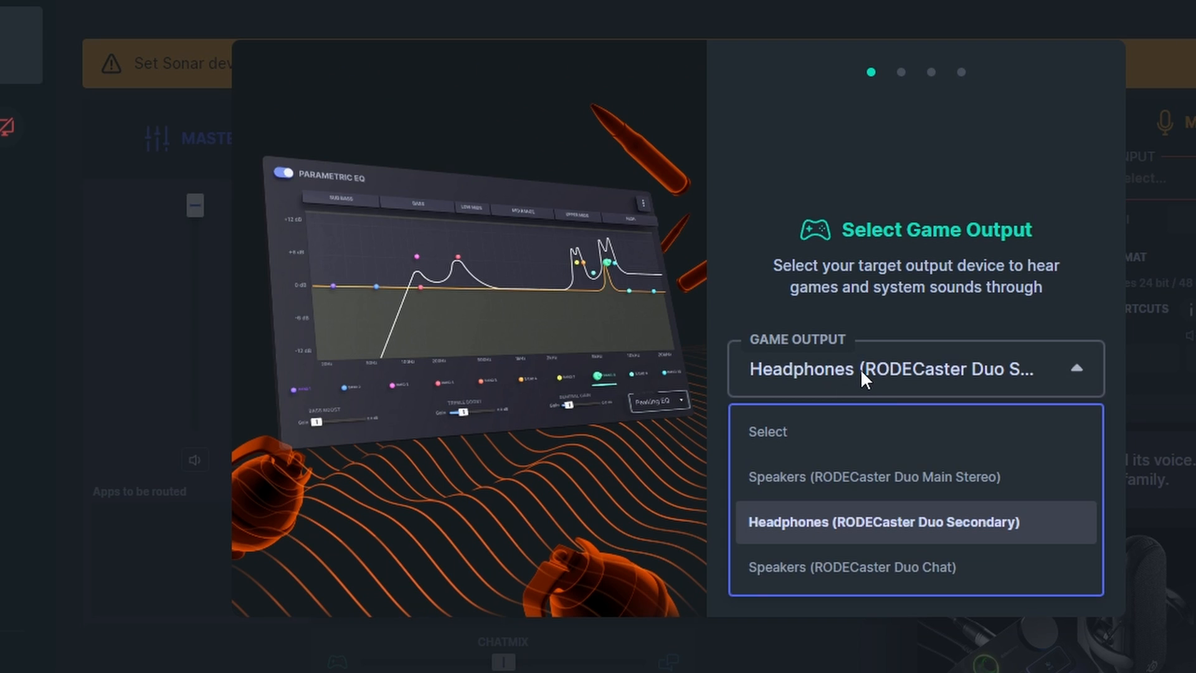
pyautogui.click(875, 476)
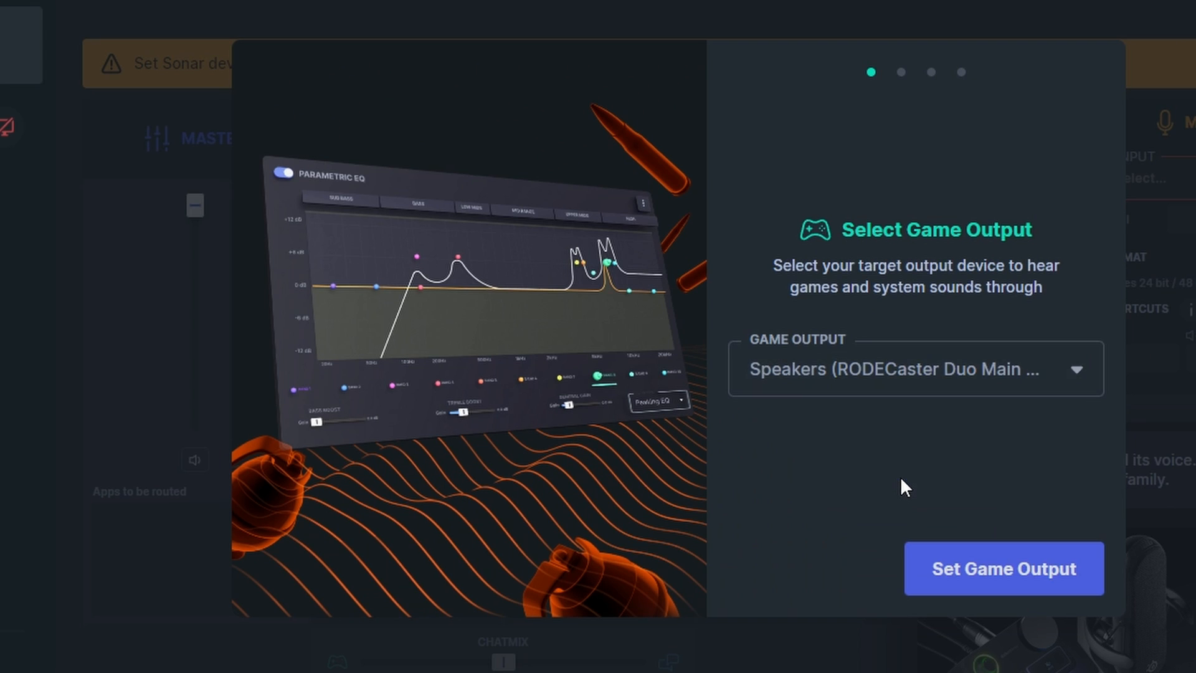
pyautogui.click(1004, 568)
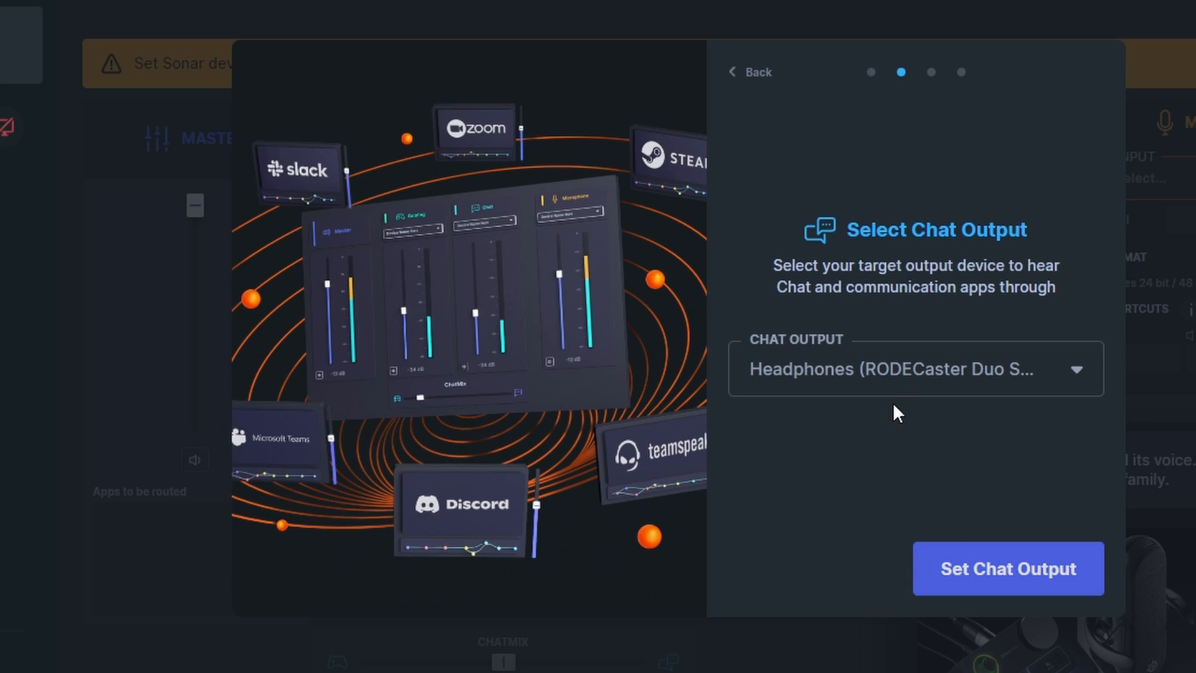
pyautogui.click(915, 368)
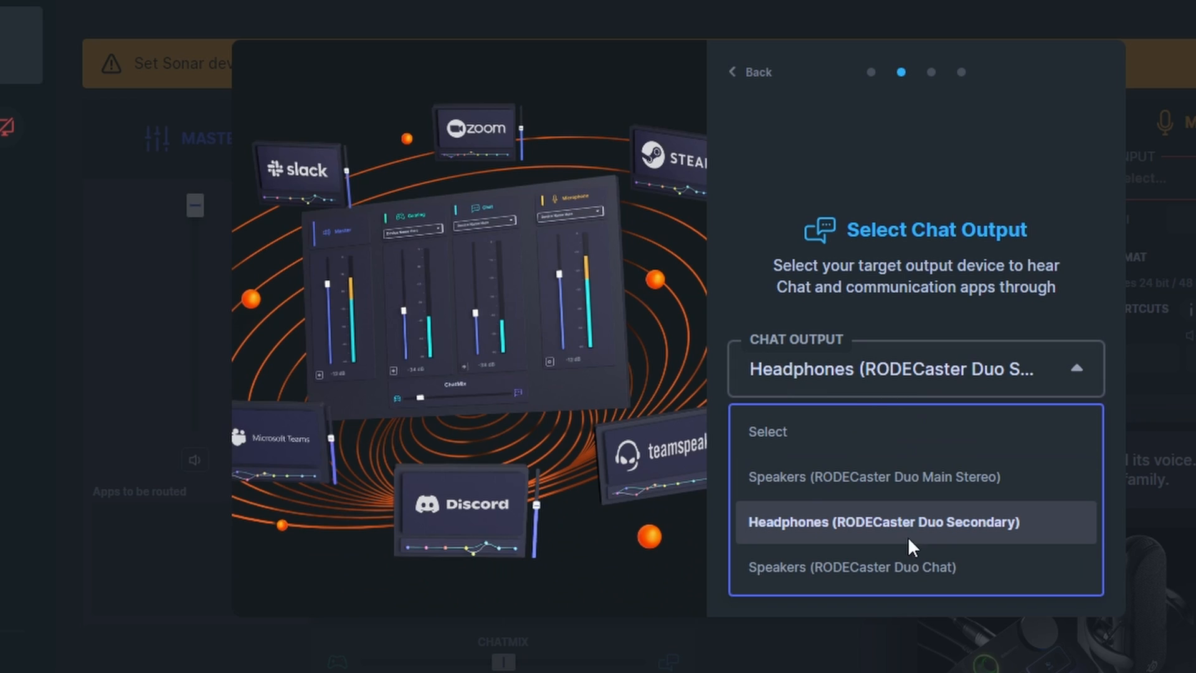
pyautogui.click(916, 521)
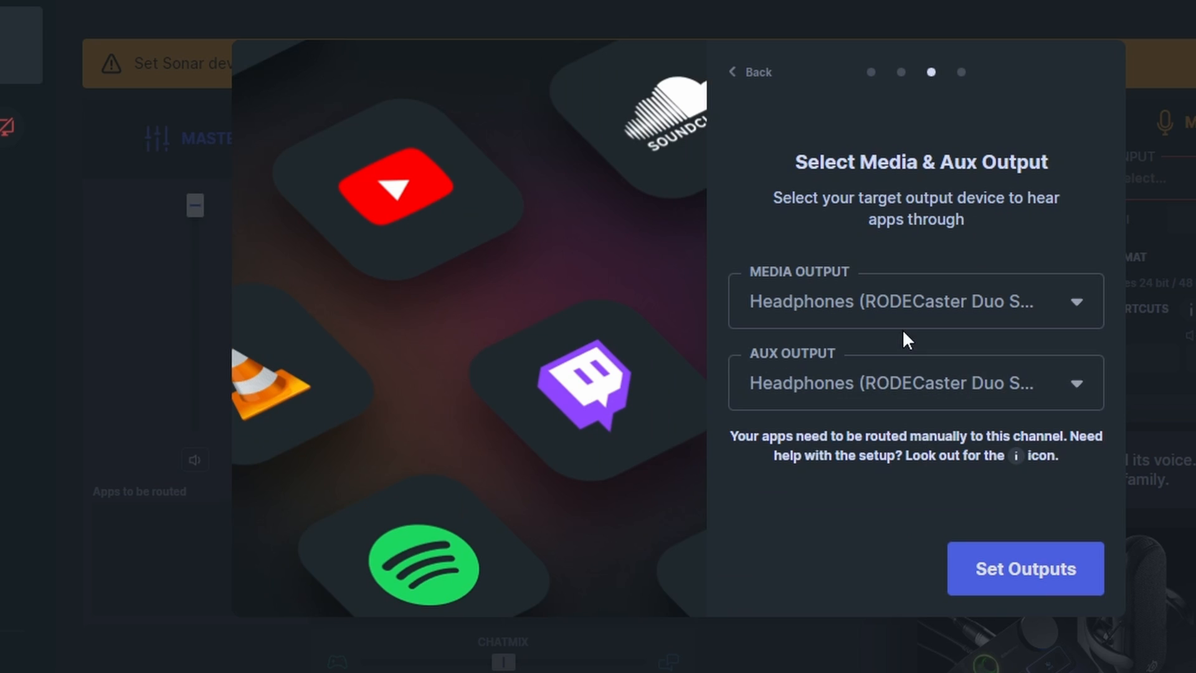
# Step: Set the media output, leave aux empty, pick the Main Stereo microphone, and finish setup
pyautogui.click(917, 301)
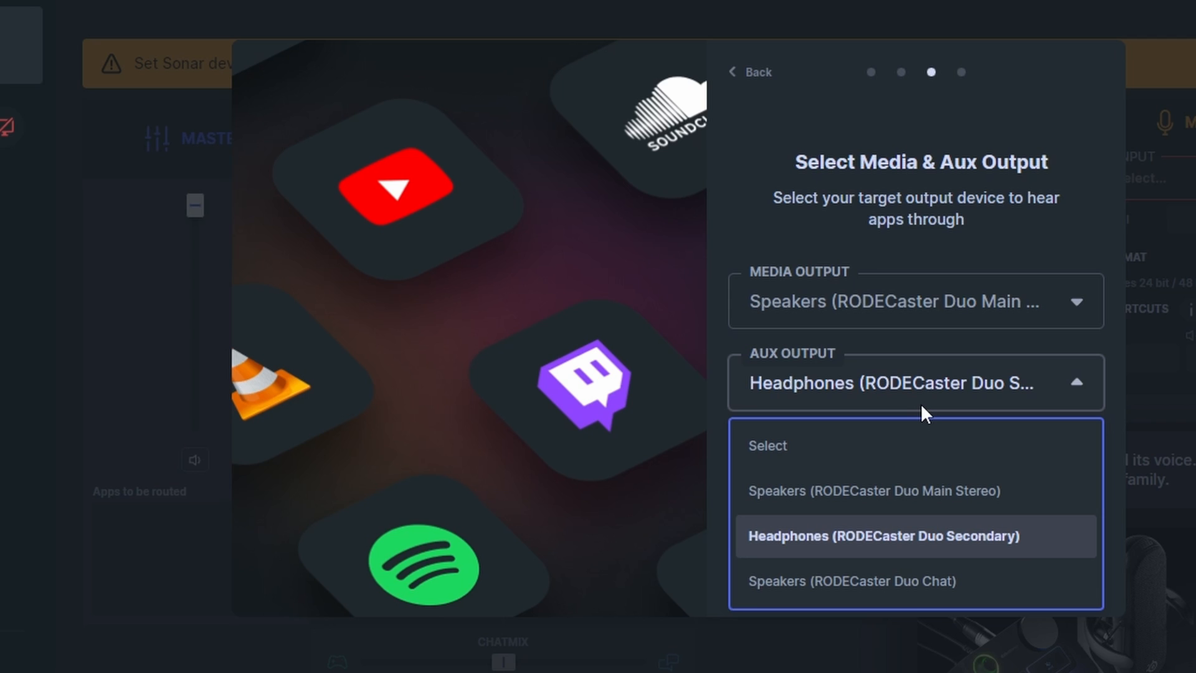
pyautogui.click(767, 445)
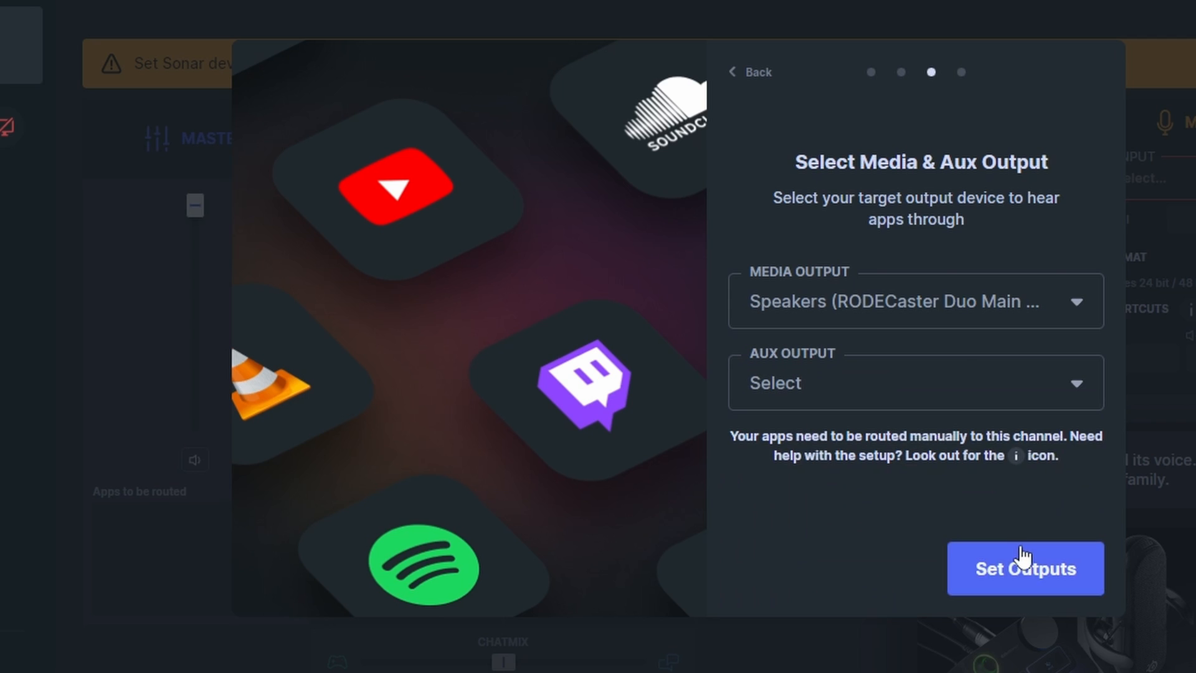
pyautogui.click(1025, 569)
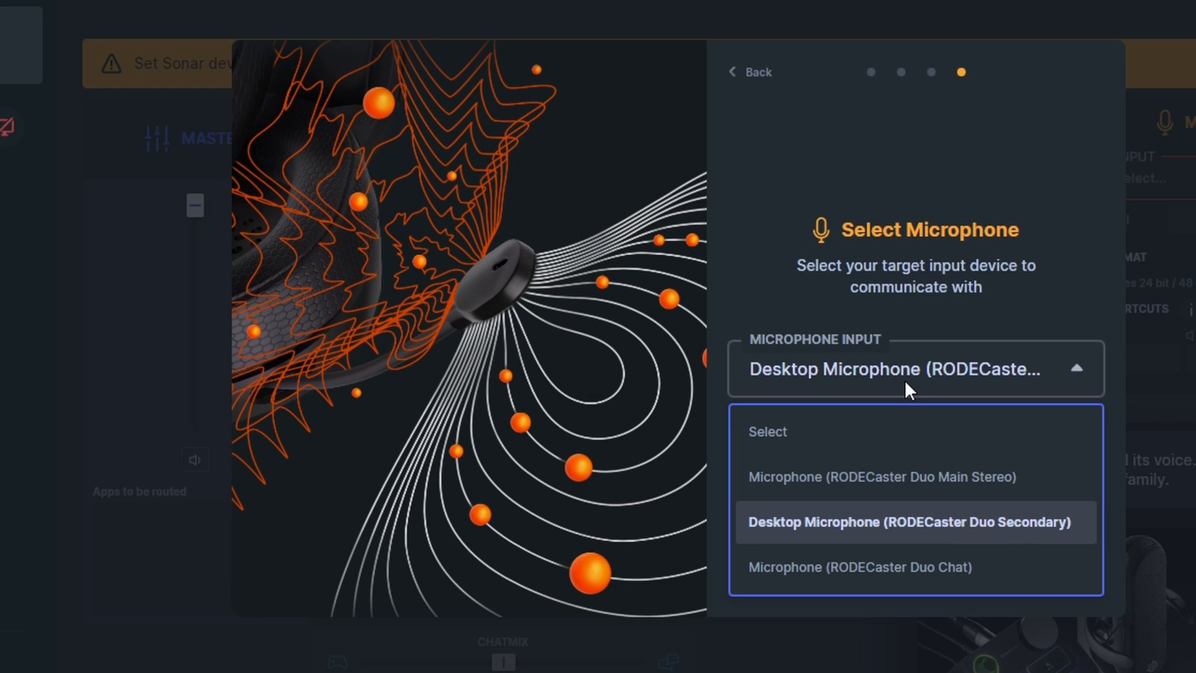
pyautogui.click(909, 522)
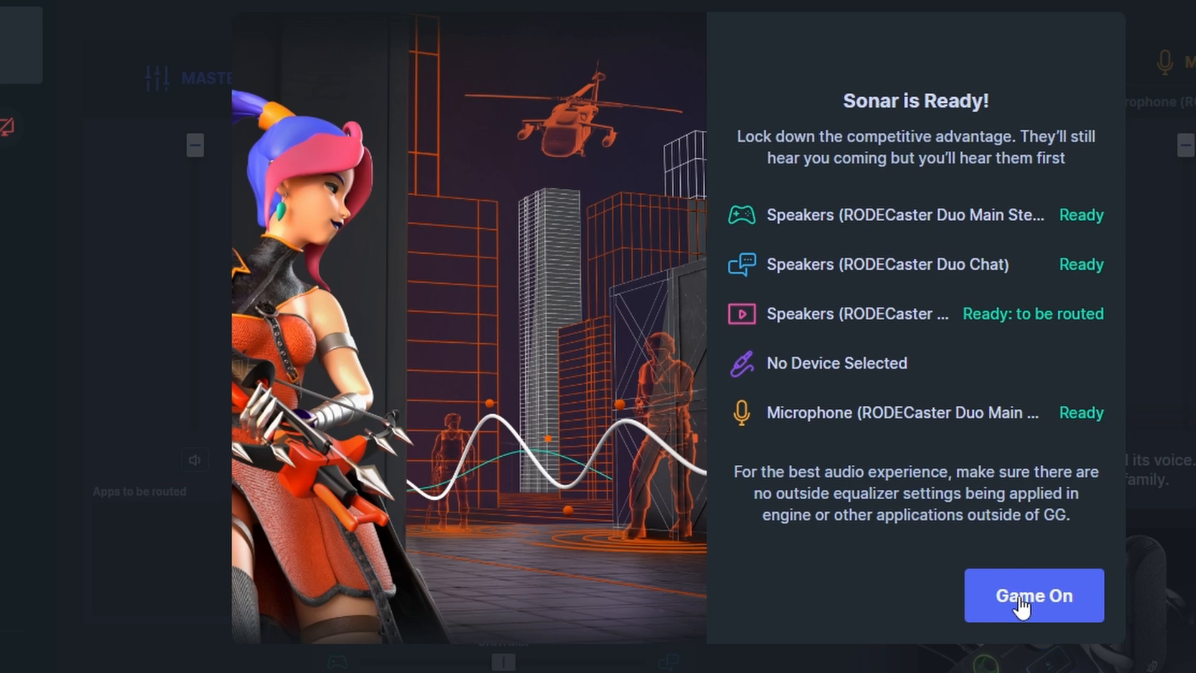
pyautogui.click(1033, 596)
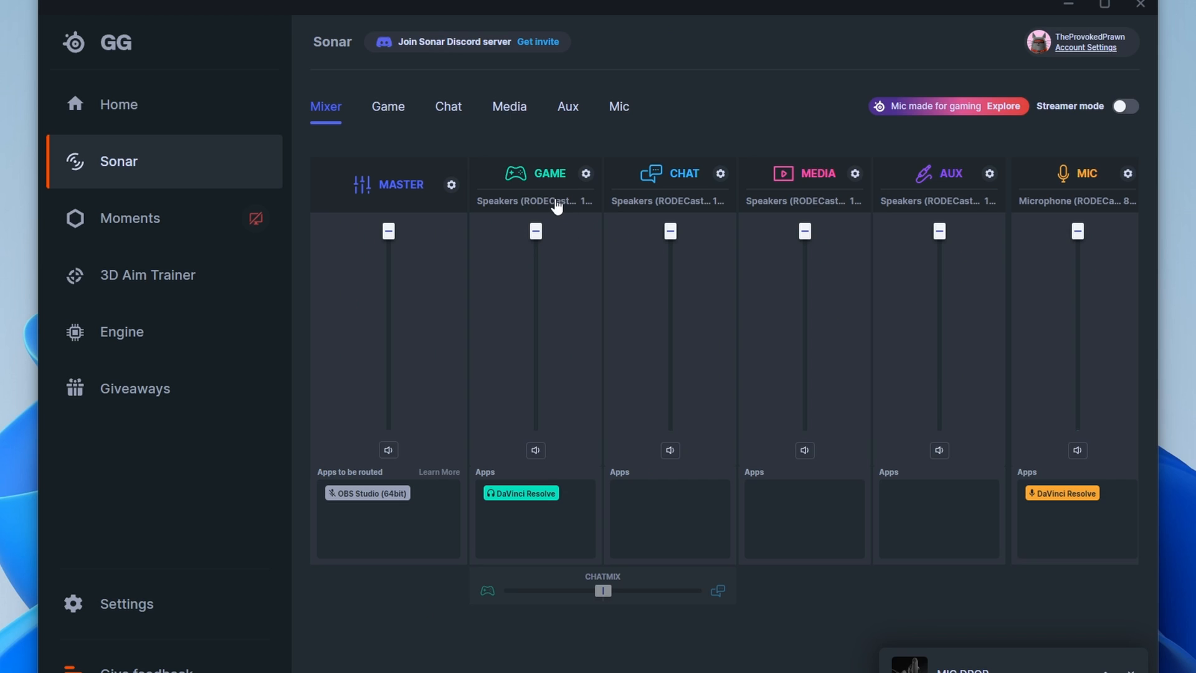
pyautogui.moveTo(409, 129)
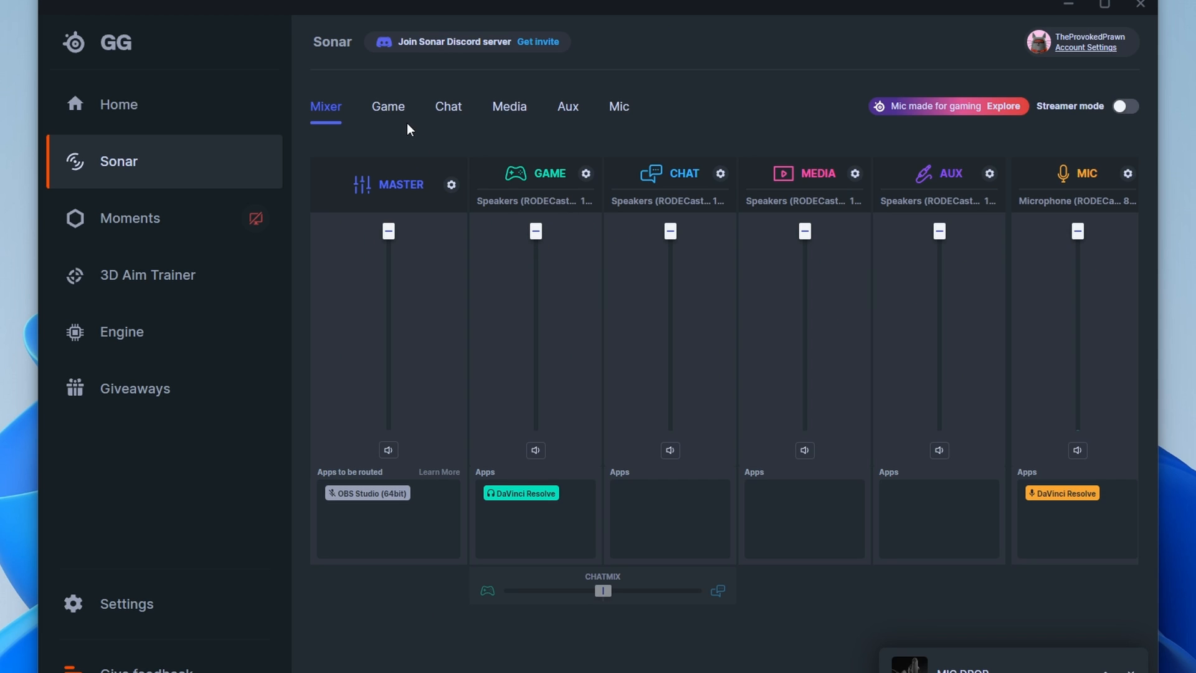
# Step: Check the Game, Chat and Media channel equalizers, keeping the Default chat preset
pyautogui.click(388, 107)
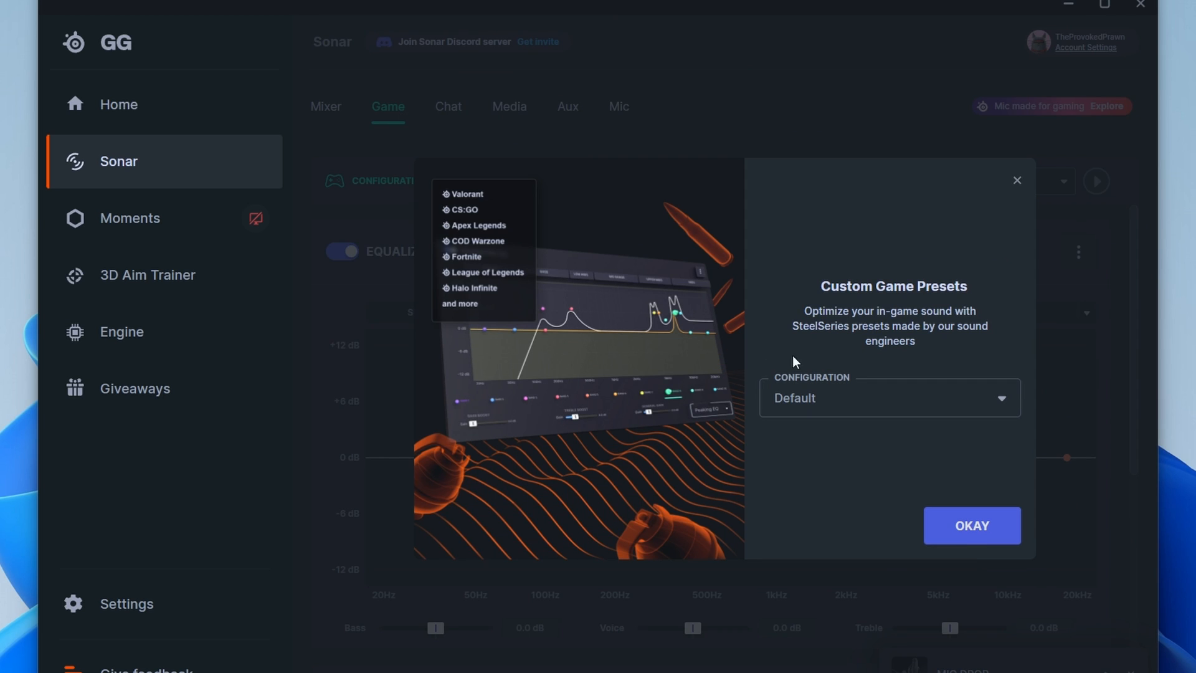
pyautogui.moveTo(1037, 181)
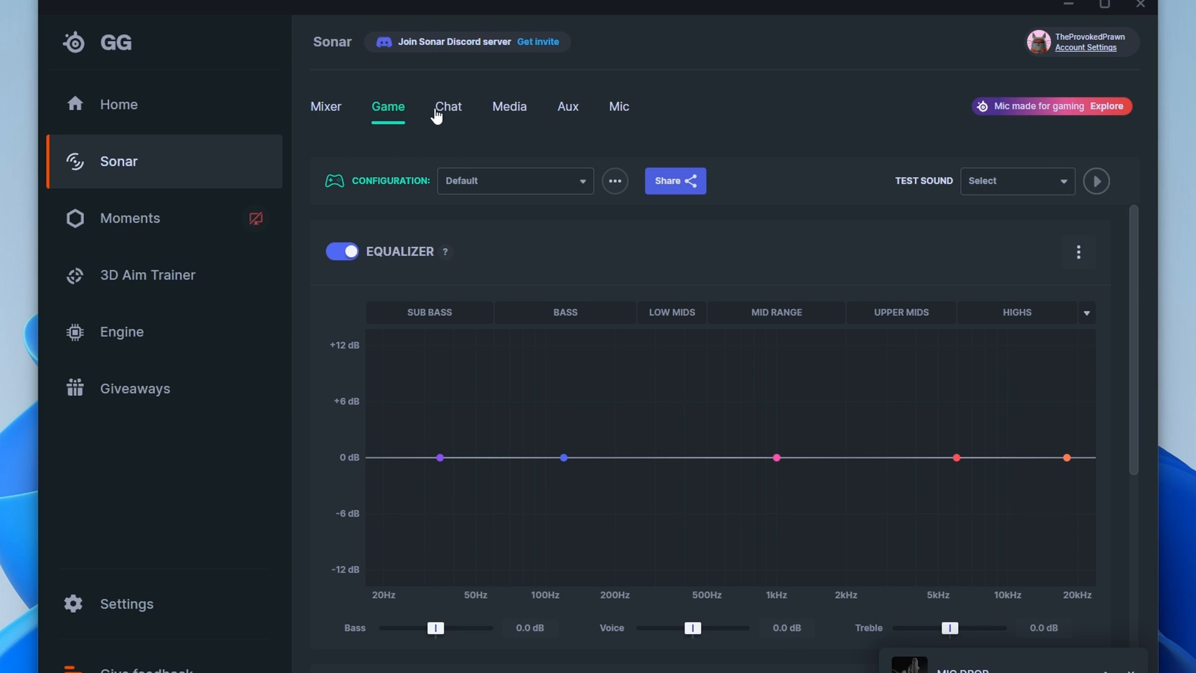
pyautogui.click(449, 106)
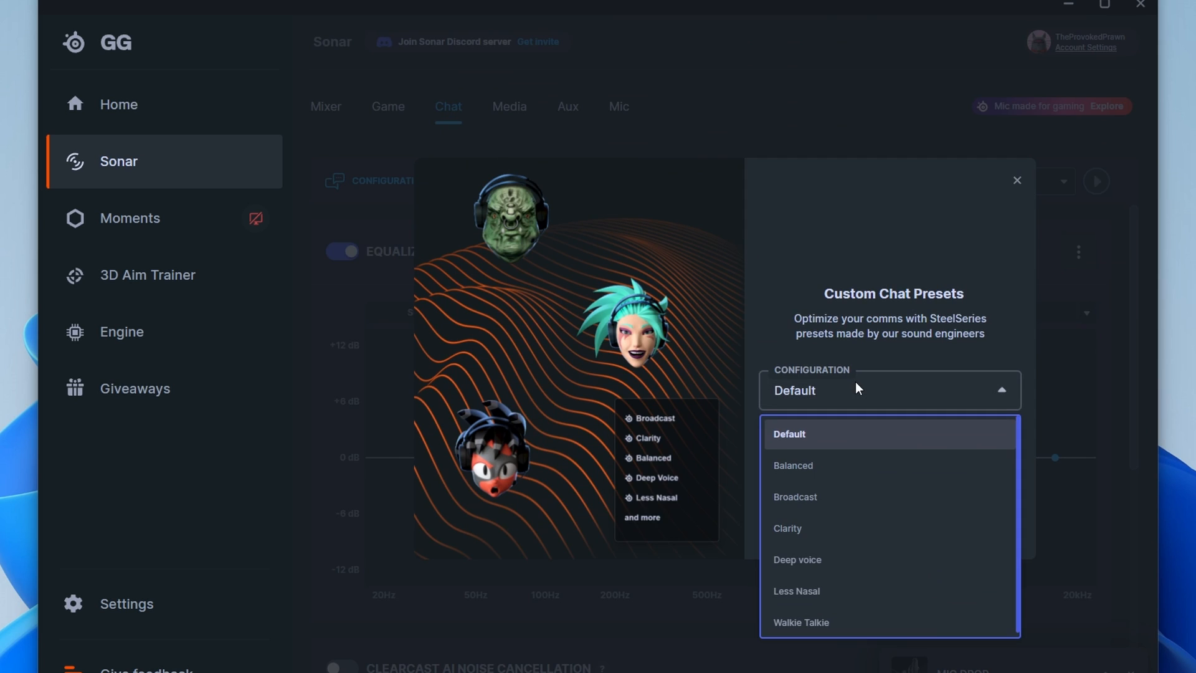
pyautogui.click(1015, 180)
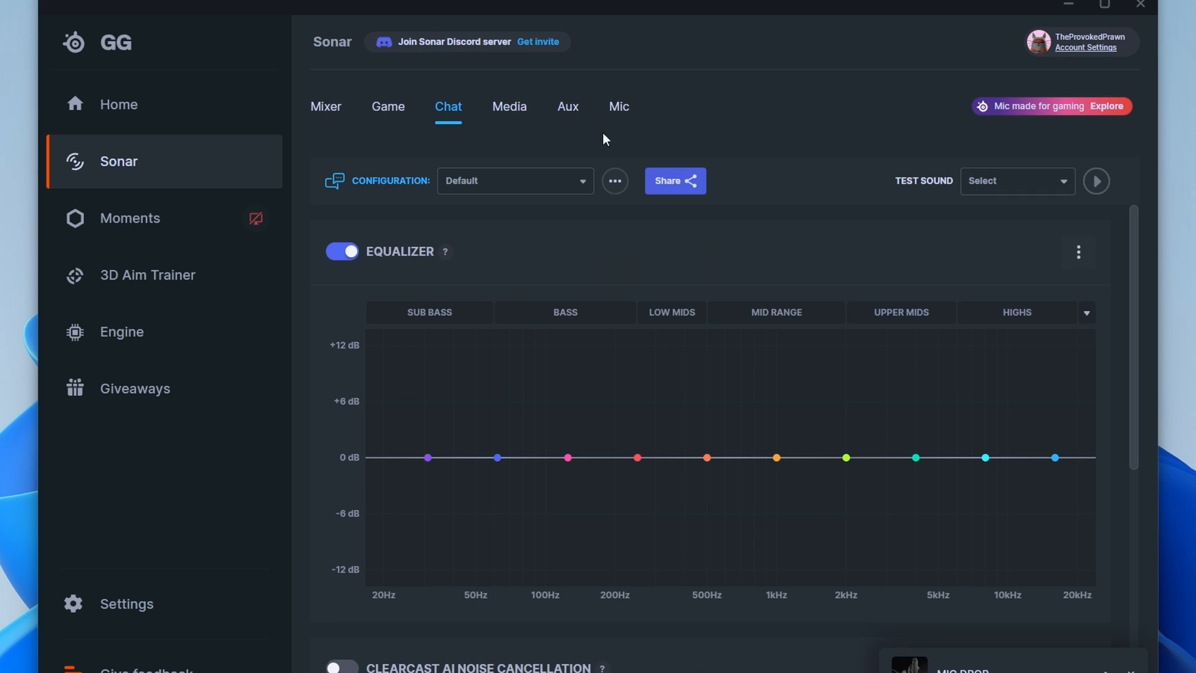
pyautogui.click(509, 107)
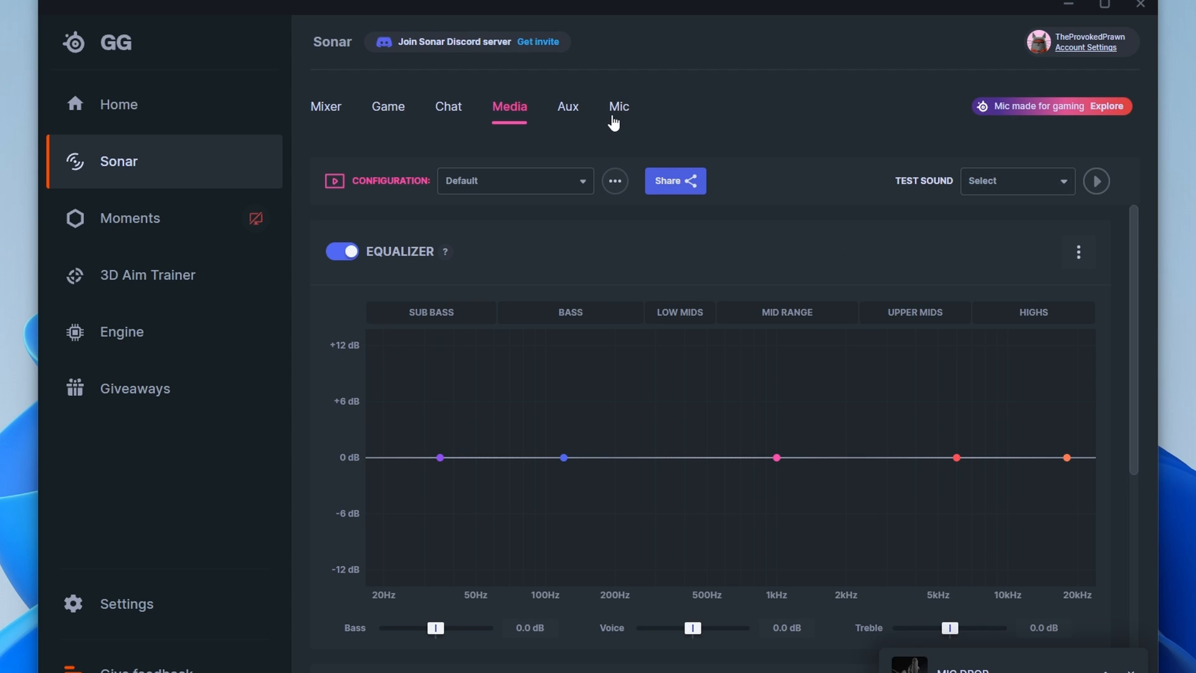
# Step: Open the Mic channel and dismiss the Custom Mic Presets pop-up
pyautogui.click(619, 107)
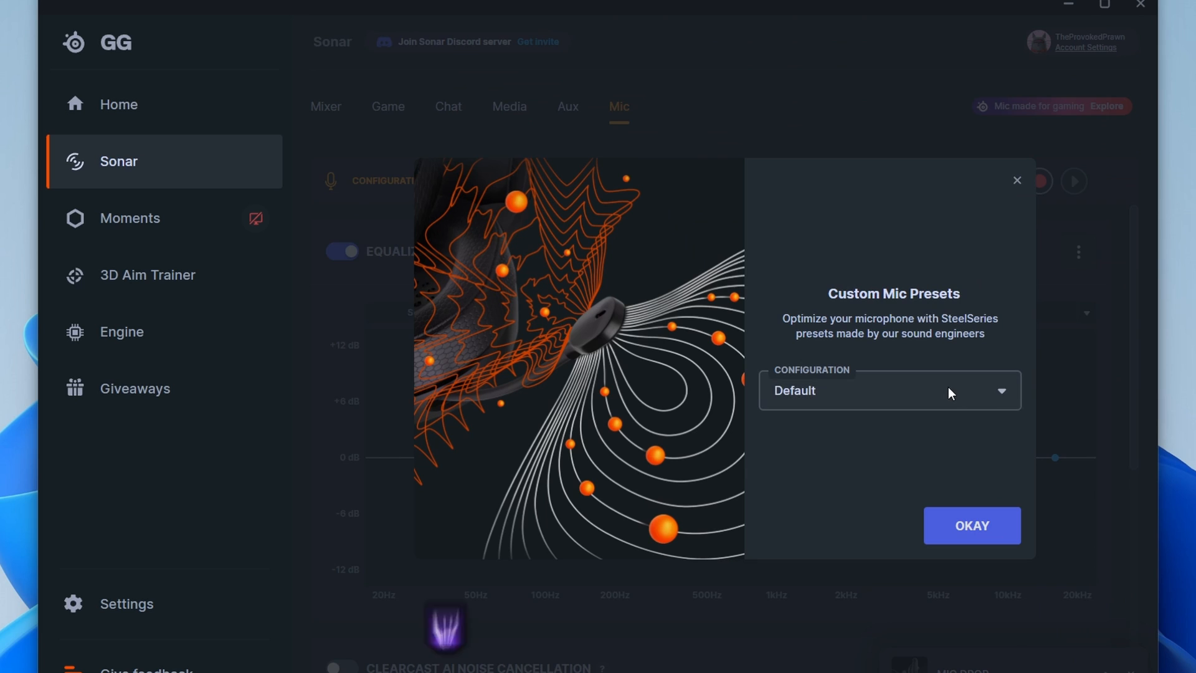
pyautogui.click(890, 391)
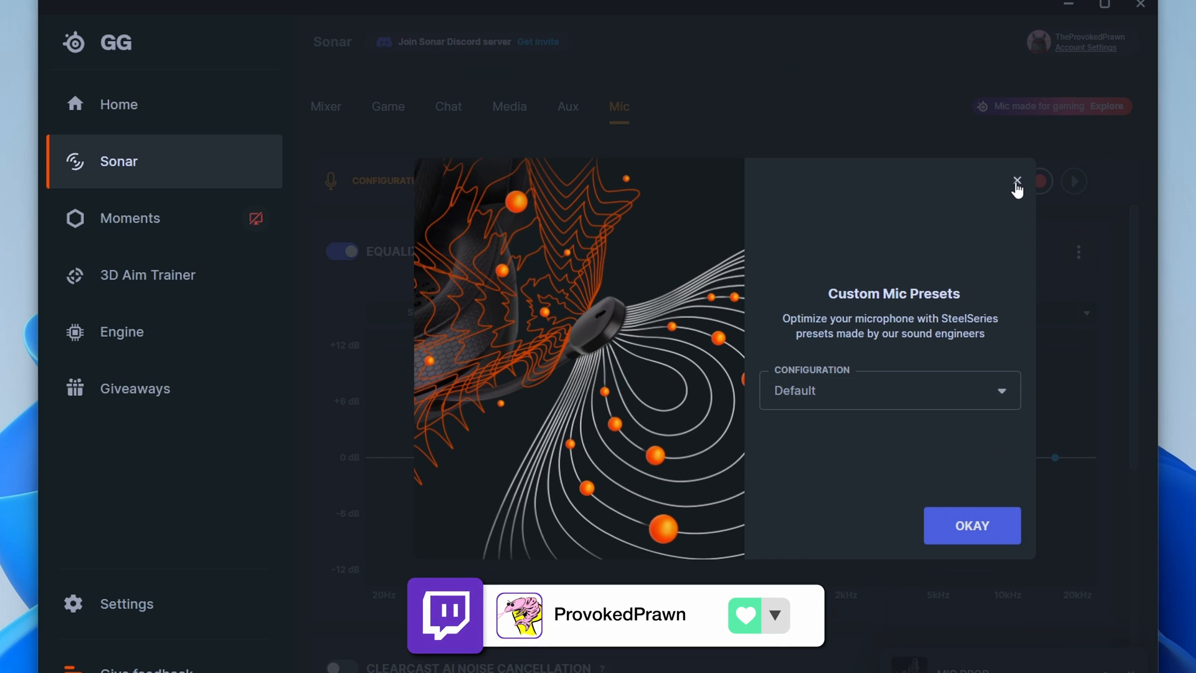
pyautogui.click(1015, 180)
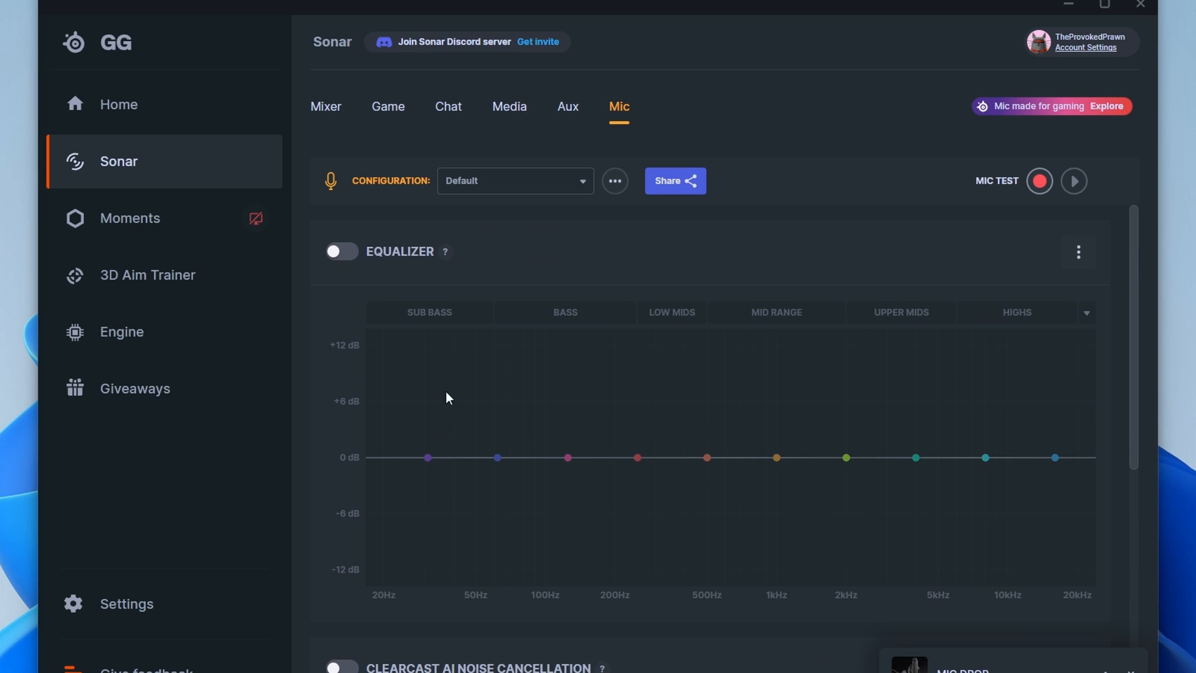
pyautogui.click(326, 107)
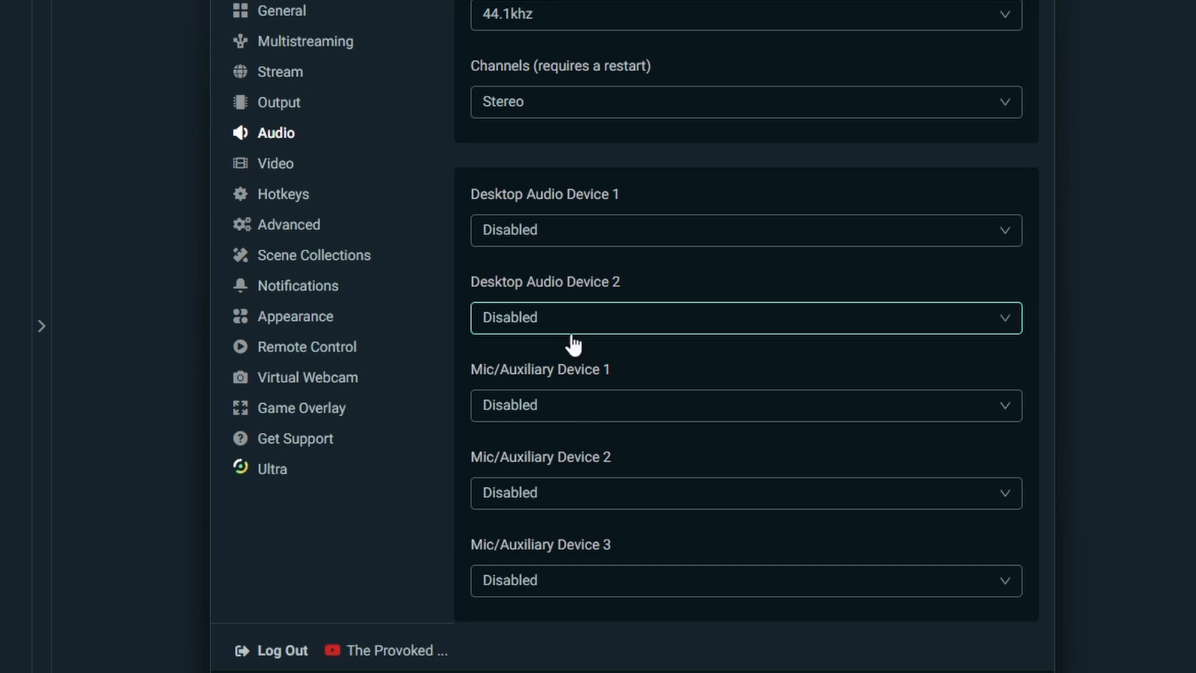
# Step: Set Mic 1 to Sonar Microphone, Desktop Audio 1 to Sonar Gaming, Desktop Audio 2 to Sonar Chat
pyautogui.click(737, 405)
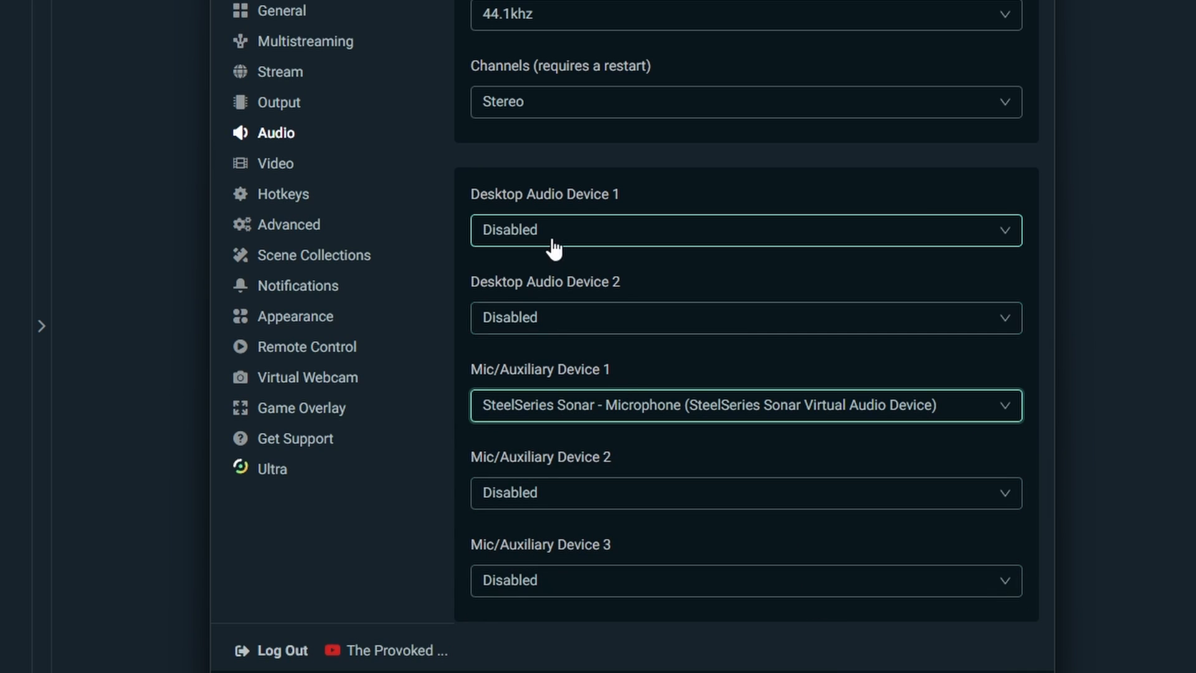
pyautogui.click(744, 230)
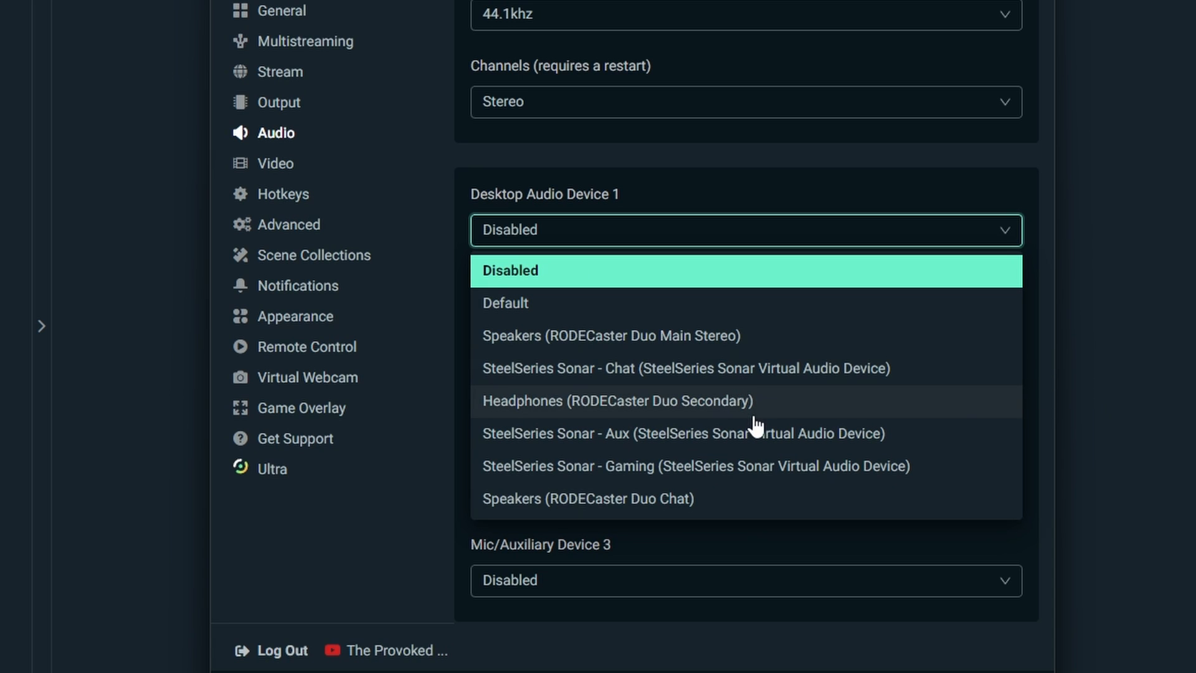
pyautogui.moveTo(758, 484)
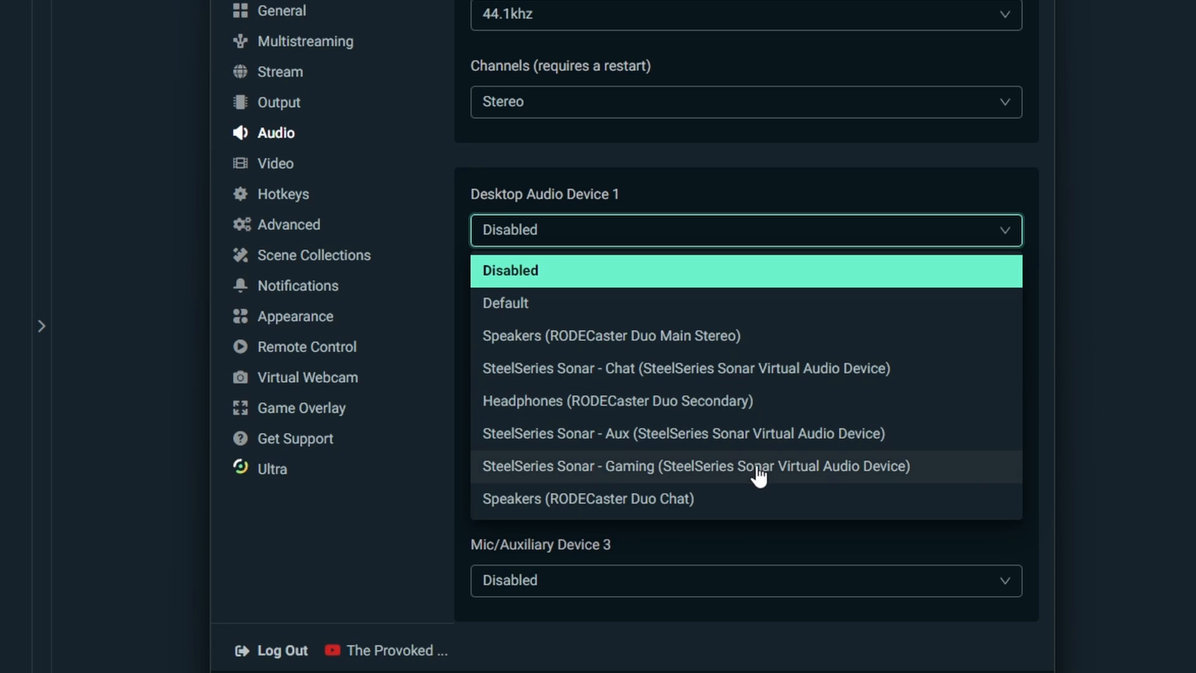
pyautogui.click(696, 465)
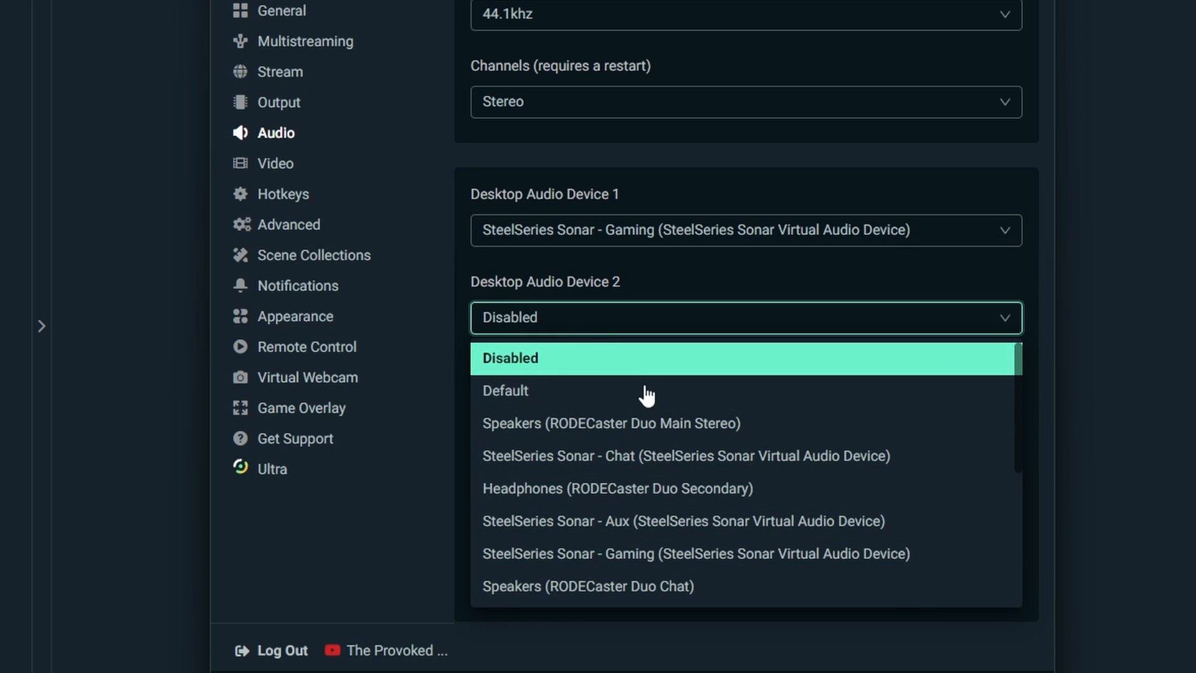
pyautogui.moveTo(708, 456)
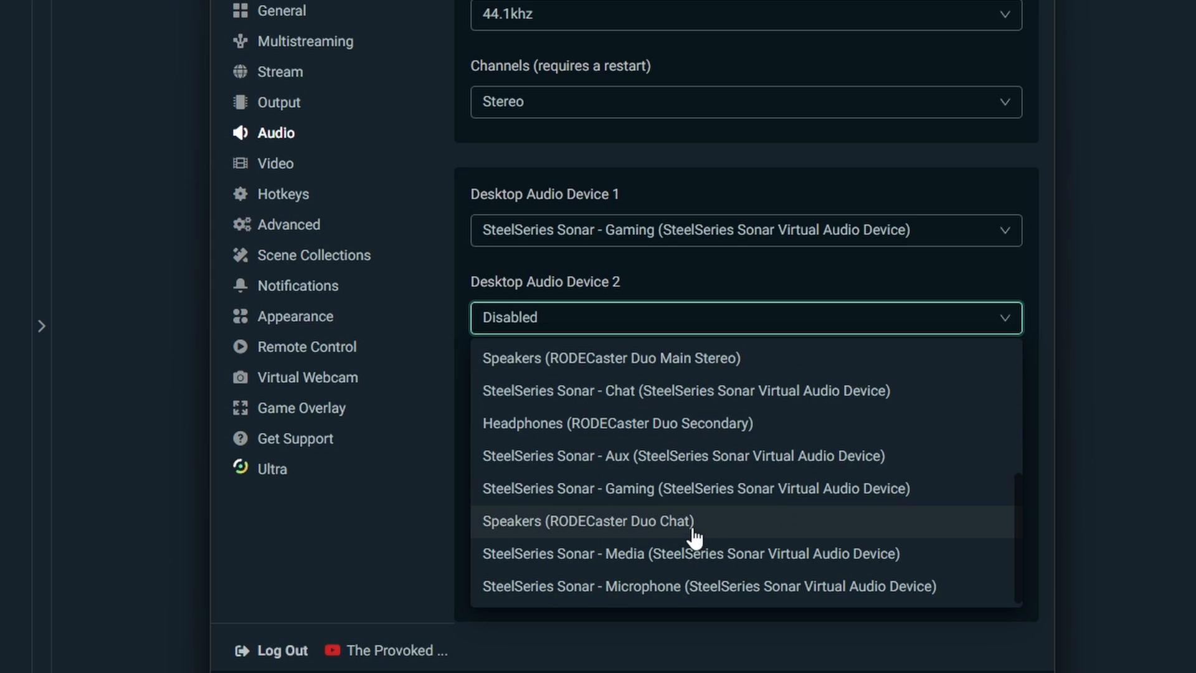
pyautogui.moveTo(693, 544)
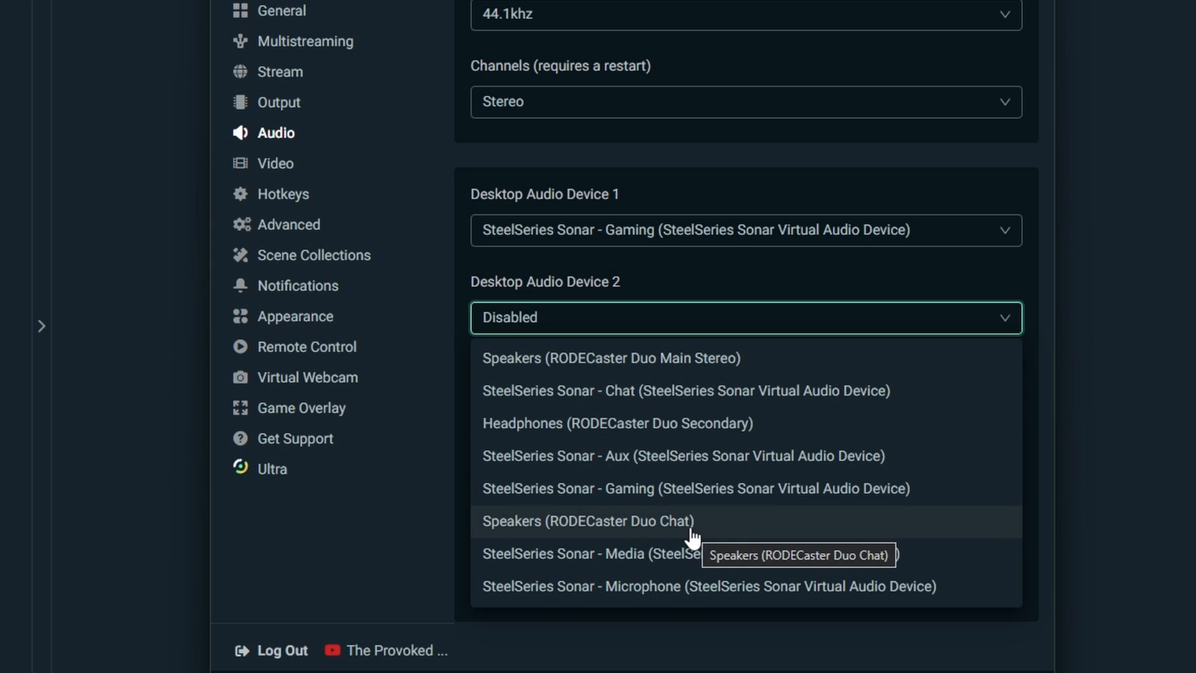
pyautogui.moveTo(719, 509)
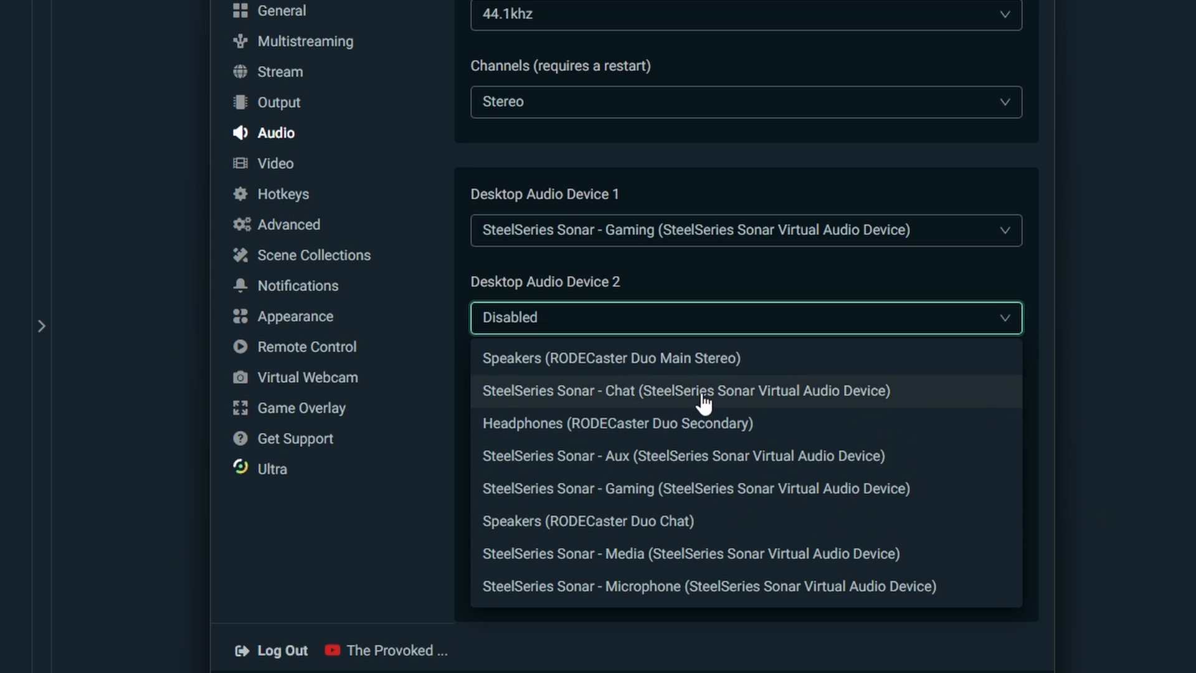
pyautogui.click(686, 390)
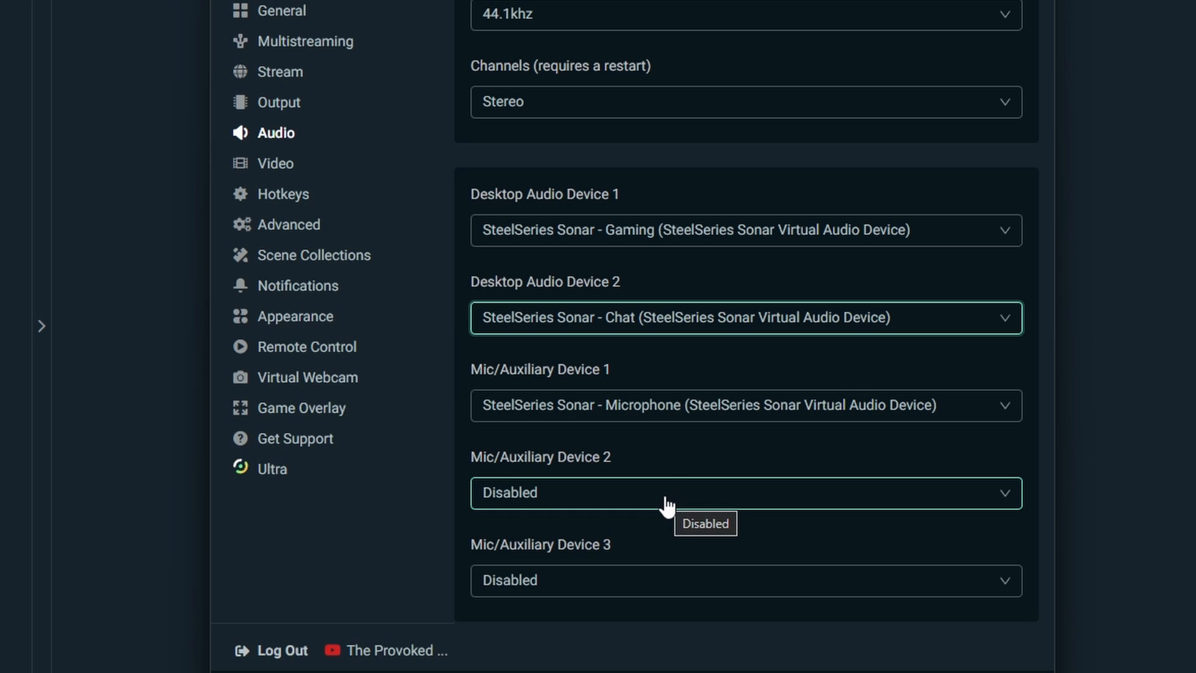
pyautogui.moveTo(691, 454)
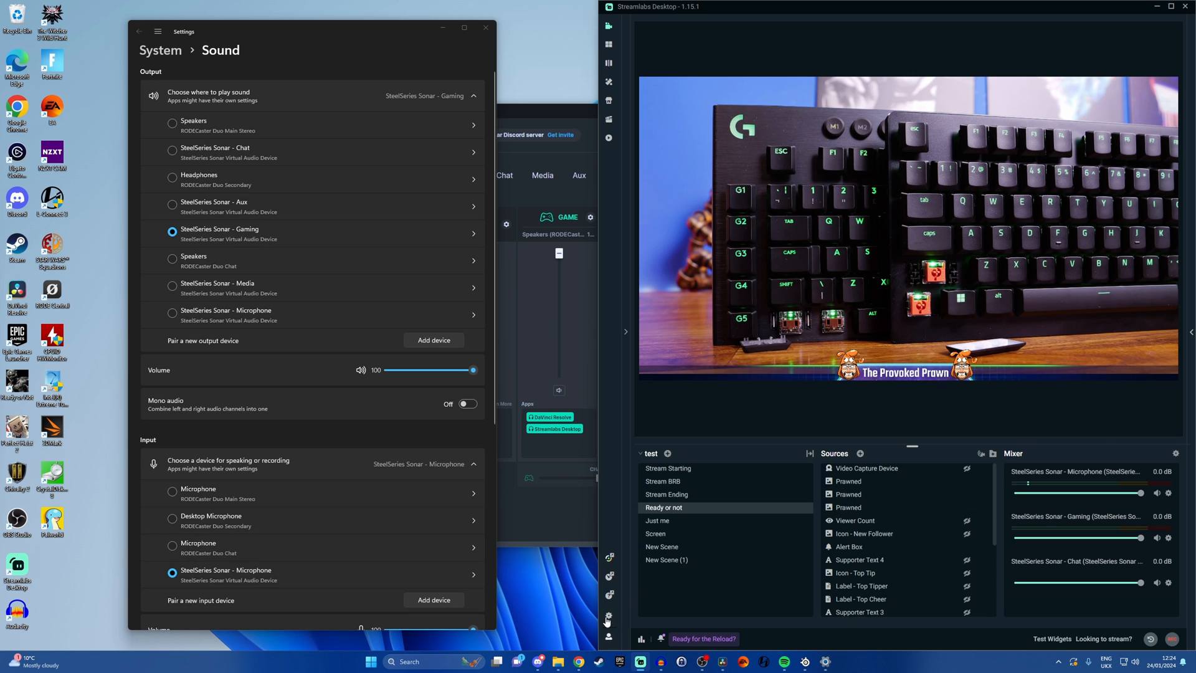
# Step: Switch Streamlabs output mode to Advanced and show the Recording options
pyautogui.click(609, 615)
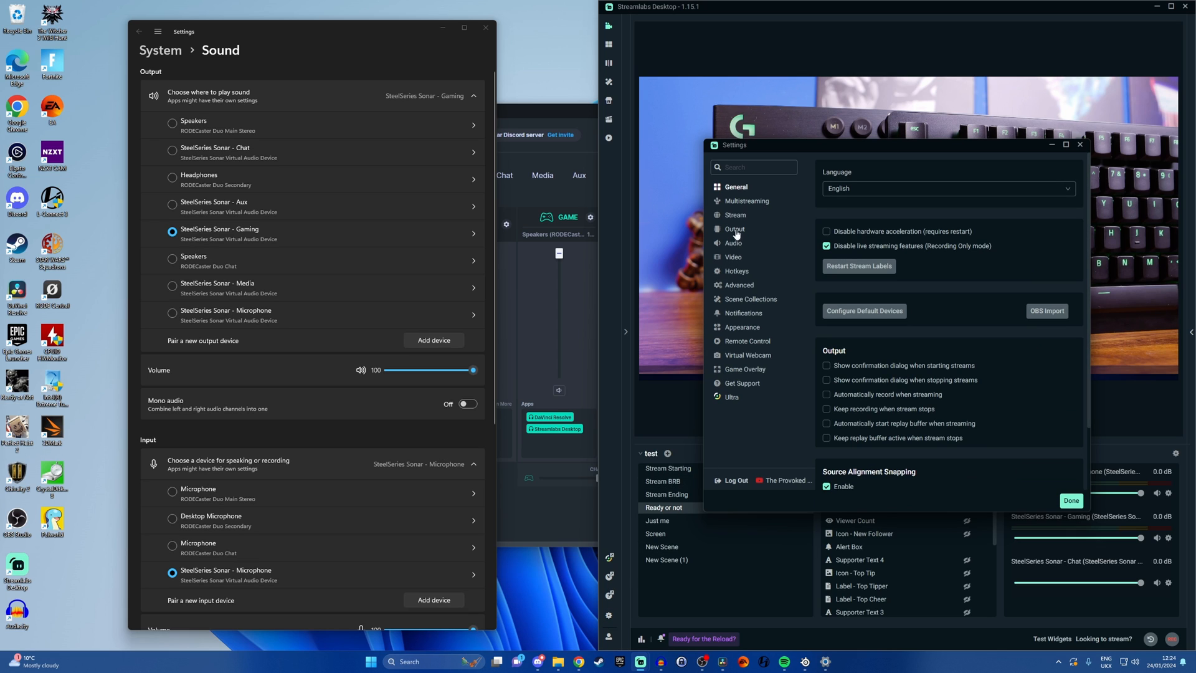
pyautogui.click(734, 229)
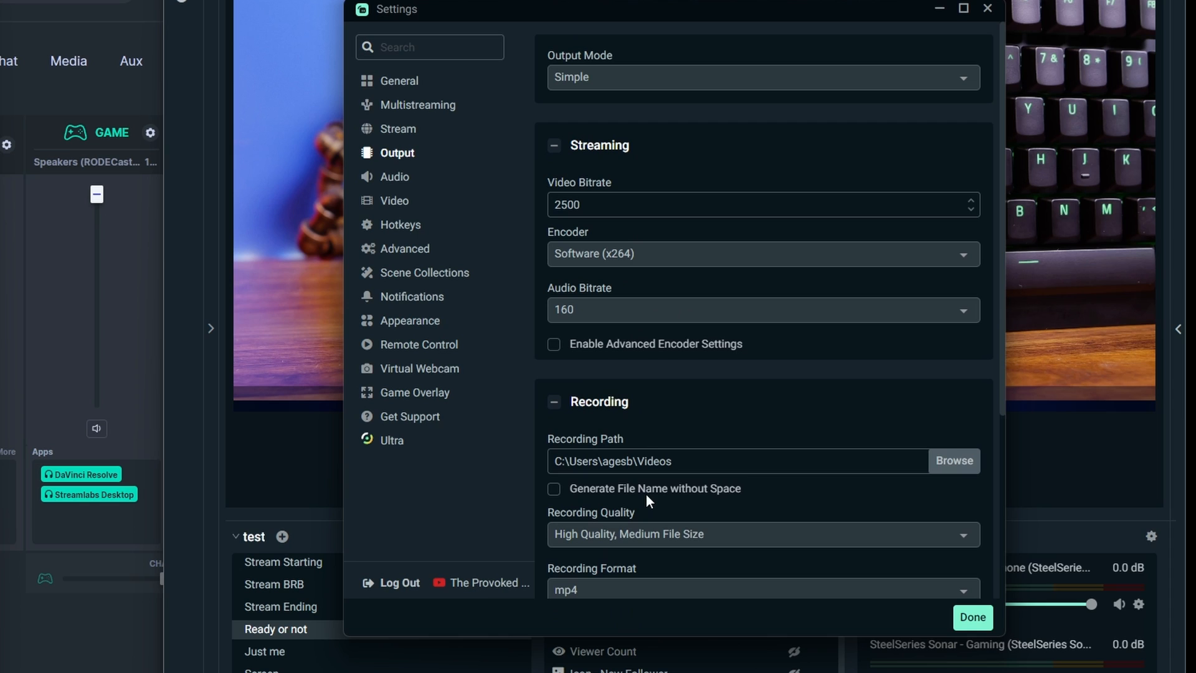
pyautogui.moveTo(640, 266)
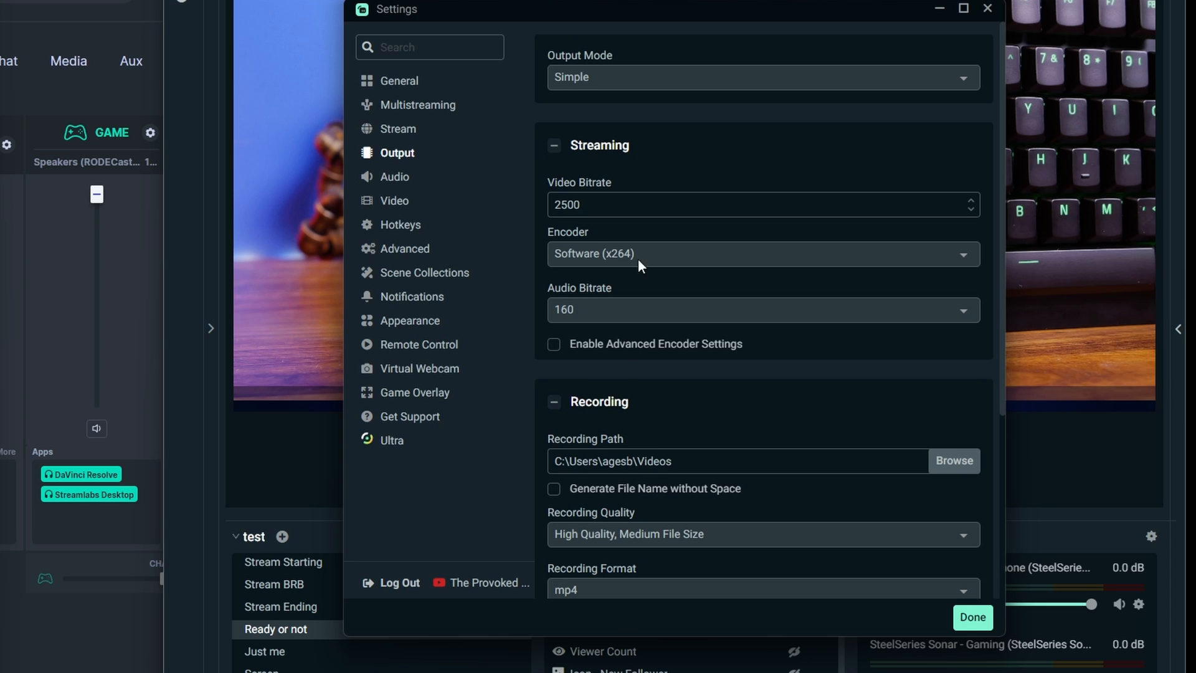
pyautogui.click(761, 77)
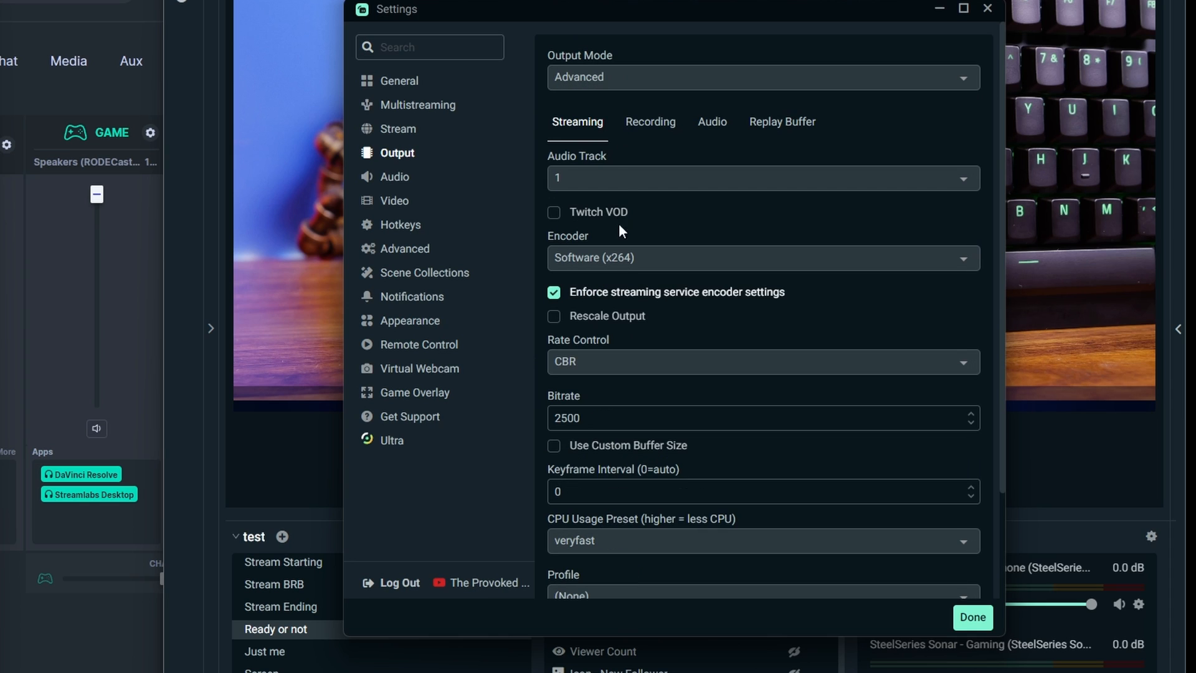
pyautogui.moveTo(649, 132)
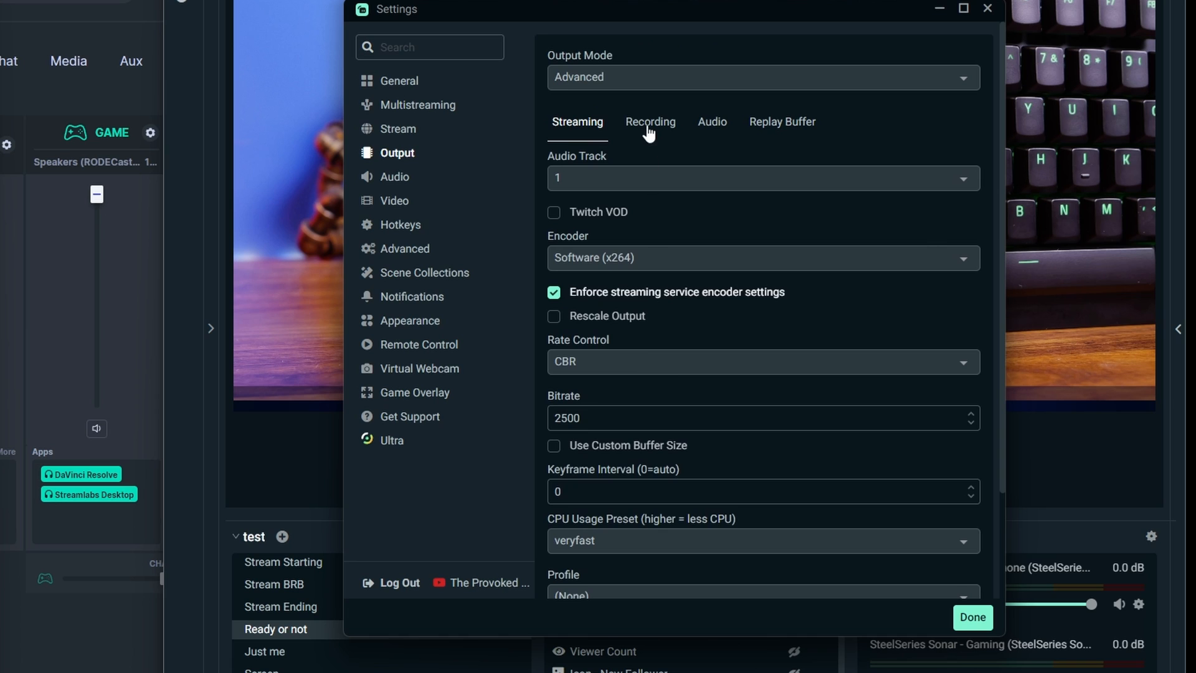
pyautogui.click(650, 121)
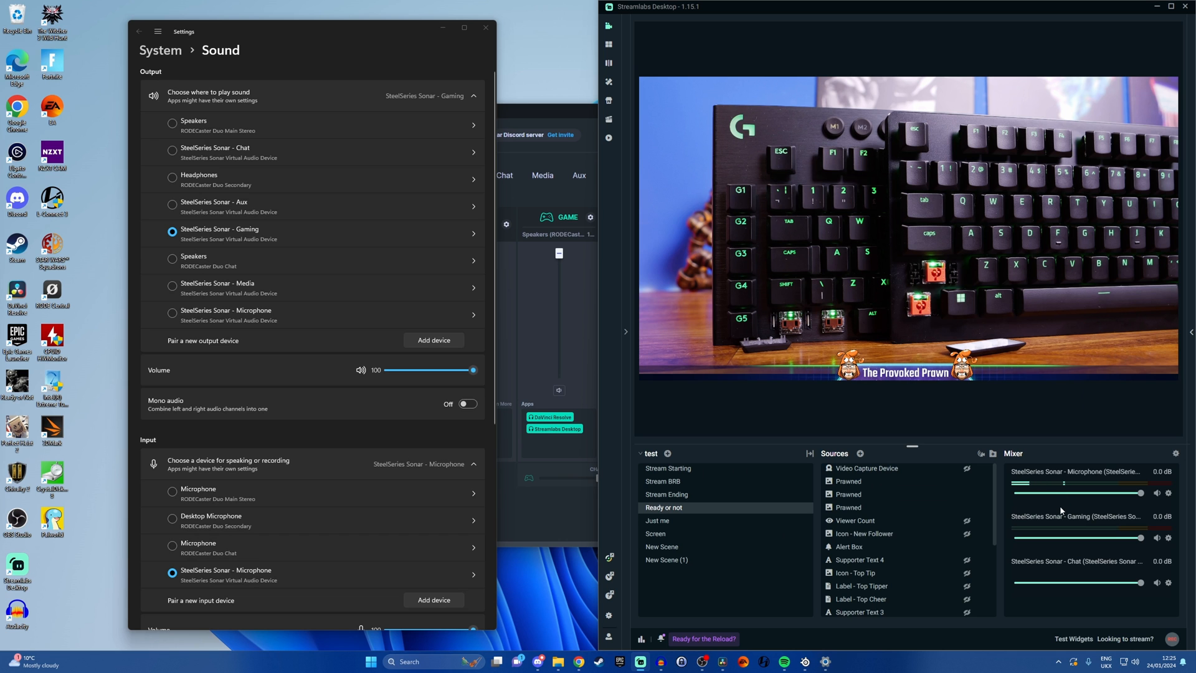
# Step: Route Sonar Microphone, Gaming and Chat to recording tracks 1, 2 and 3
pyautogui.click(1175, 453)
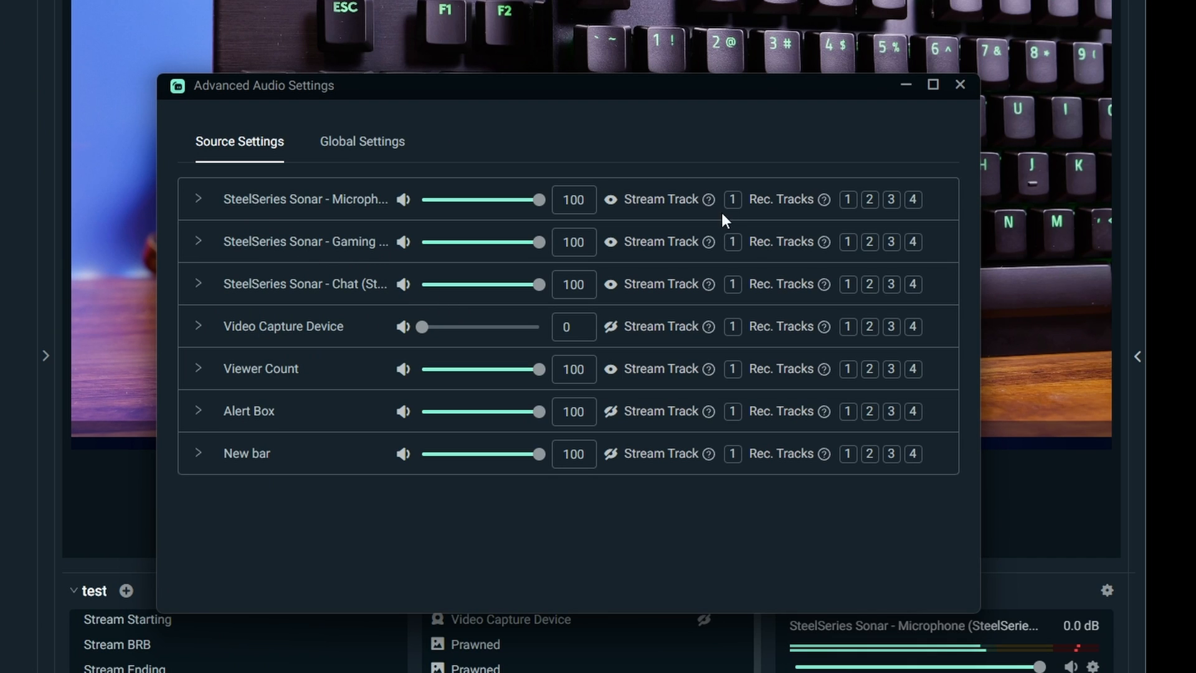
pyautogui.click(847, 199)
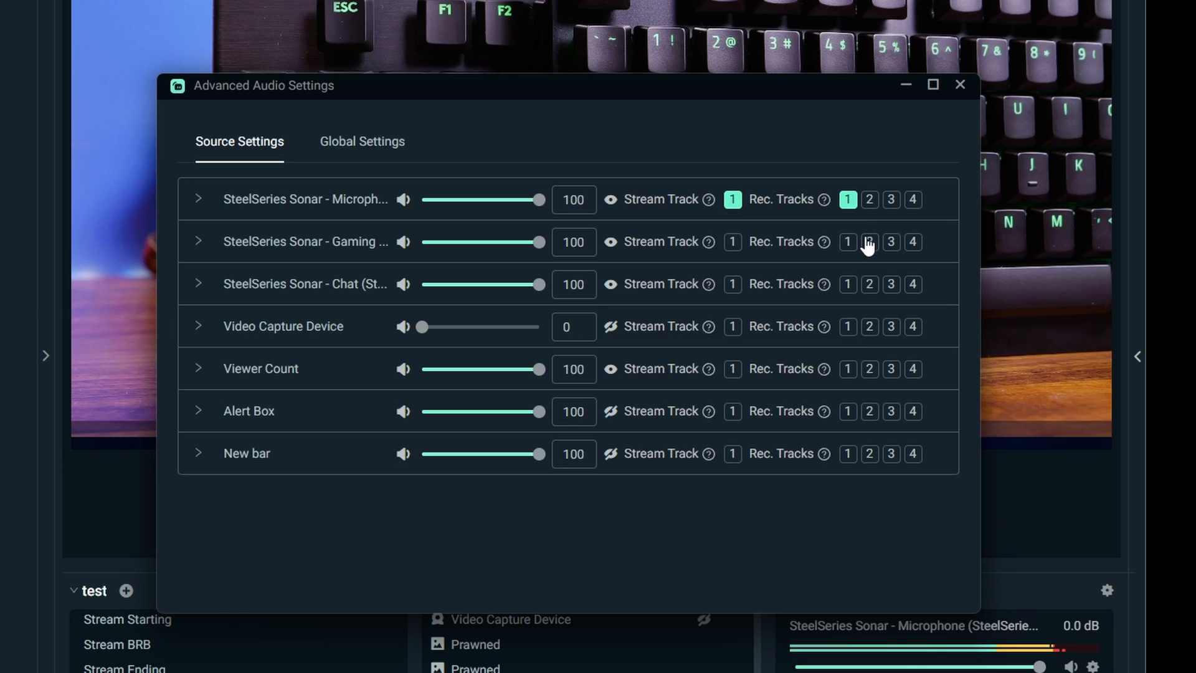
pyautogui.click(869, 242)
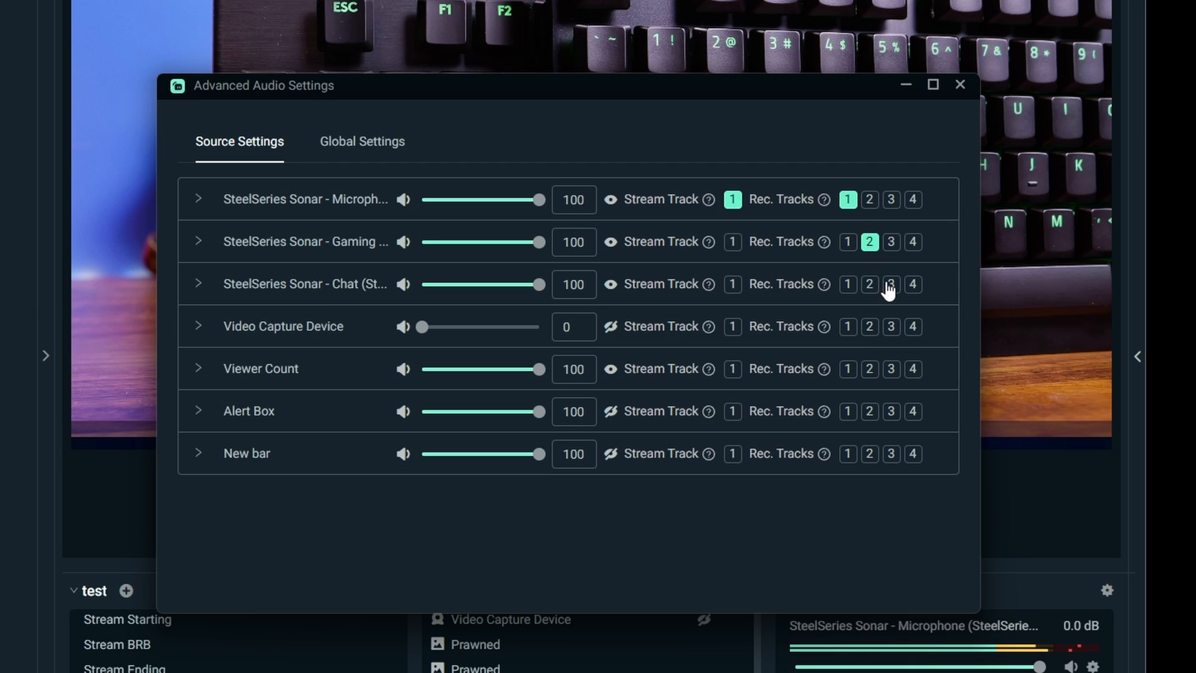
pyautogui.click(891, 283)
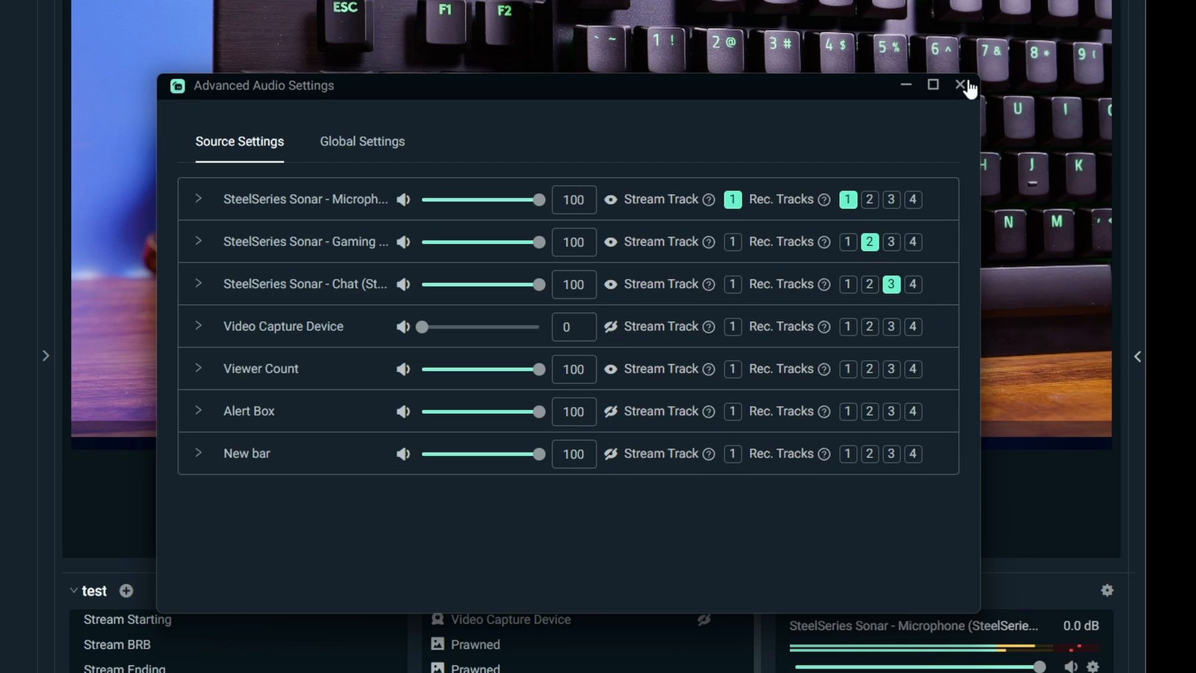
pyautogui.click(959, 84)
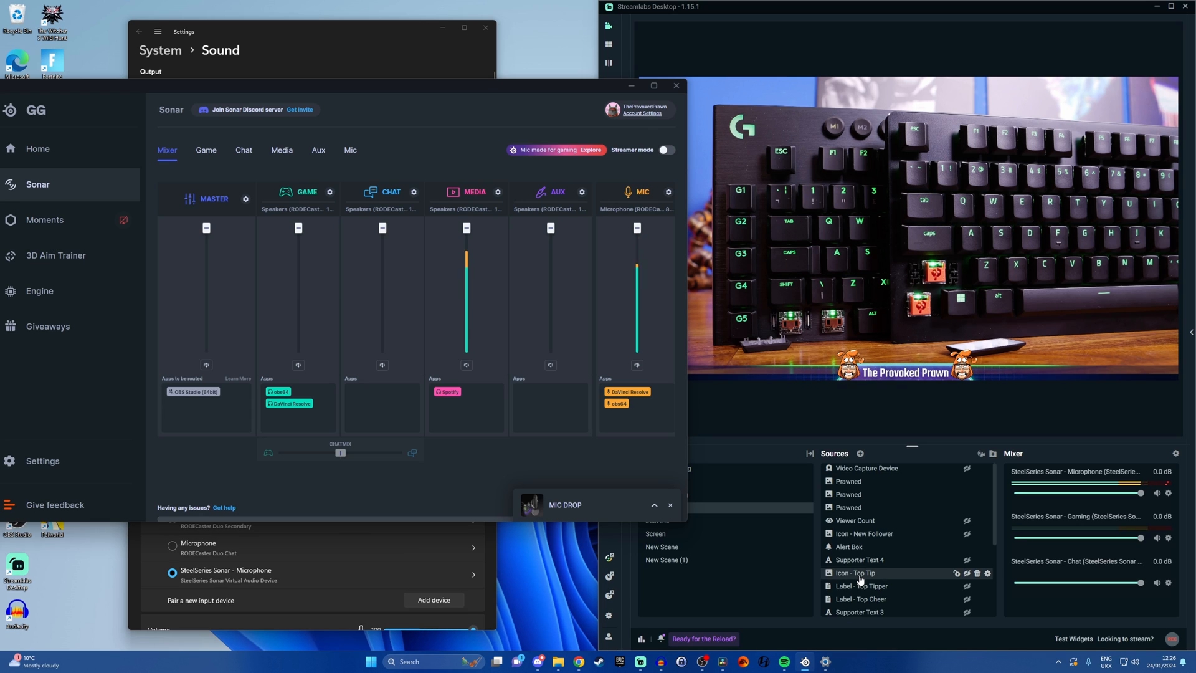
# Step: Switch from the Sonar mixer back to the Streamlabs Desktop window
pyautogui.click(783, 662)
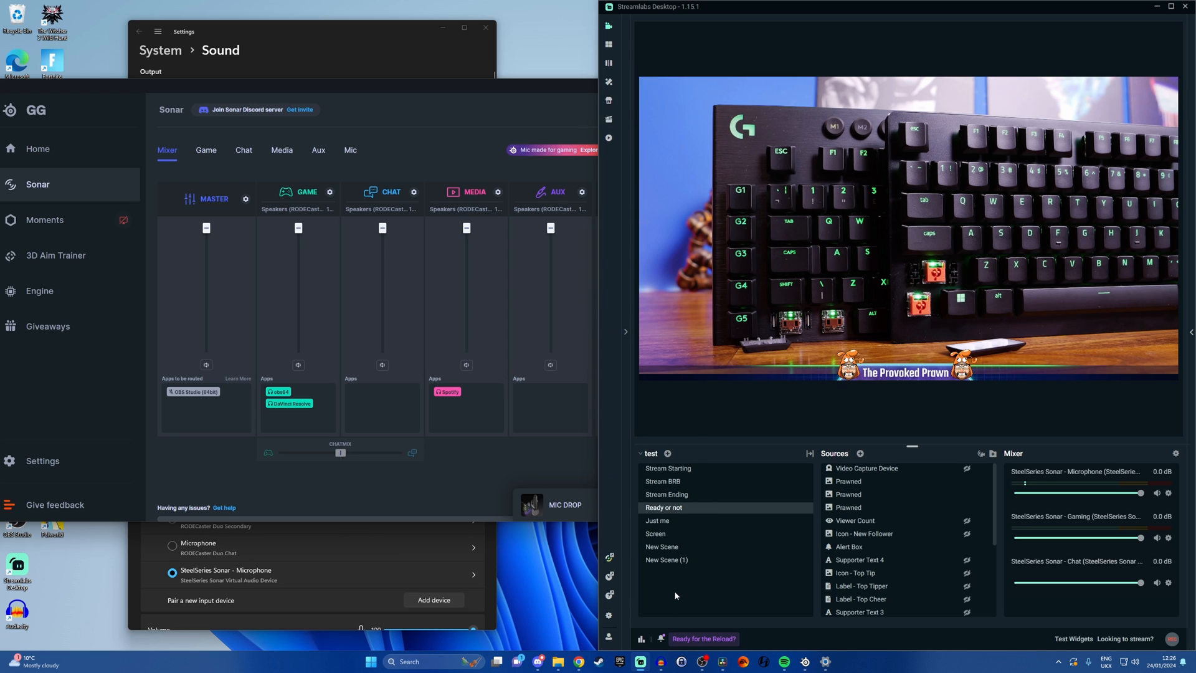
pyautogui.click(655, 533)
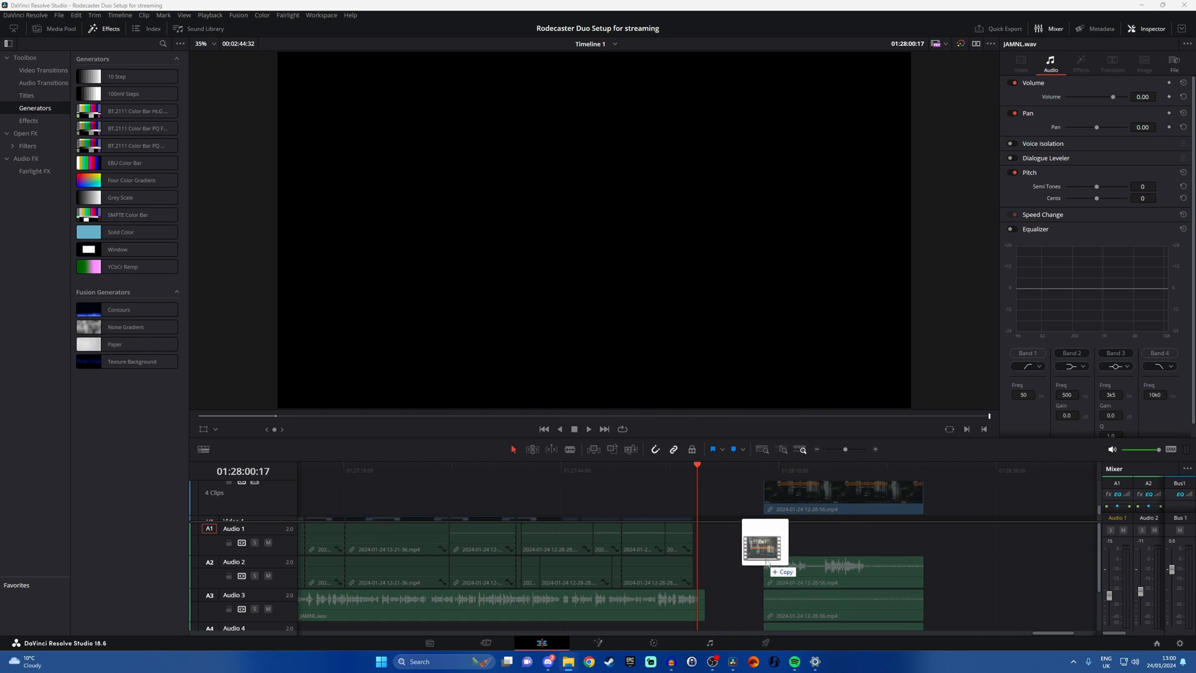
# Step: Drag the recorded mp4 from File Explorer onto DaVinci Resolve's timeline
pyautogui.moveTo(765, 541); pyautogui.dragTo(837, 549)
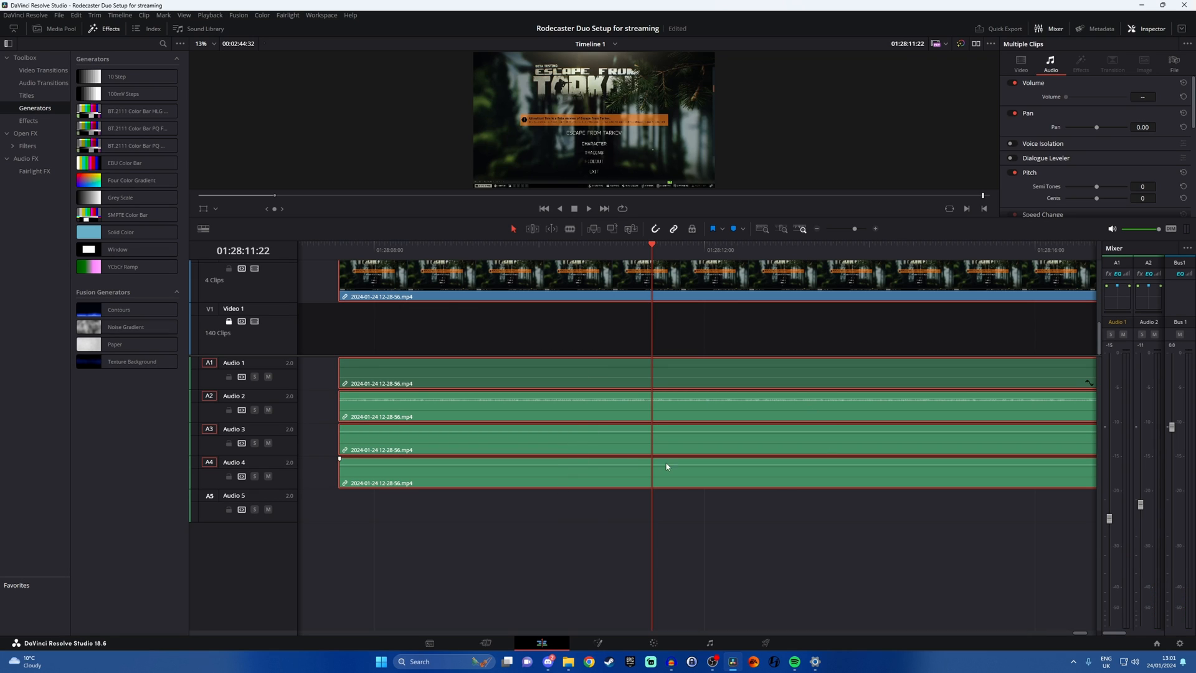
pyautogui.moveTo(611, 442)
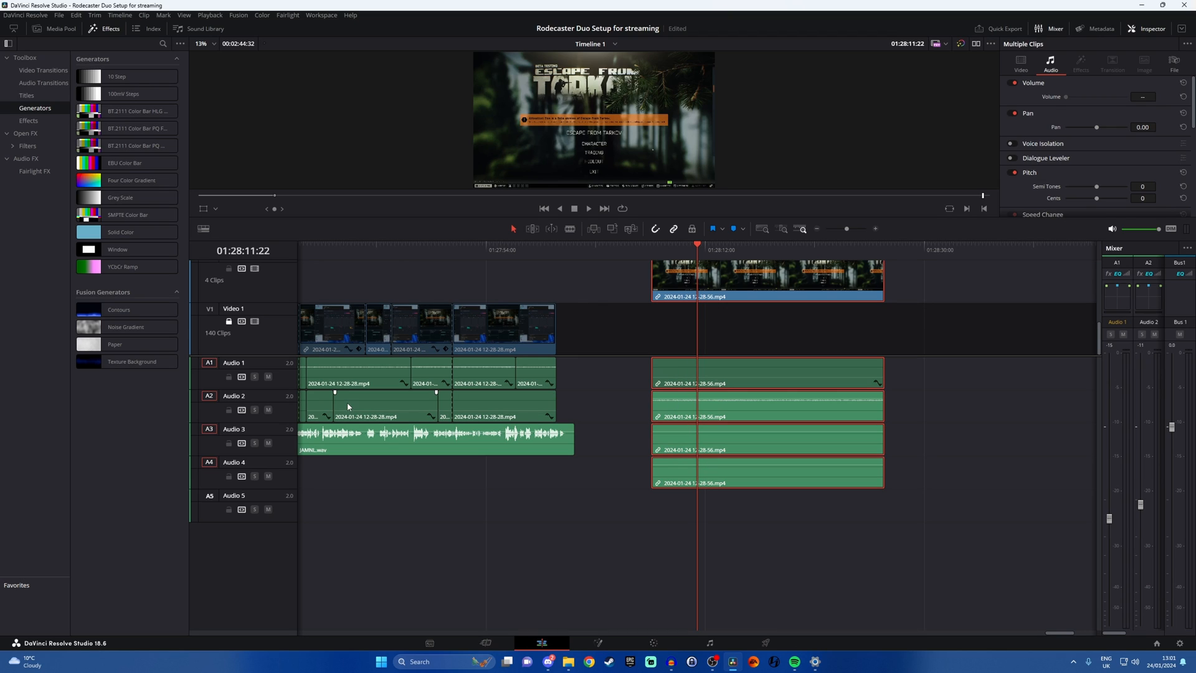
pyautogui.moveTo(349, 400)
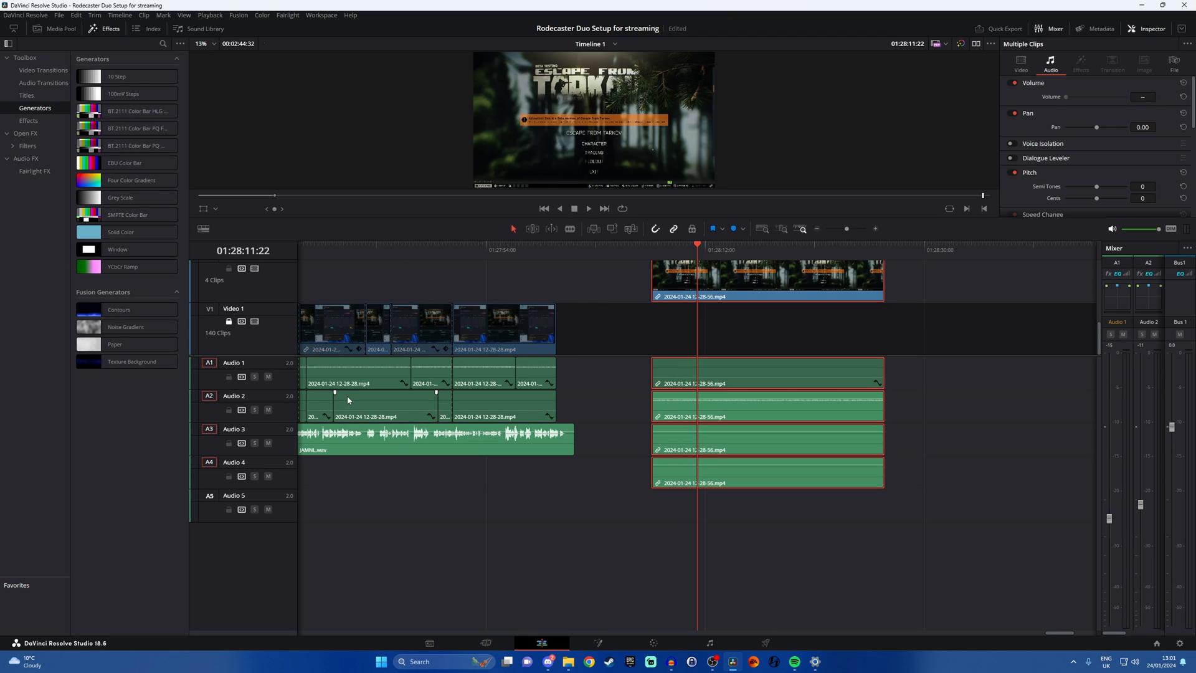